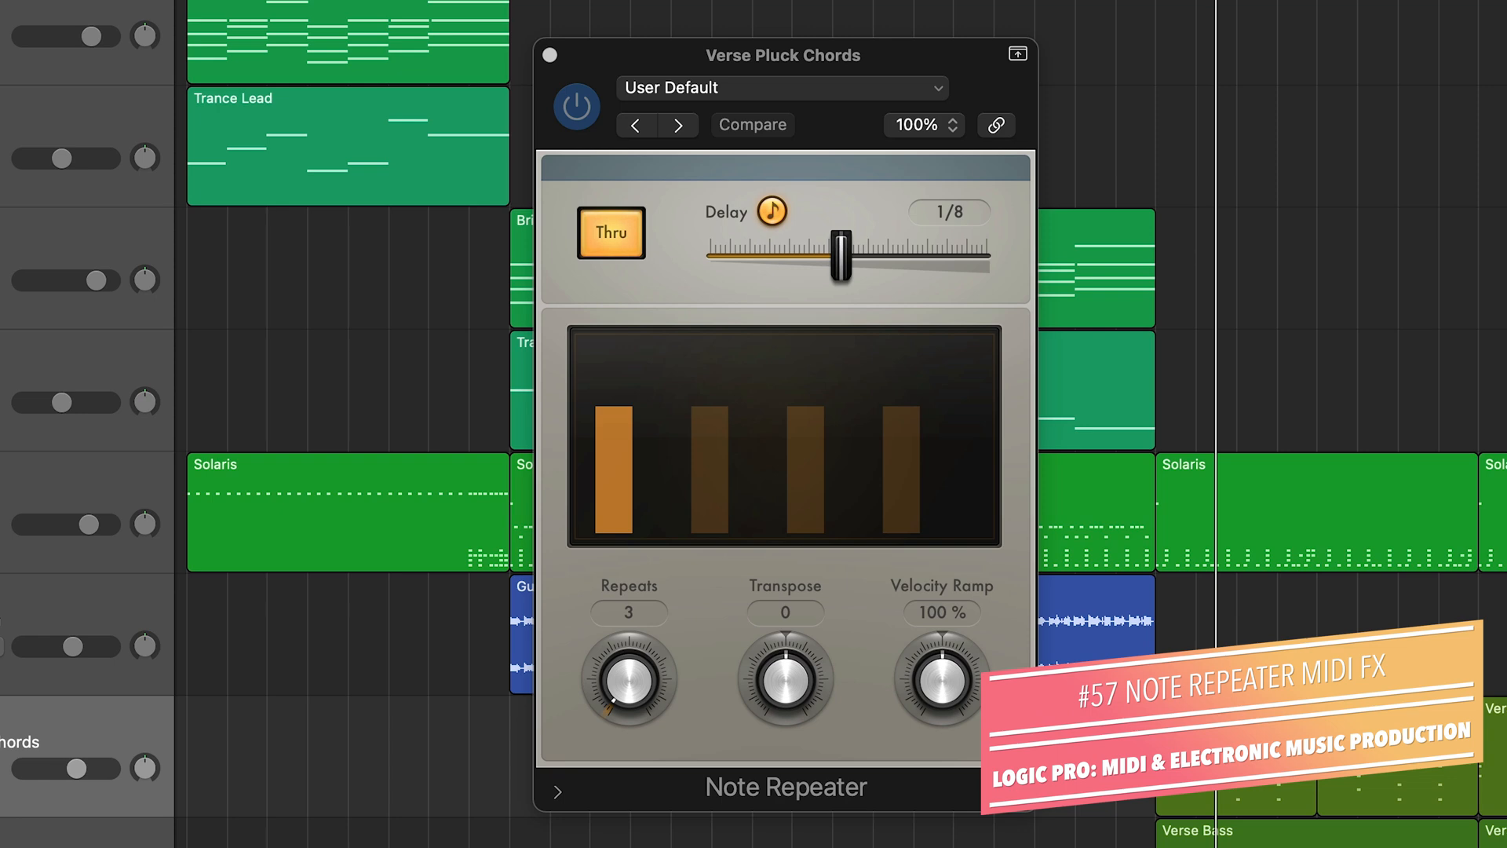
mouse_move(885, 591)
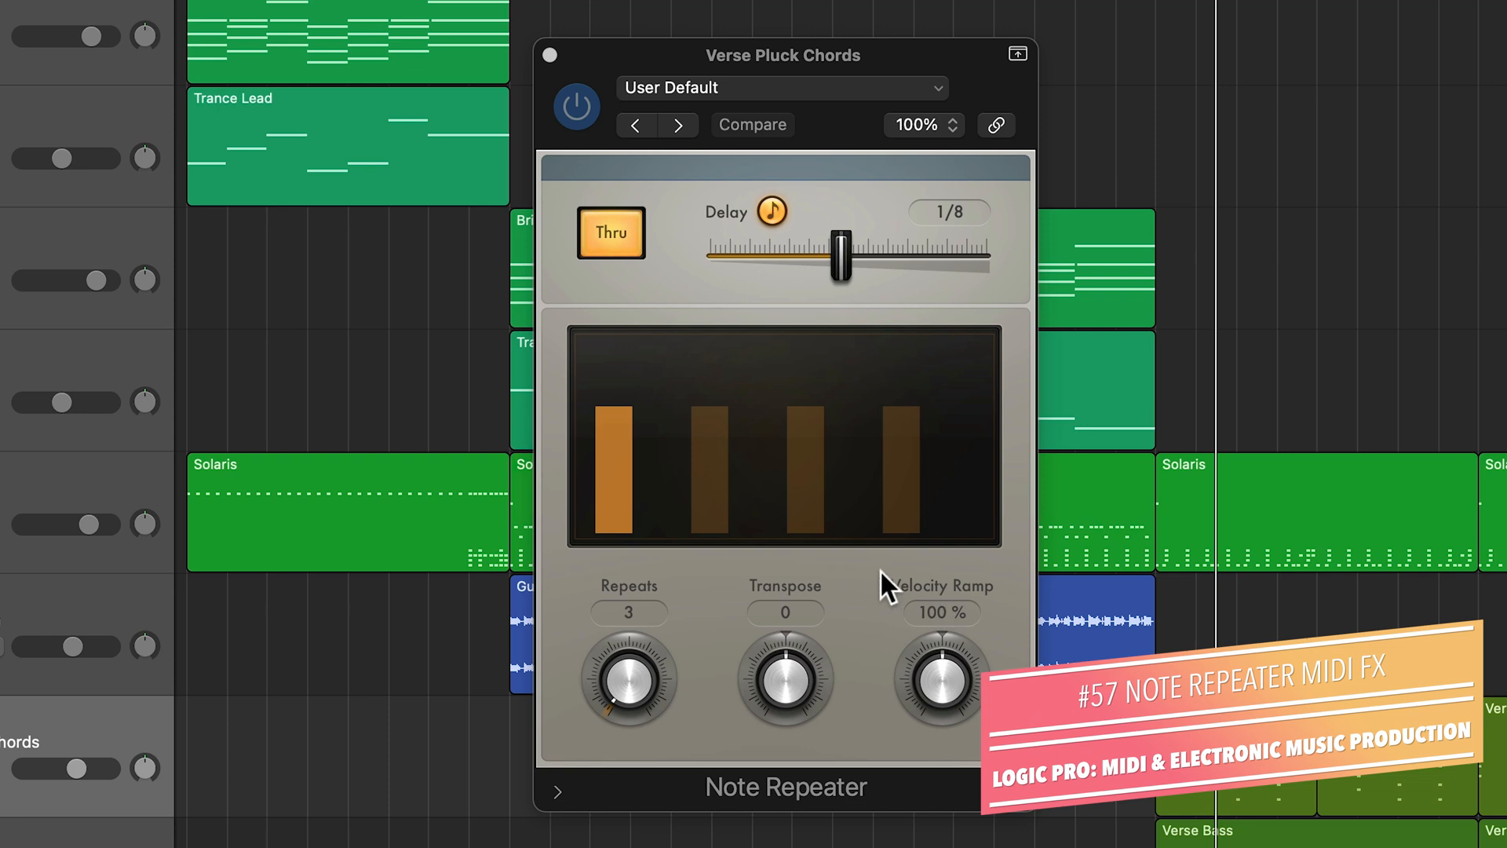
mouse_move(857, 609)
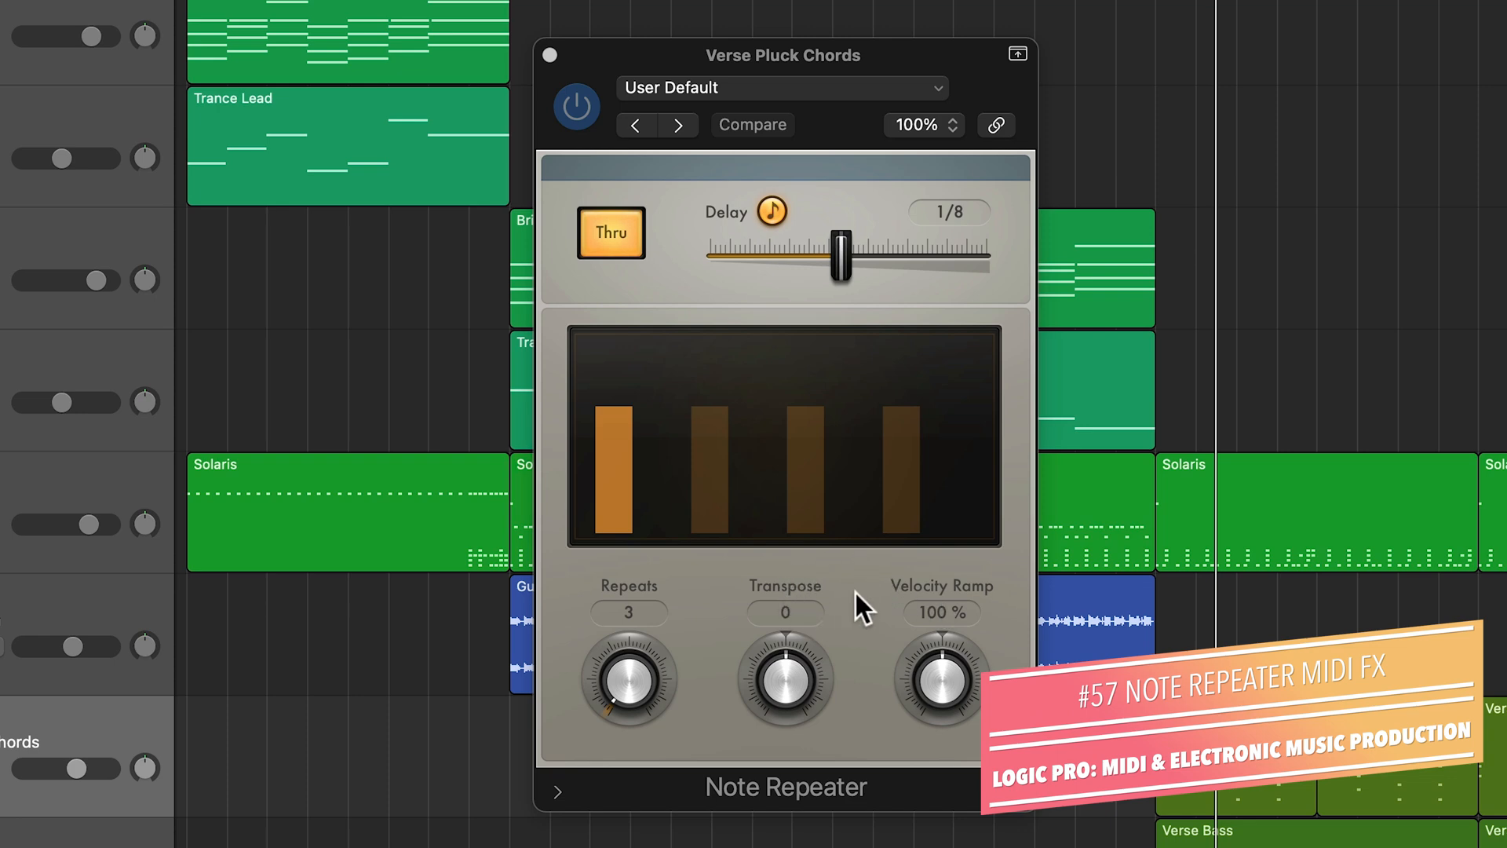
mouse_move(860, 607)
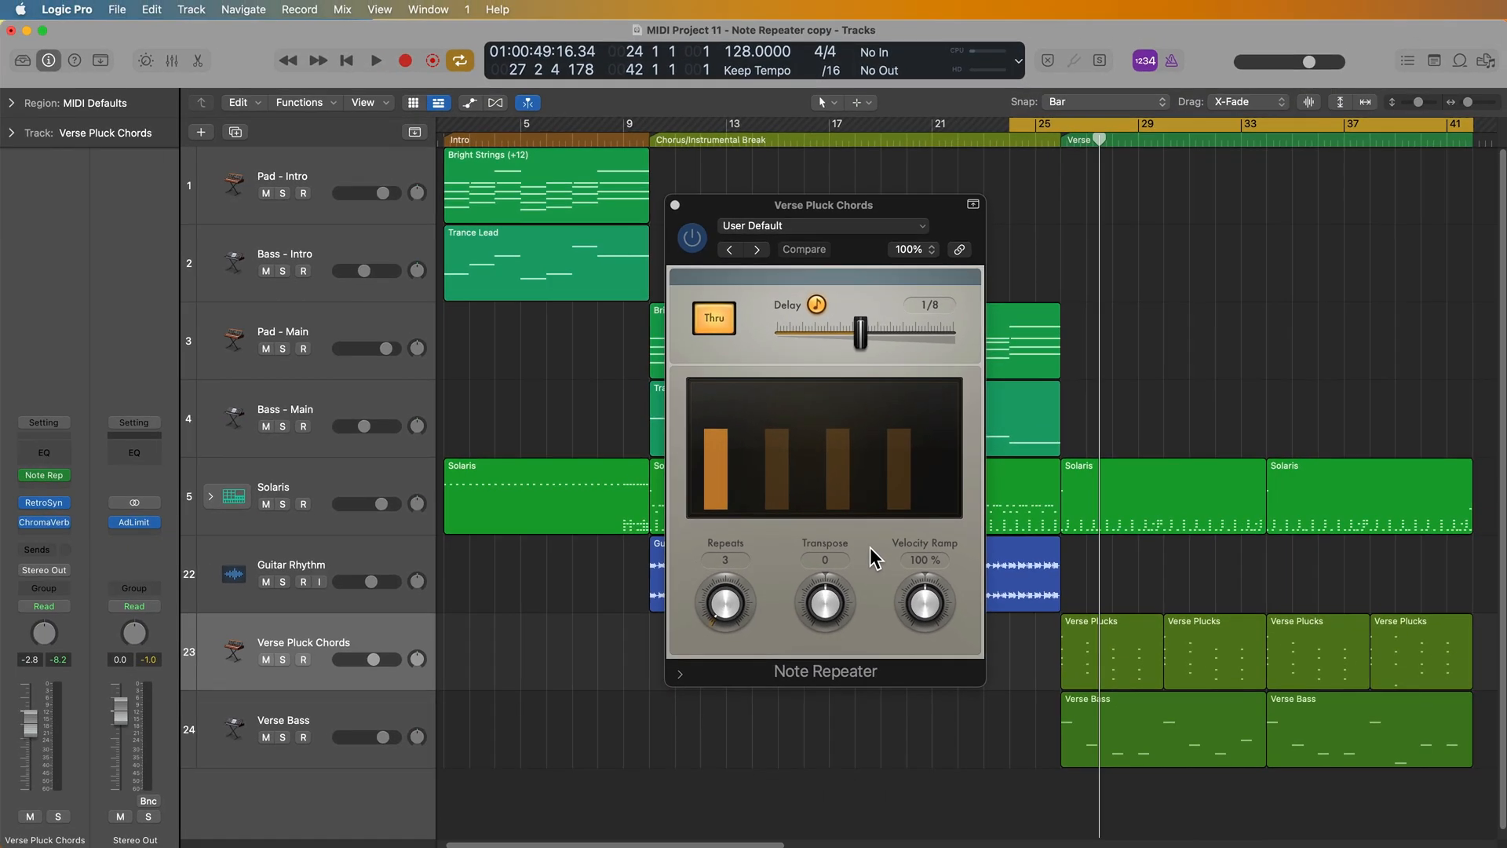
mouse_move(921, 765)
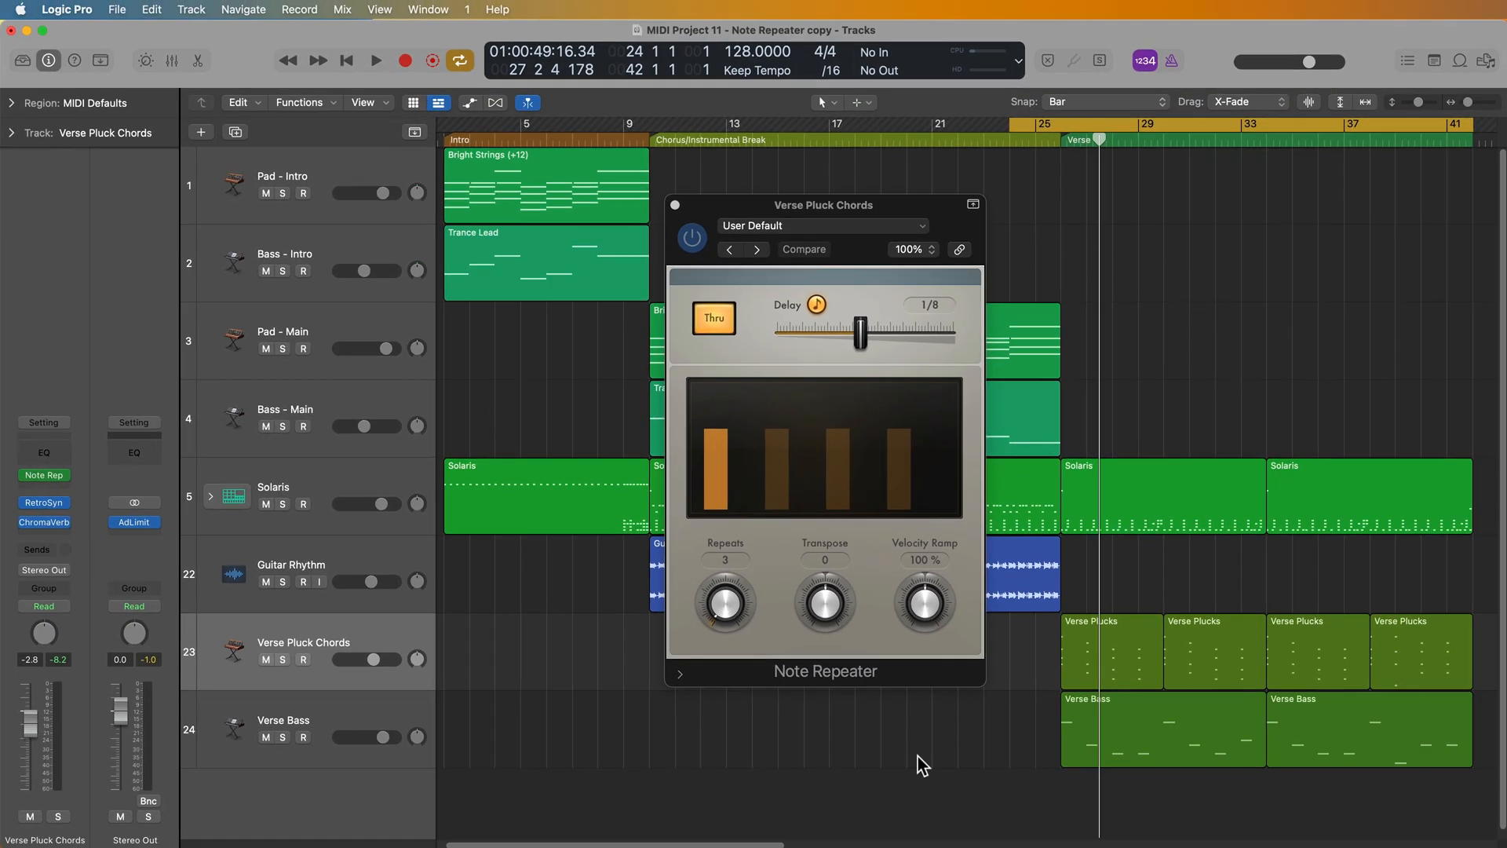
mouse_move(1242, 303)
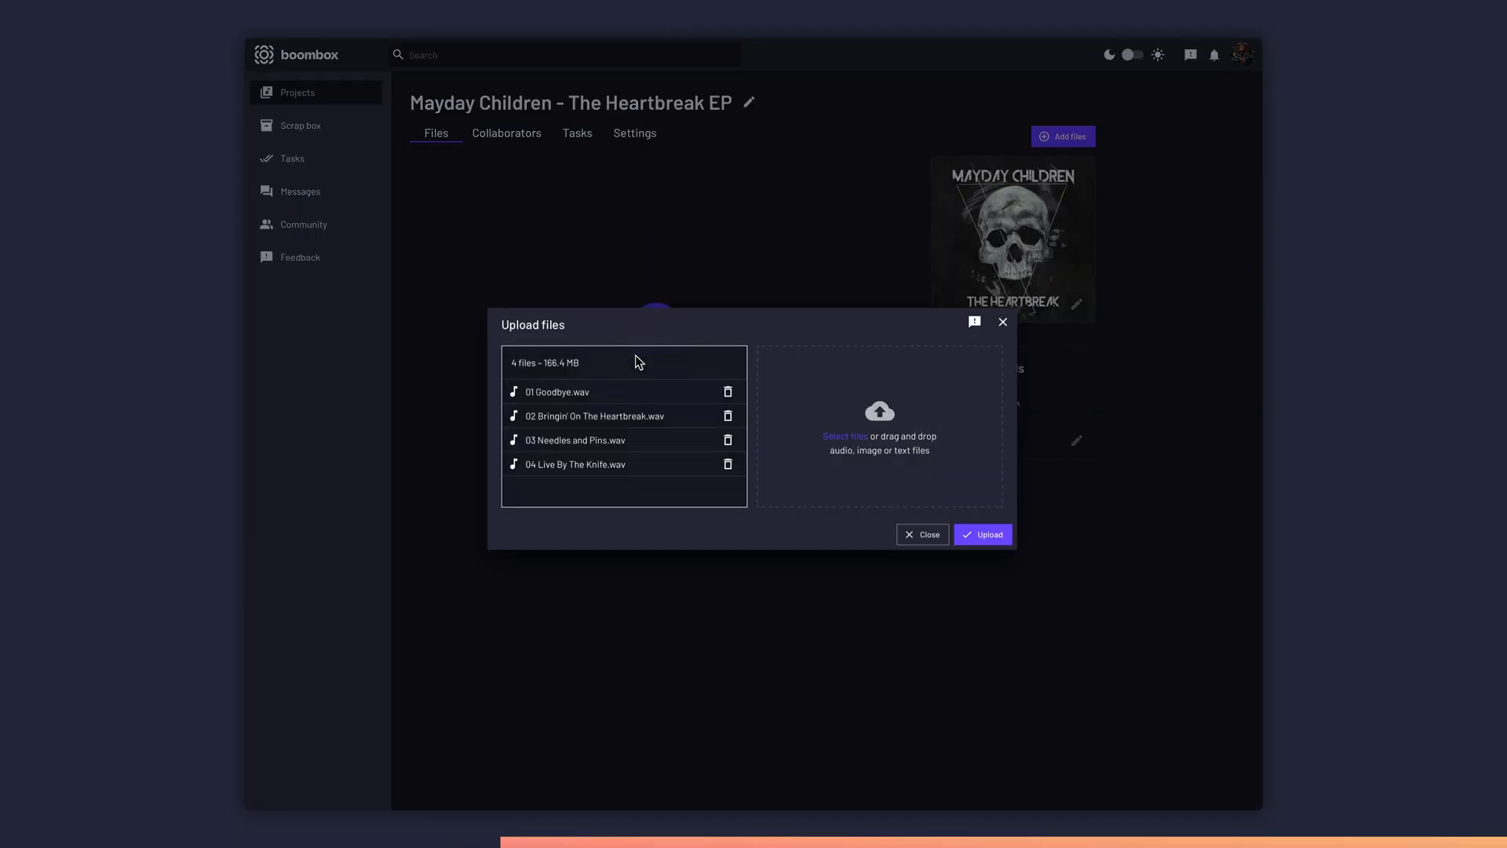
Dismiss the Upload files dialog and scroll through the mix's time-stamped comments
left_click(982, 535)
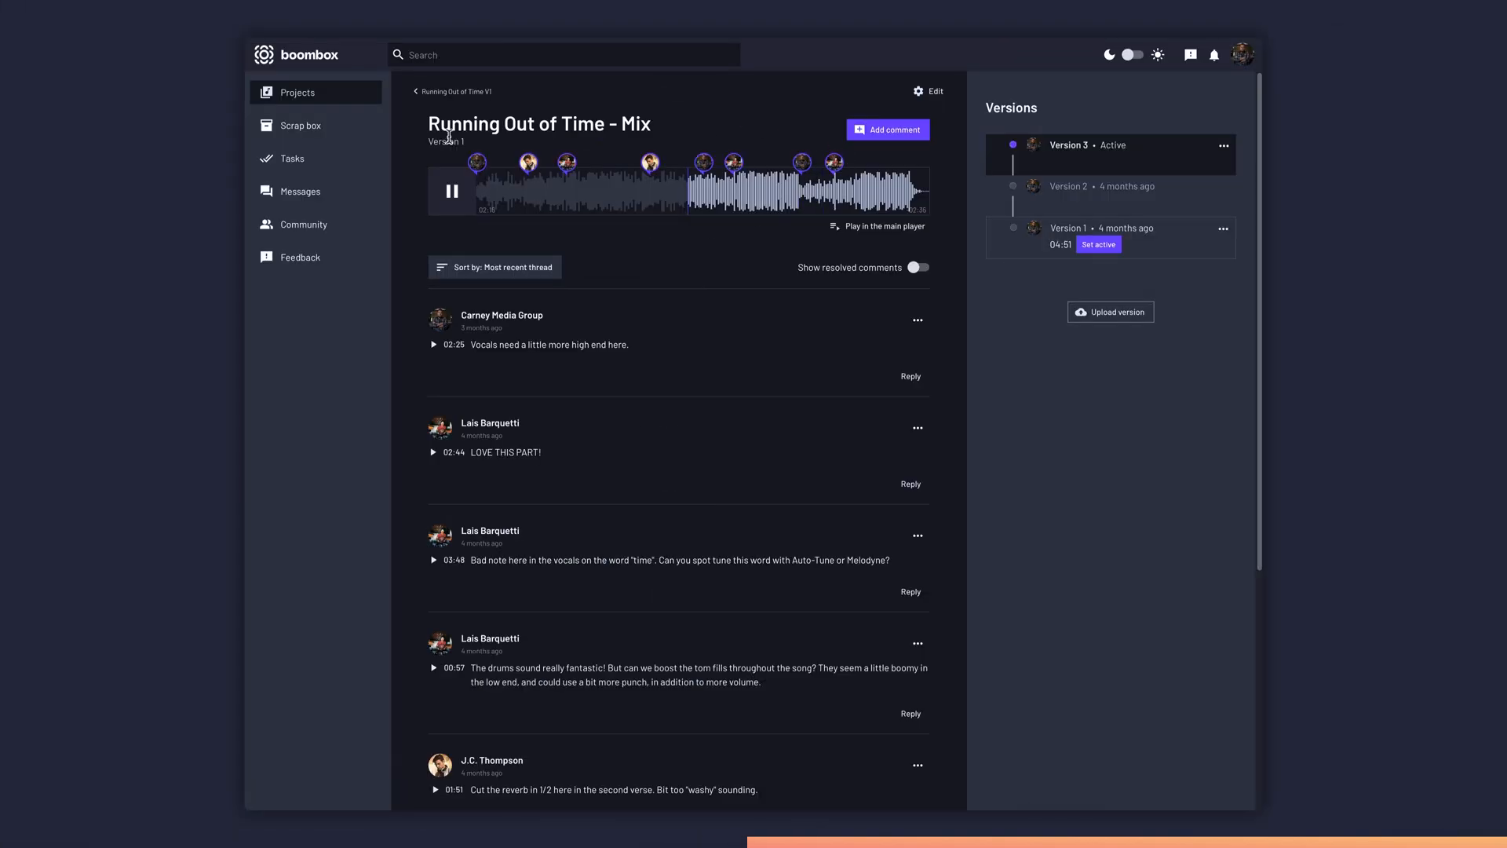
scroll("down", 3)
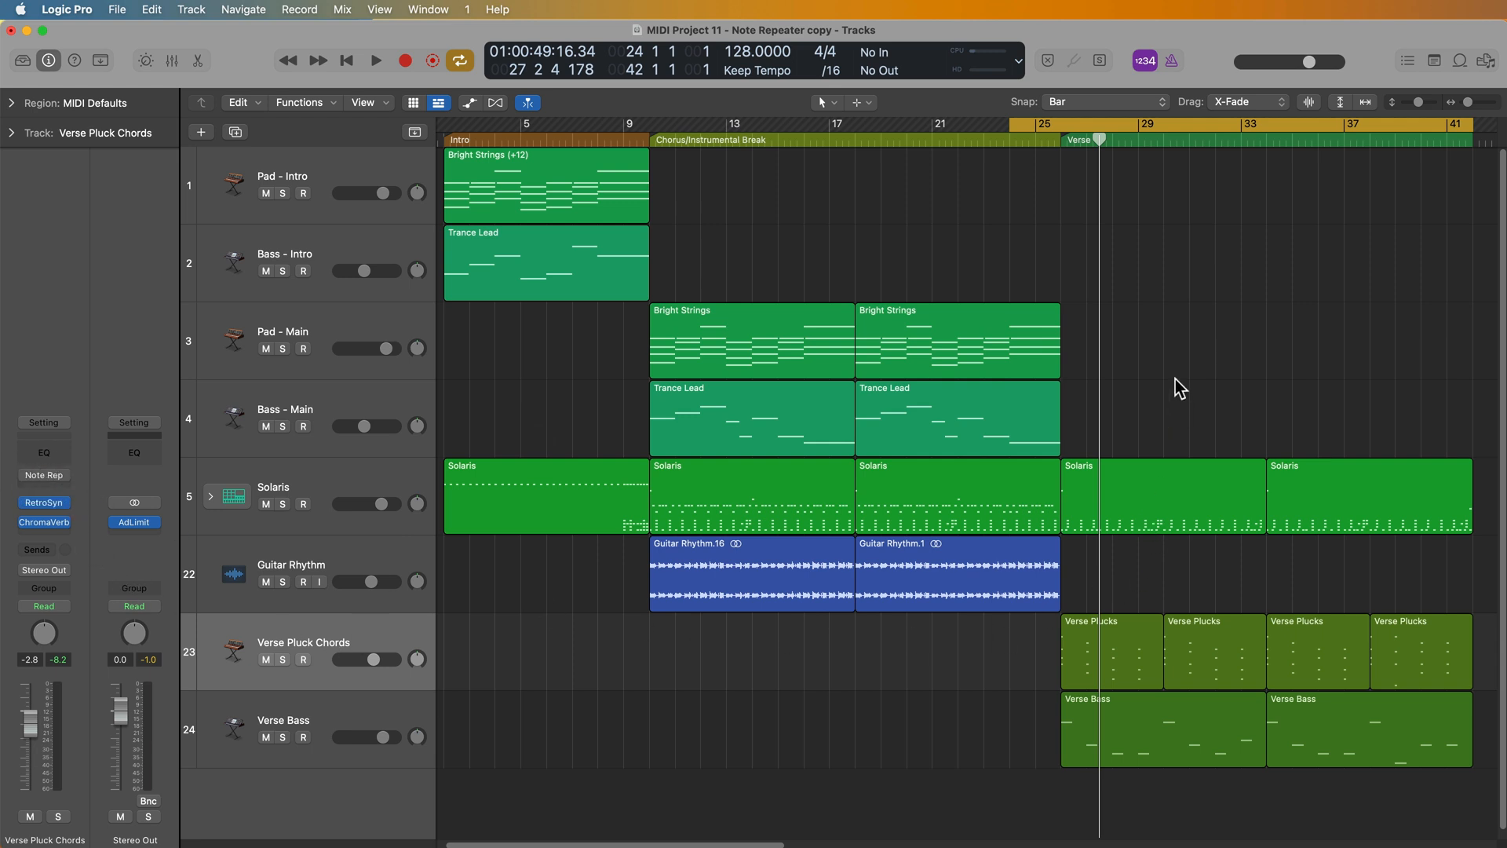
Marquee-select the two Verse Bass regions, deselect them, and play back the verse
left_click_drag(1066, 452, 1431, 769)
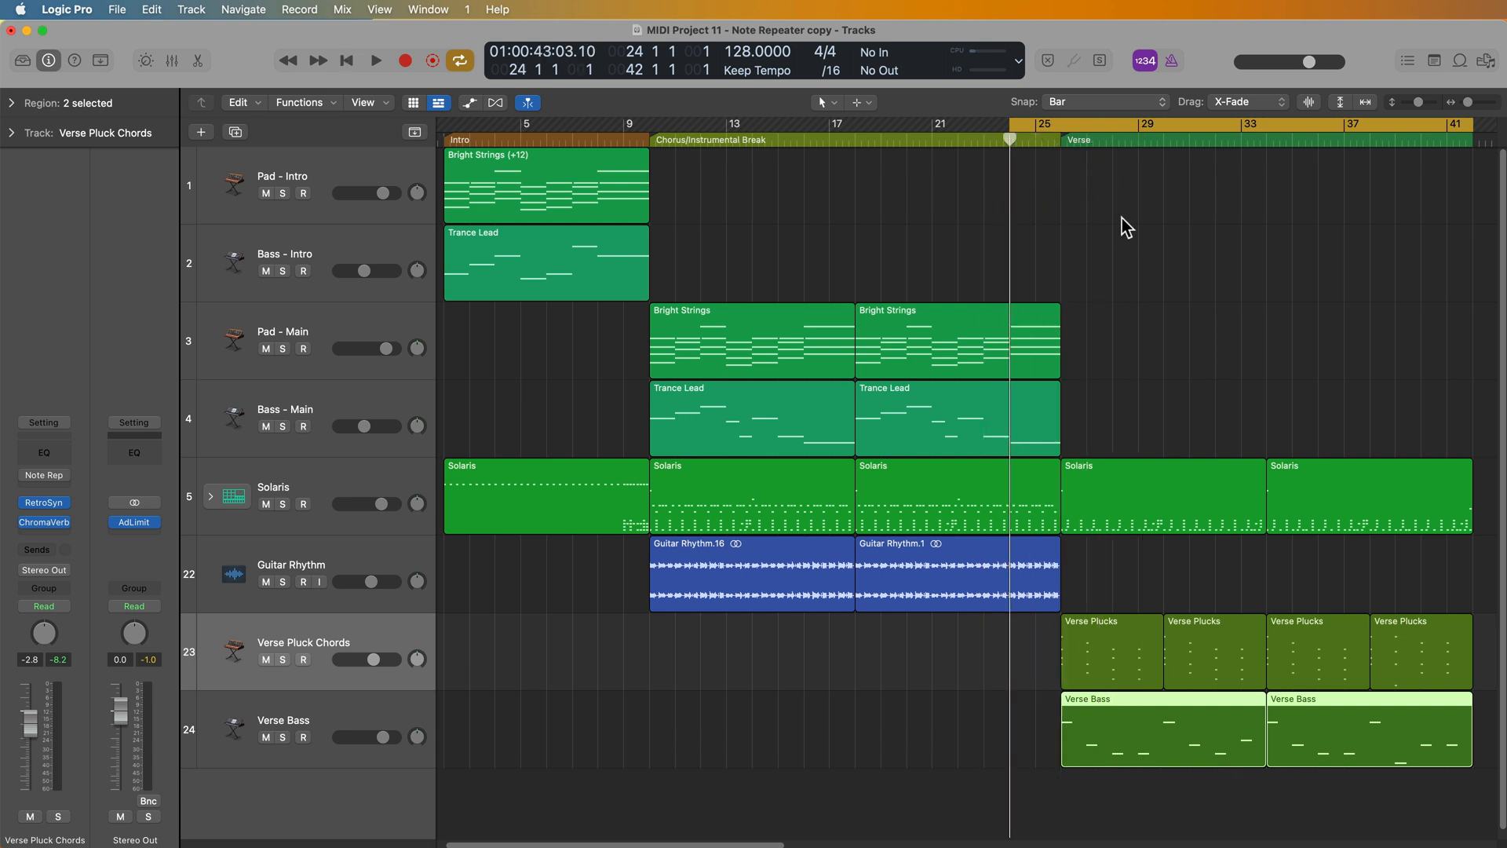
left_click(375, 60)
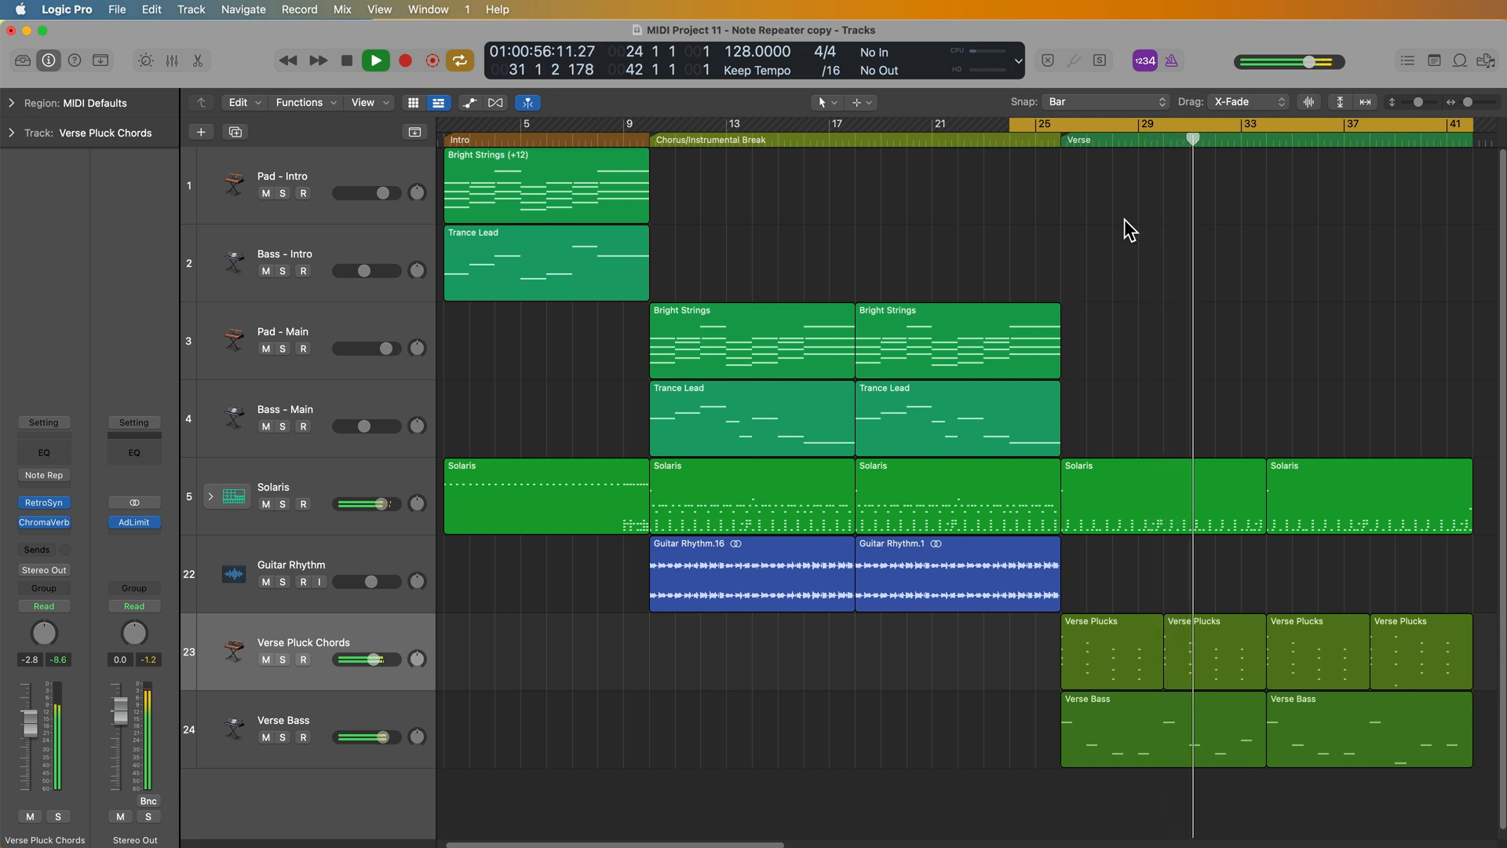
left_click(375, 60)
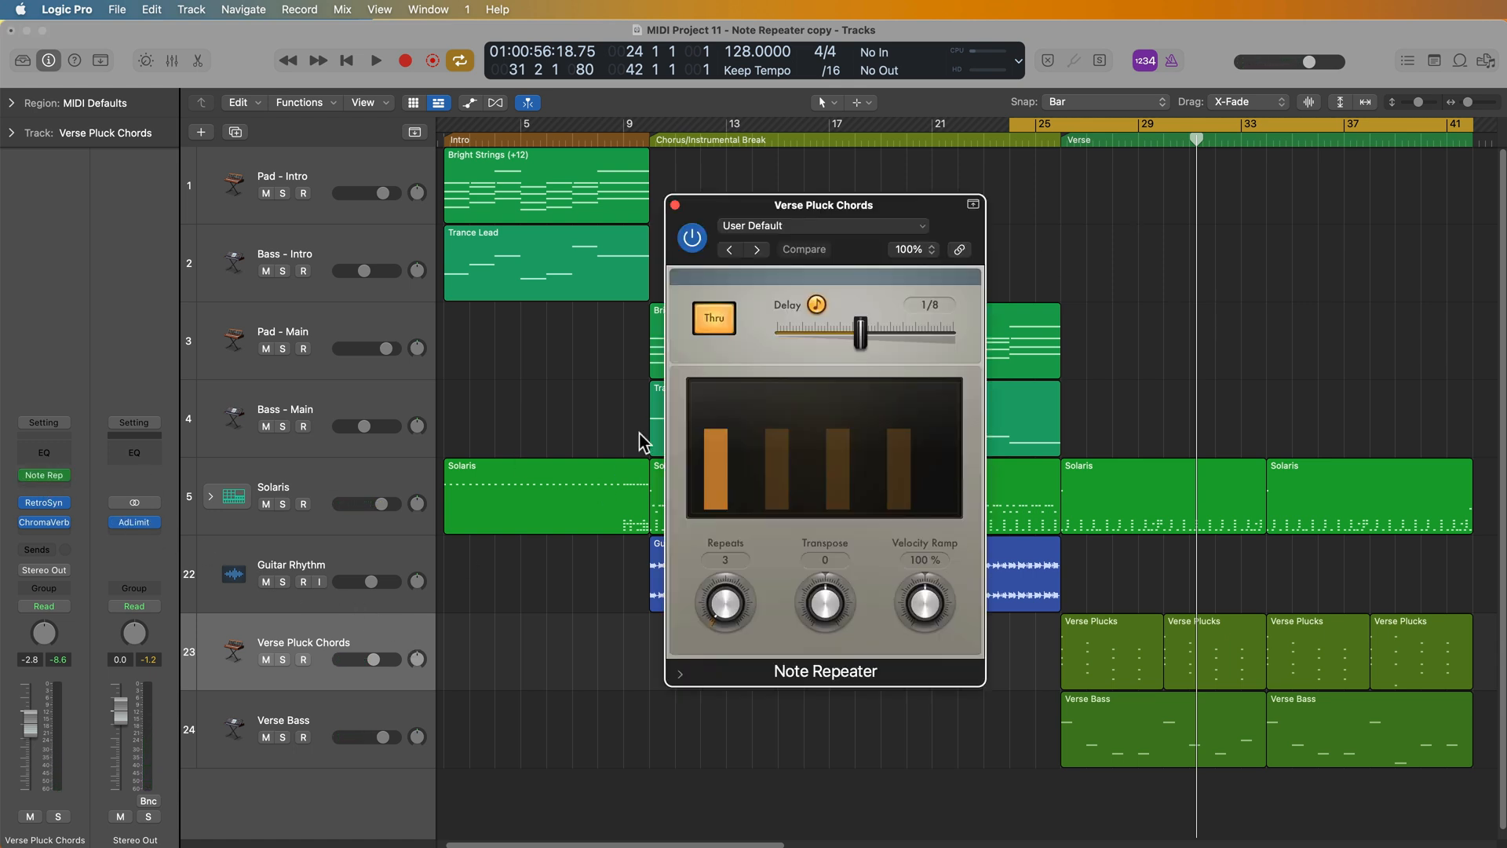
mouse_move(908, 211)
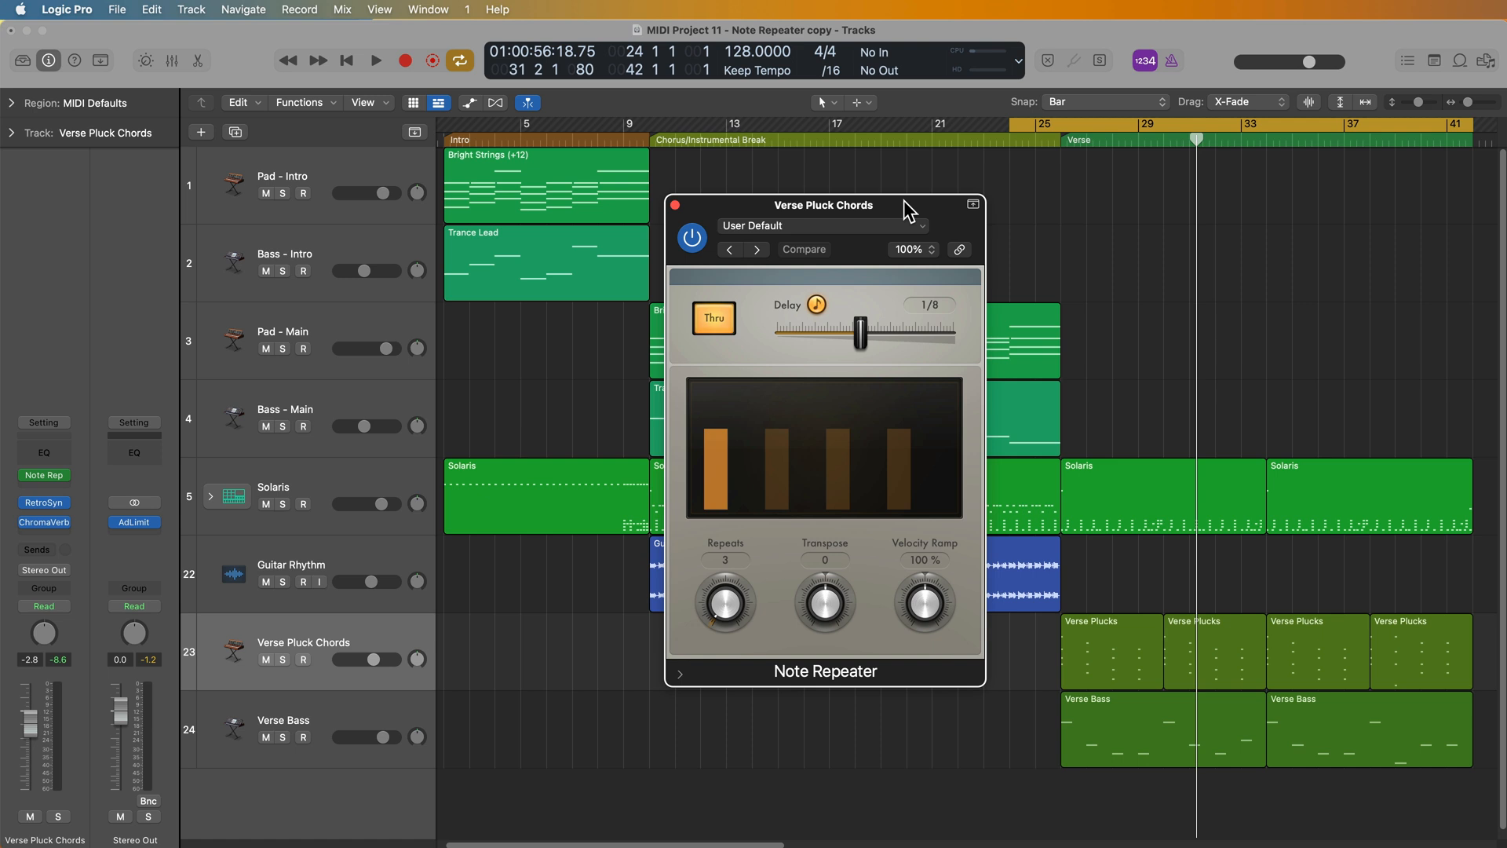
mouse_move(925, 299)
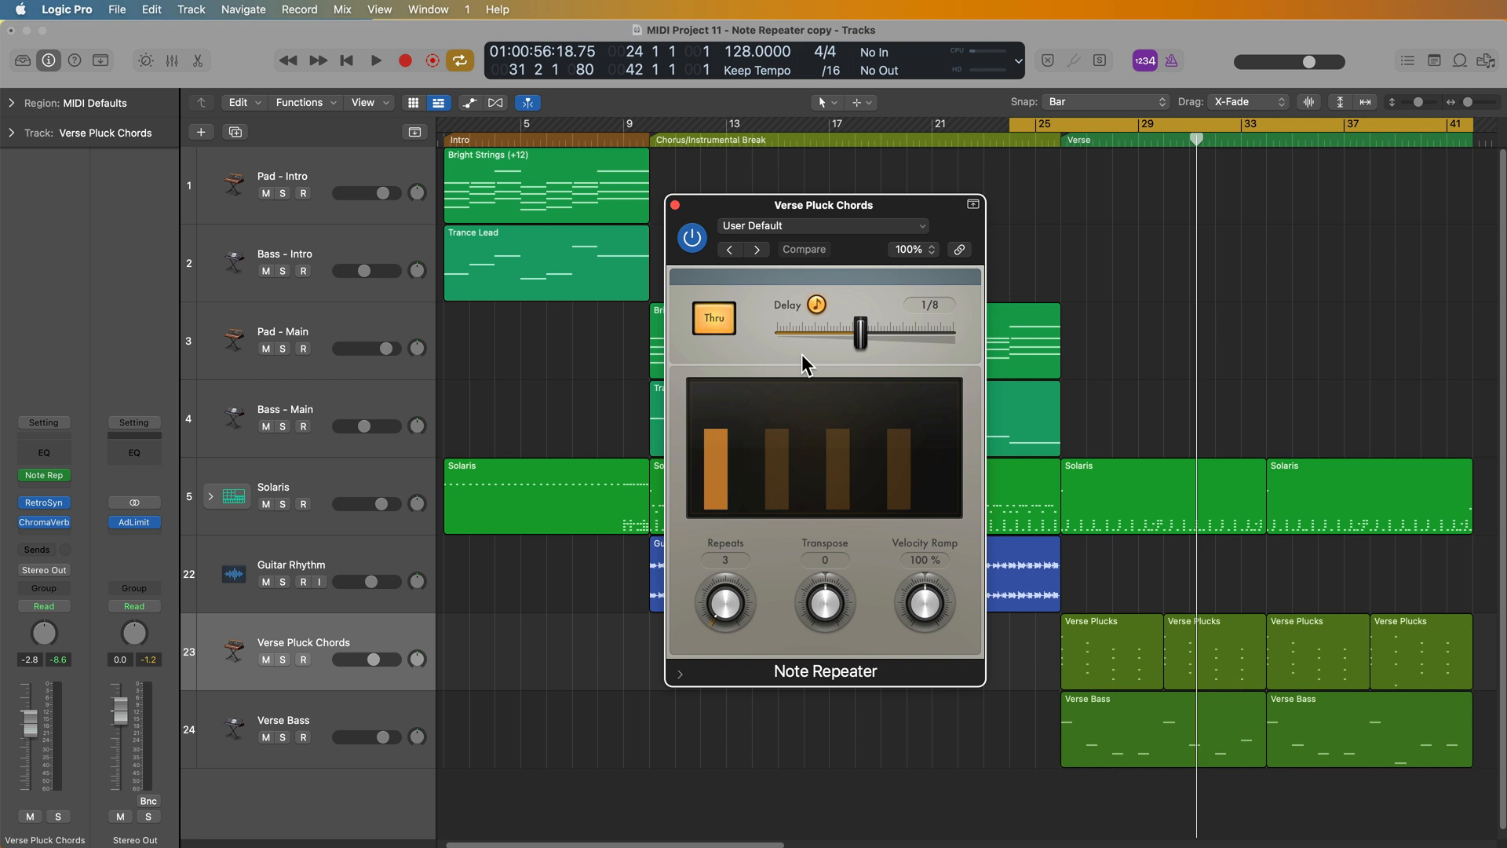
mouse_move(874, 643)
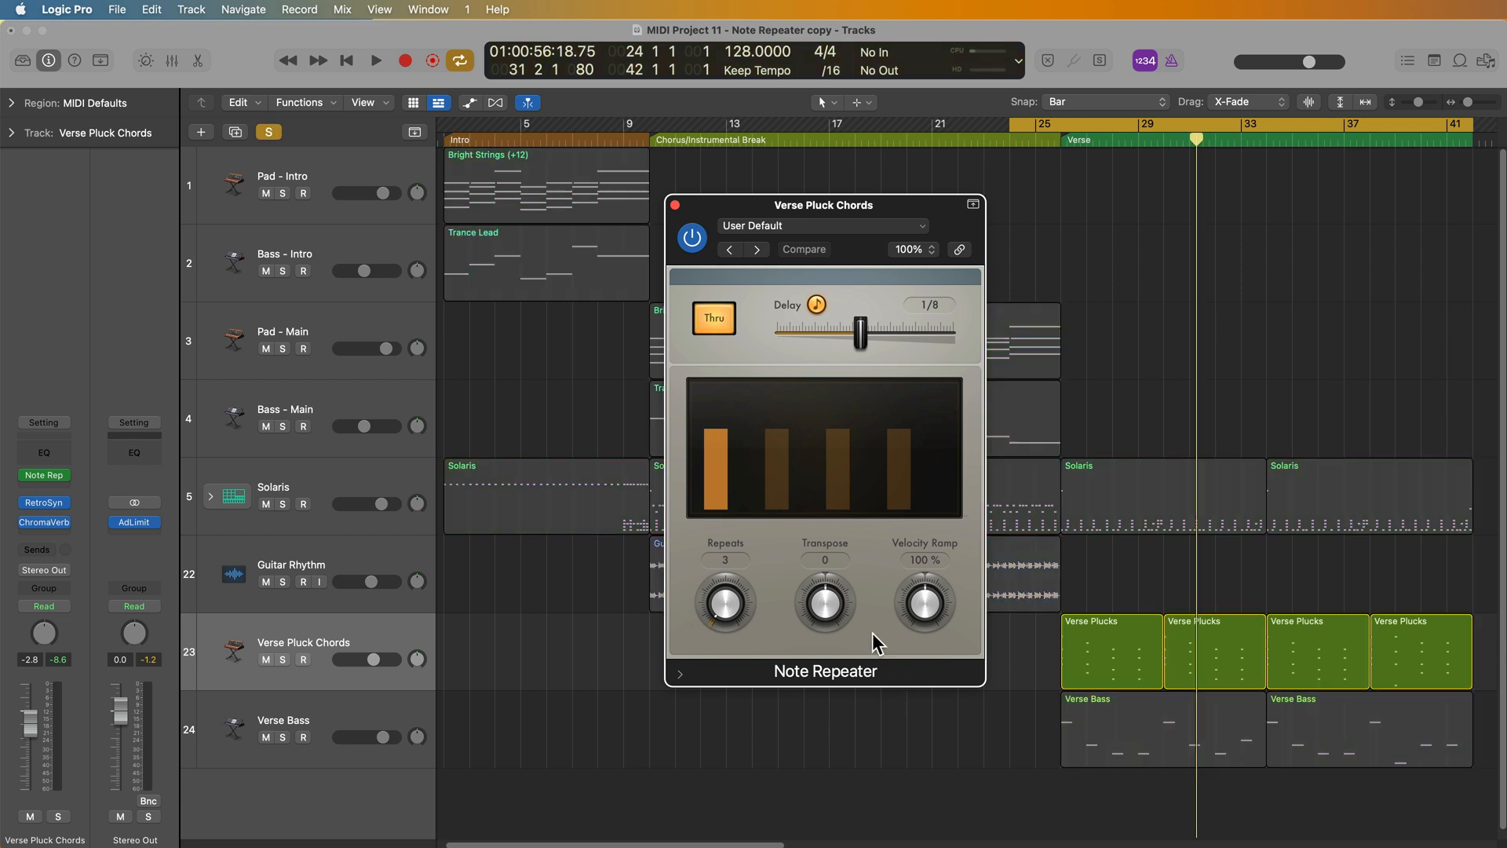
Solo the selected Verse Plucks regions on Verse Pluck Chords to listen to them
left_click(283, 660)
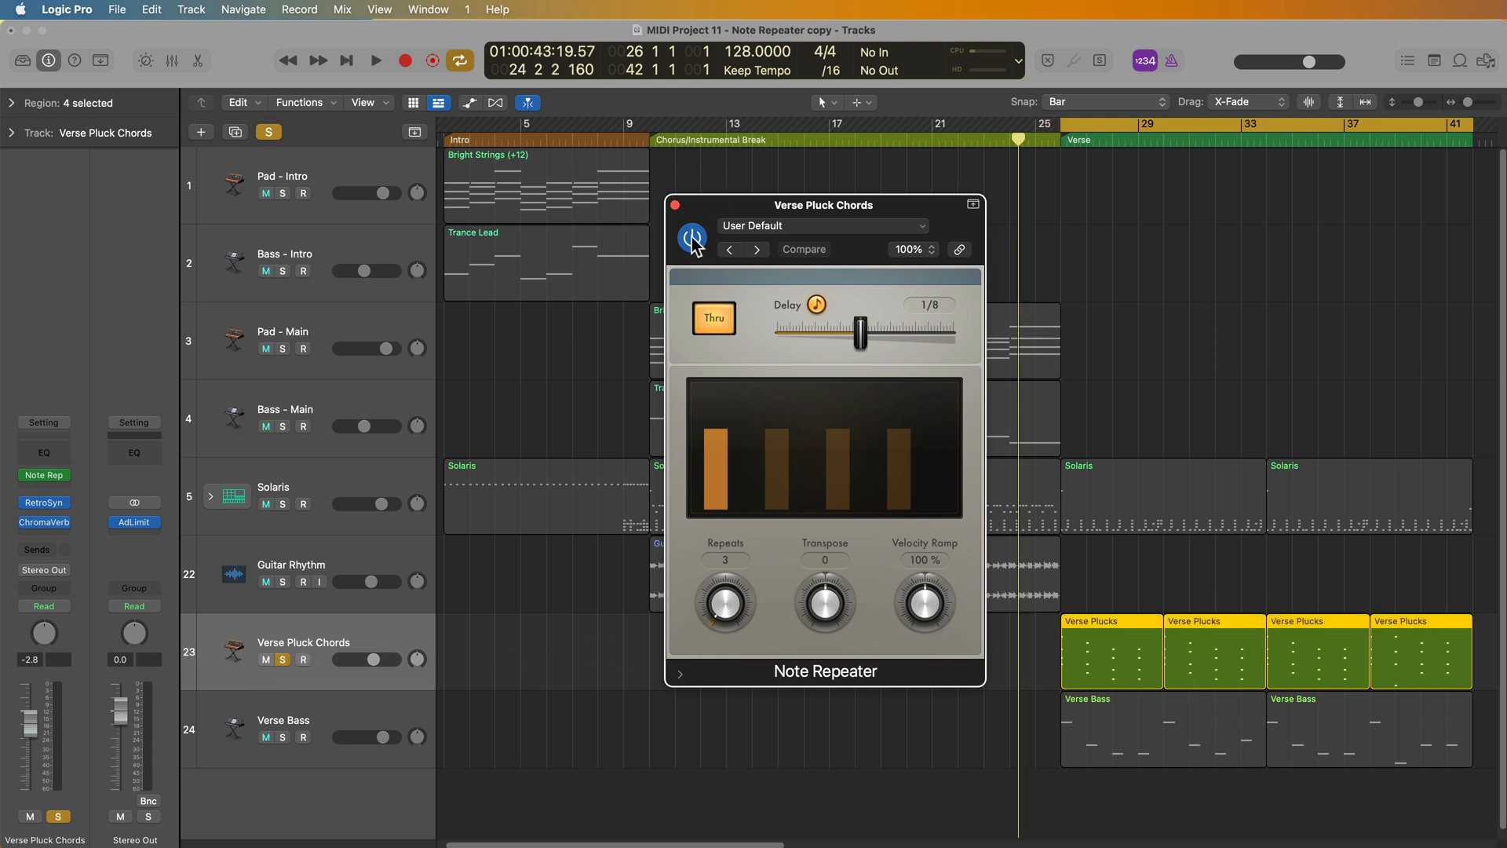
left_click(375, 60)
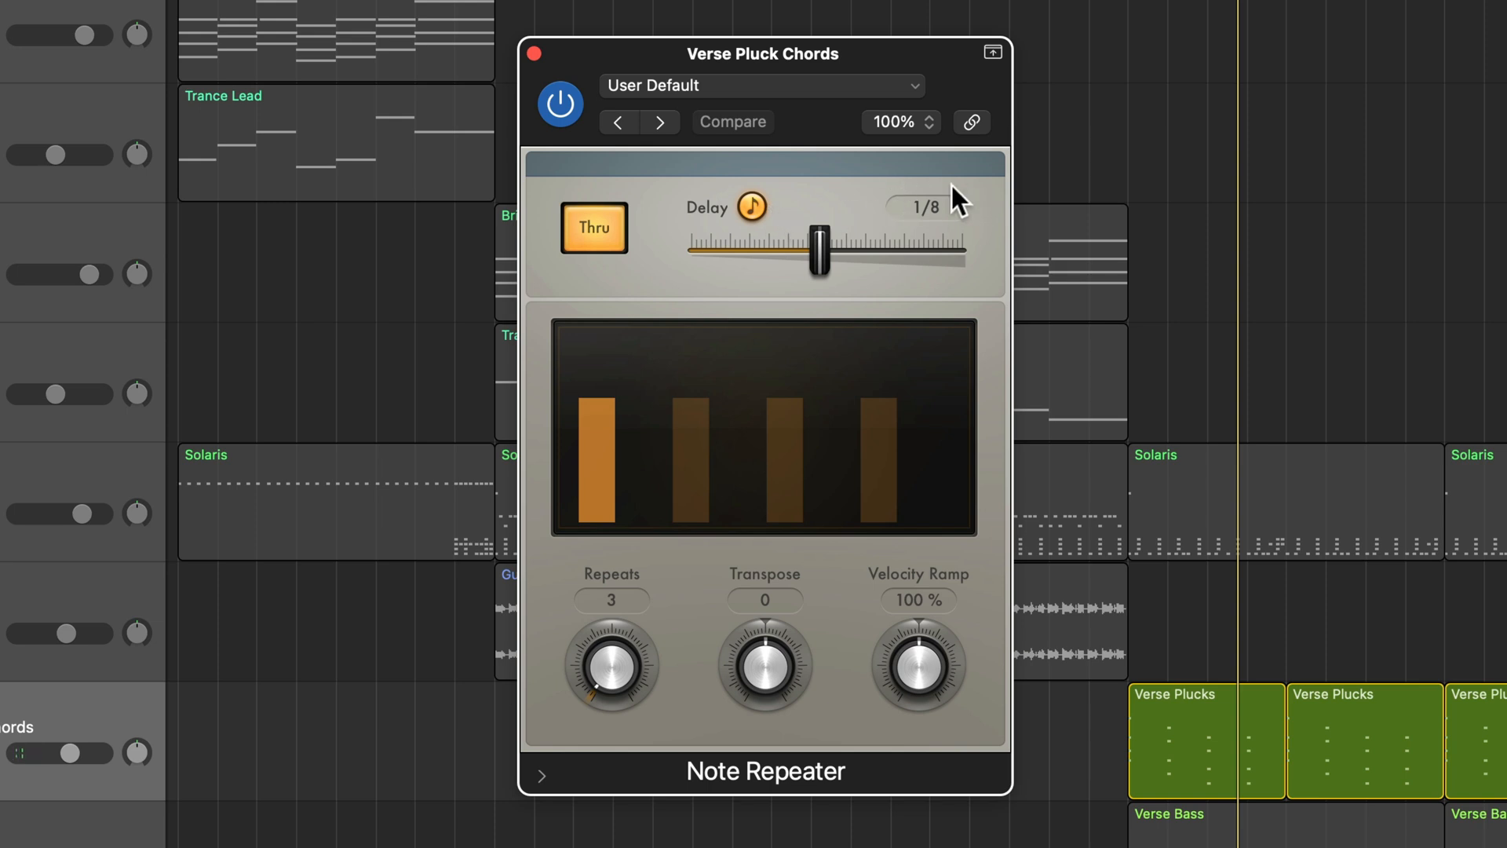
Sweep the Note Repeater delay through 1/2t, 1/64t, 1/16d, 230 ms, 190 ms and 1/8t, ending at 1/8
left_click_drag(819, 241, 874, 241)
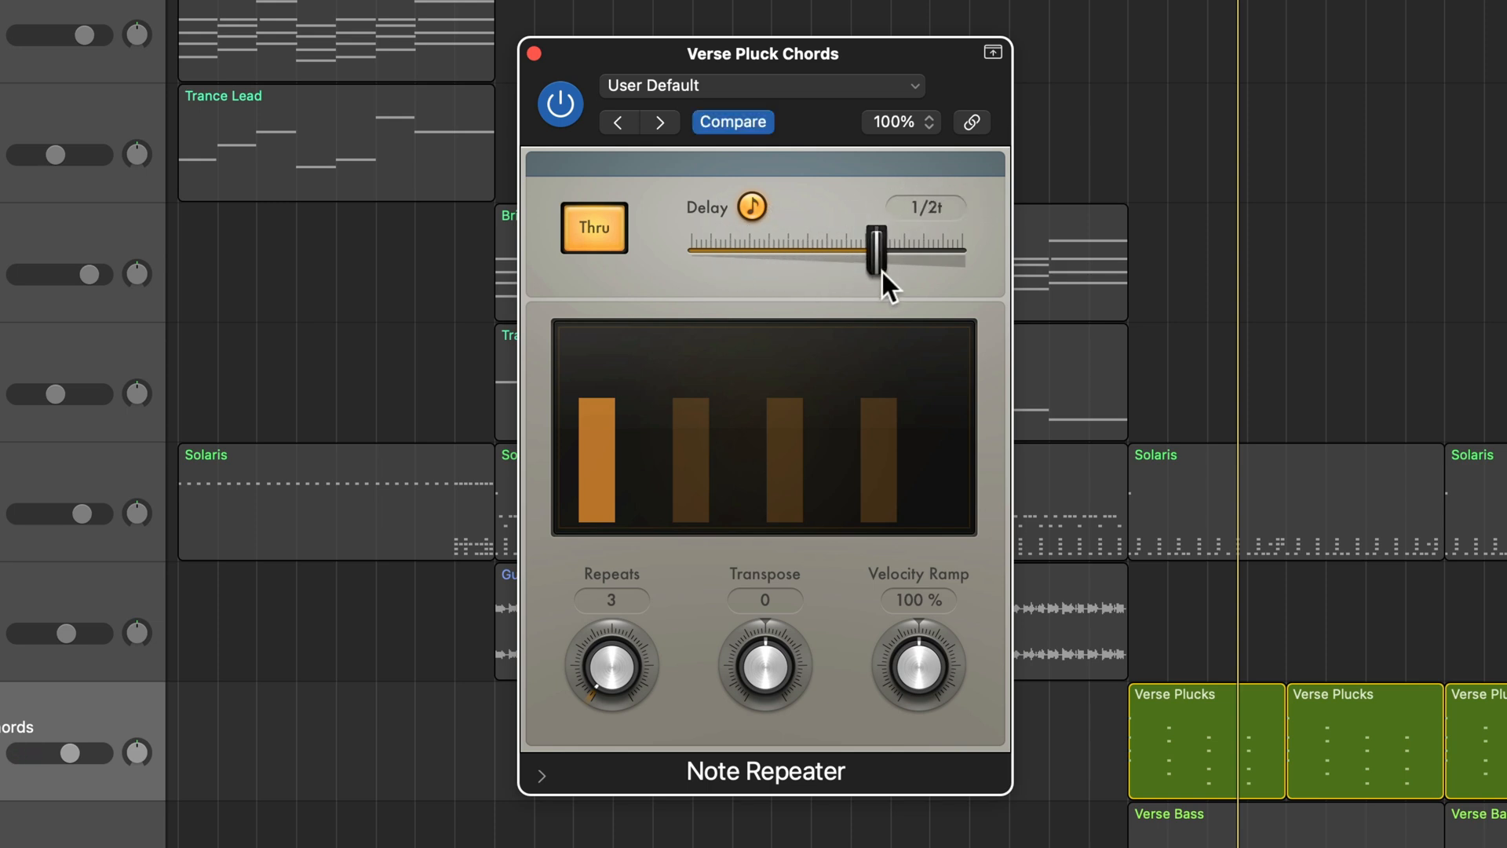
left_click_drag(877, 240, 694, 248)
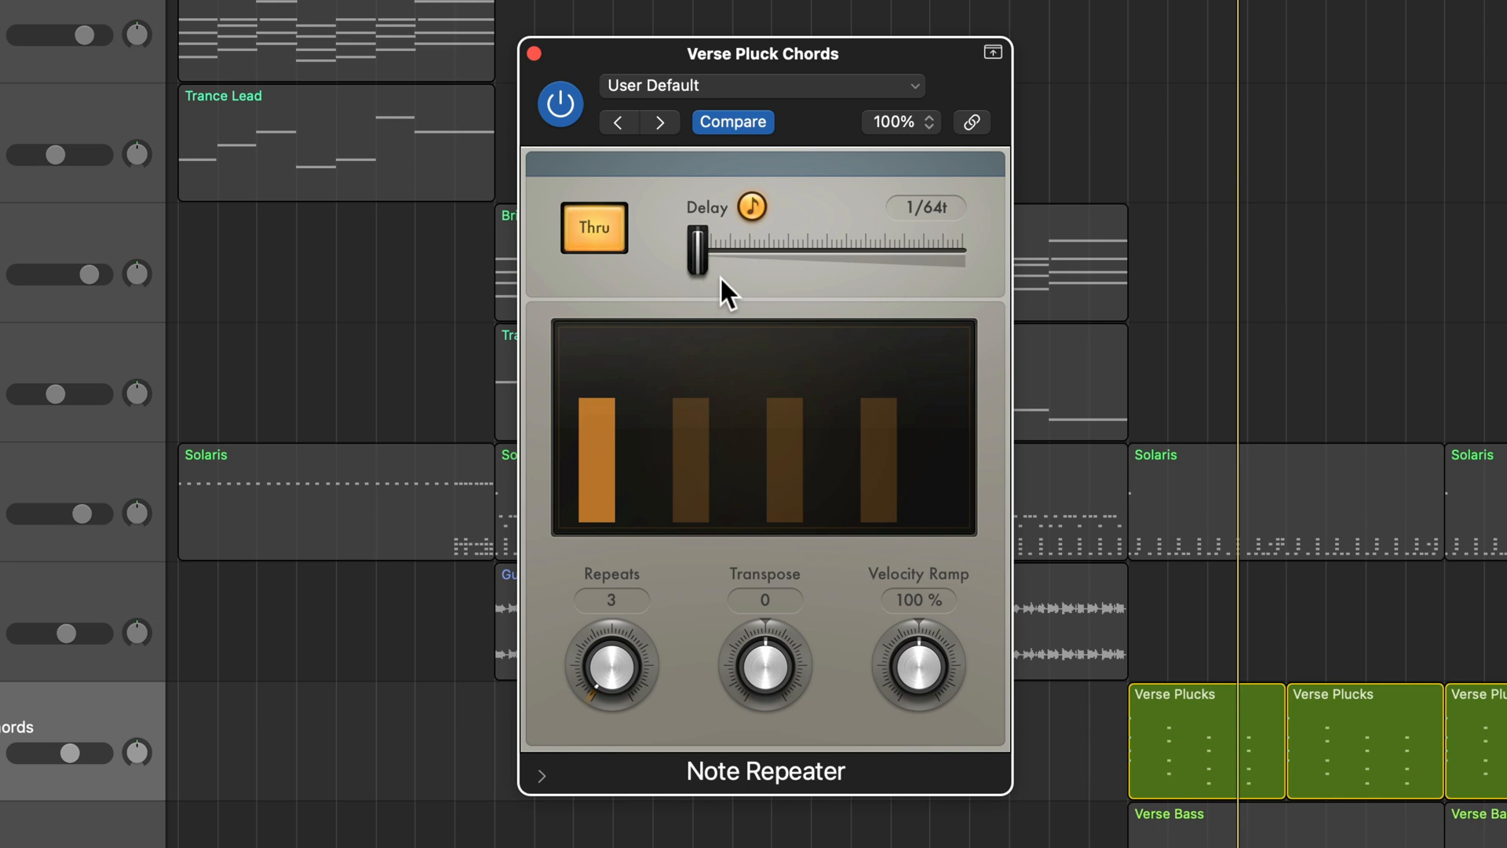
left_click_drag(699, 245, 813, 246)
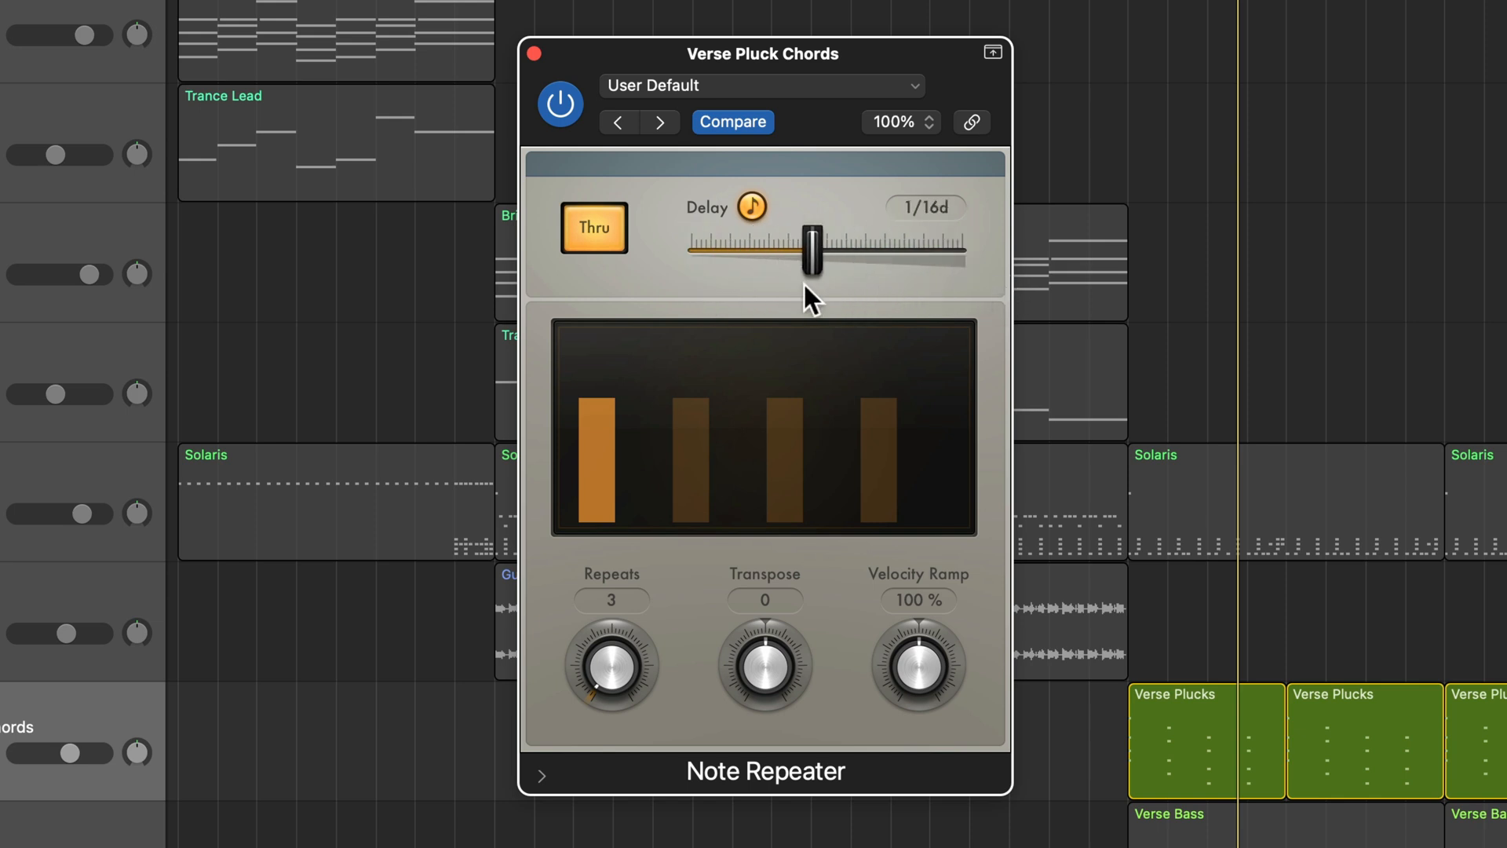
left_click_drag(812, 248, 690, 248)
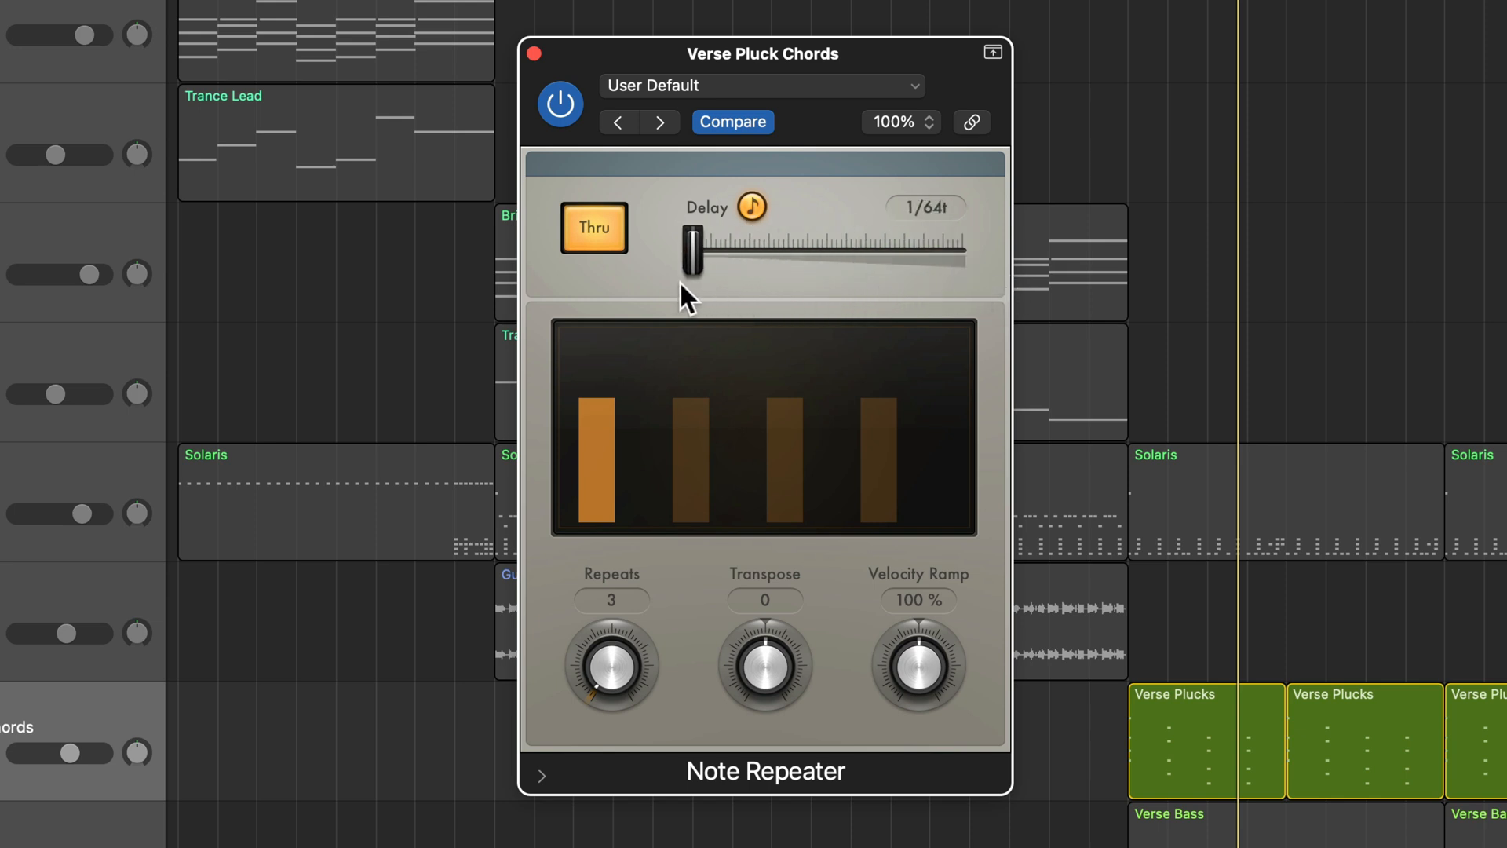
left_click_drag(692, 252, 822, 261)
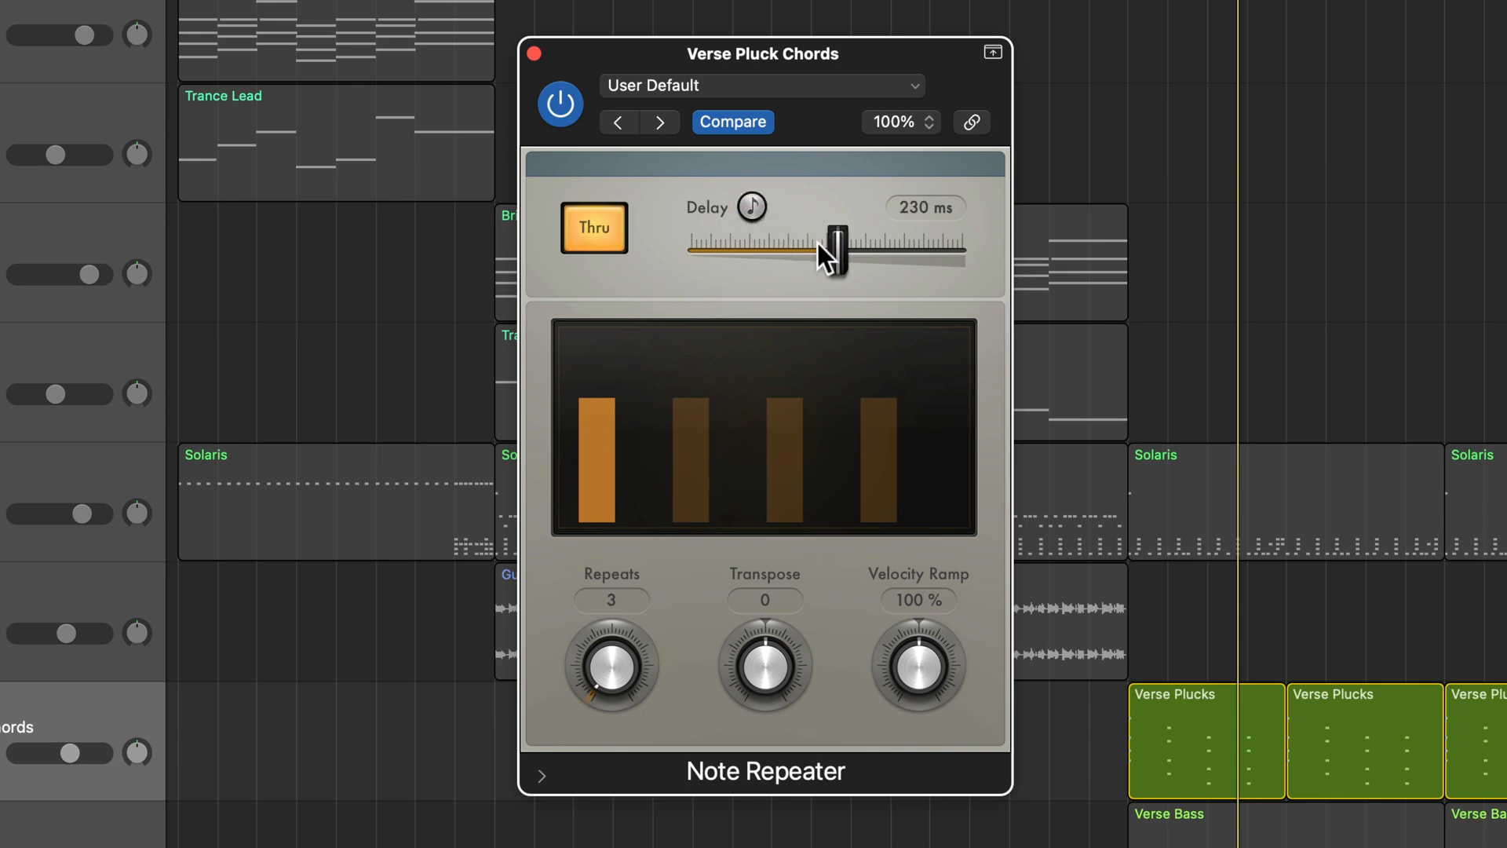
left_click_drag(839, 244, 832, 245)
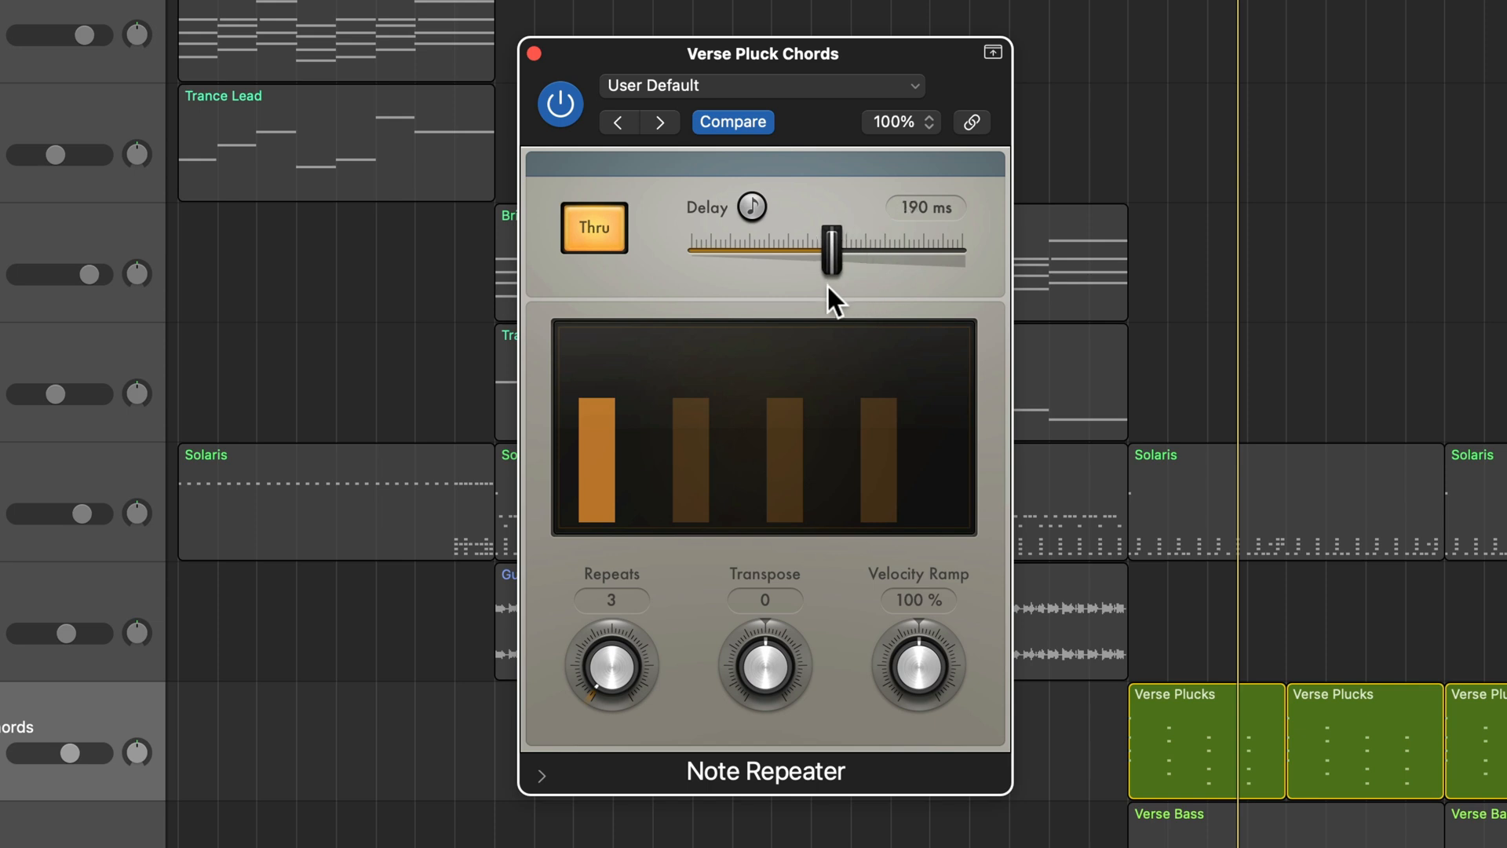
left_click_drag(832, 248, 819, 248)
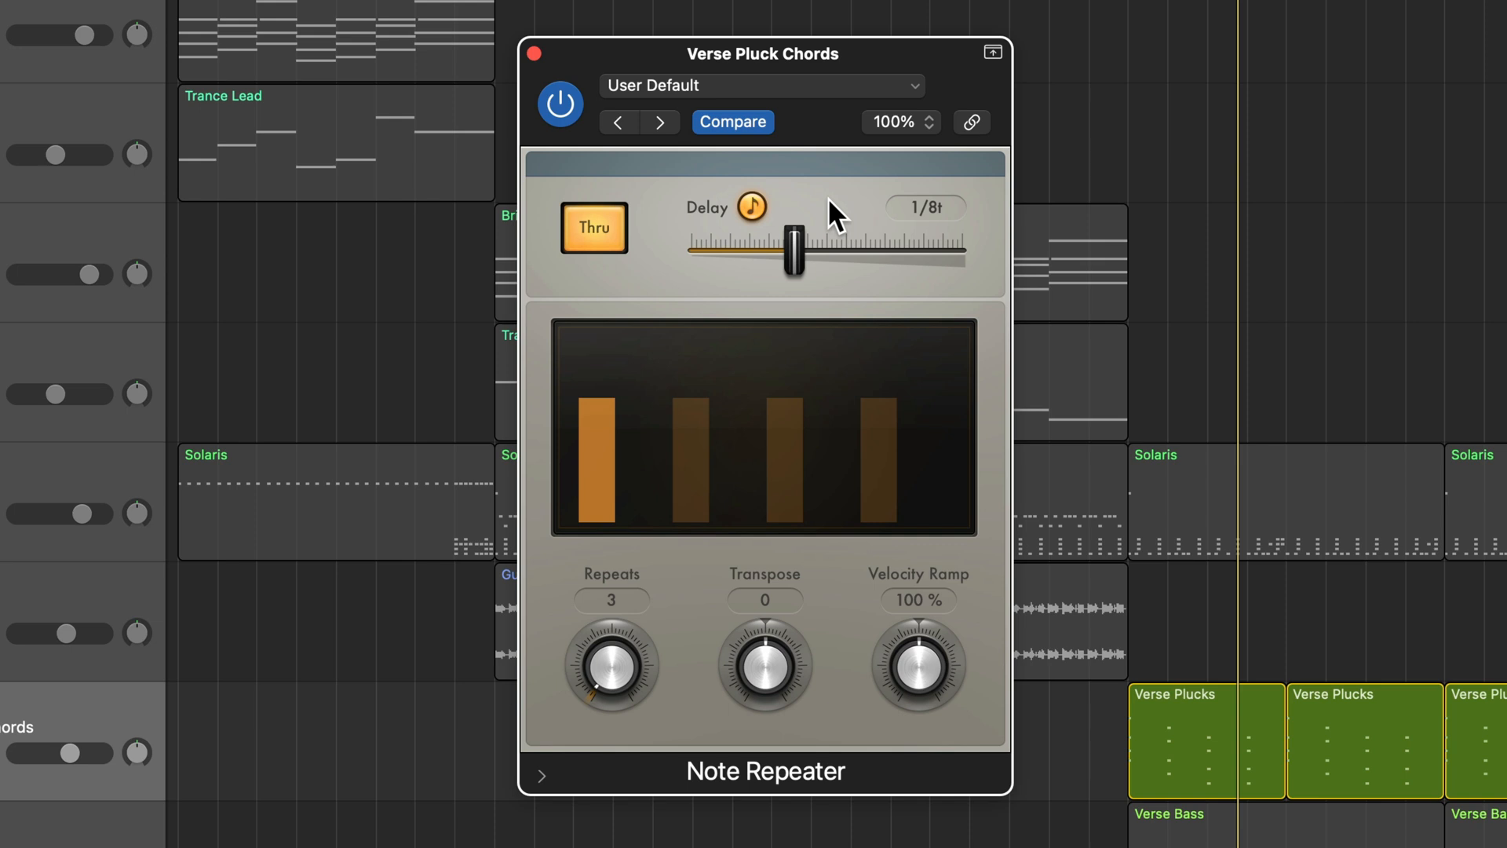
left_click_drag(793, 240, 802, 249)
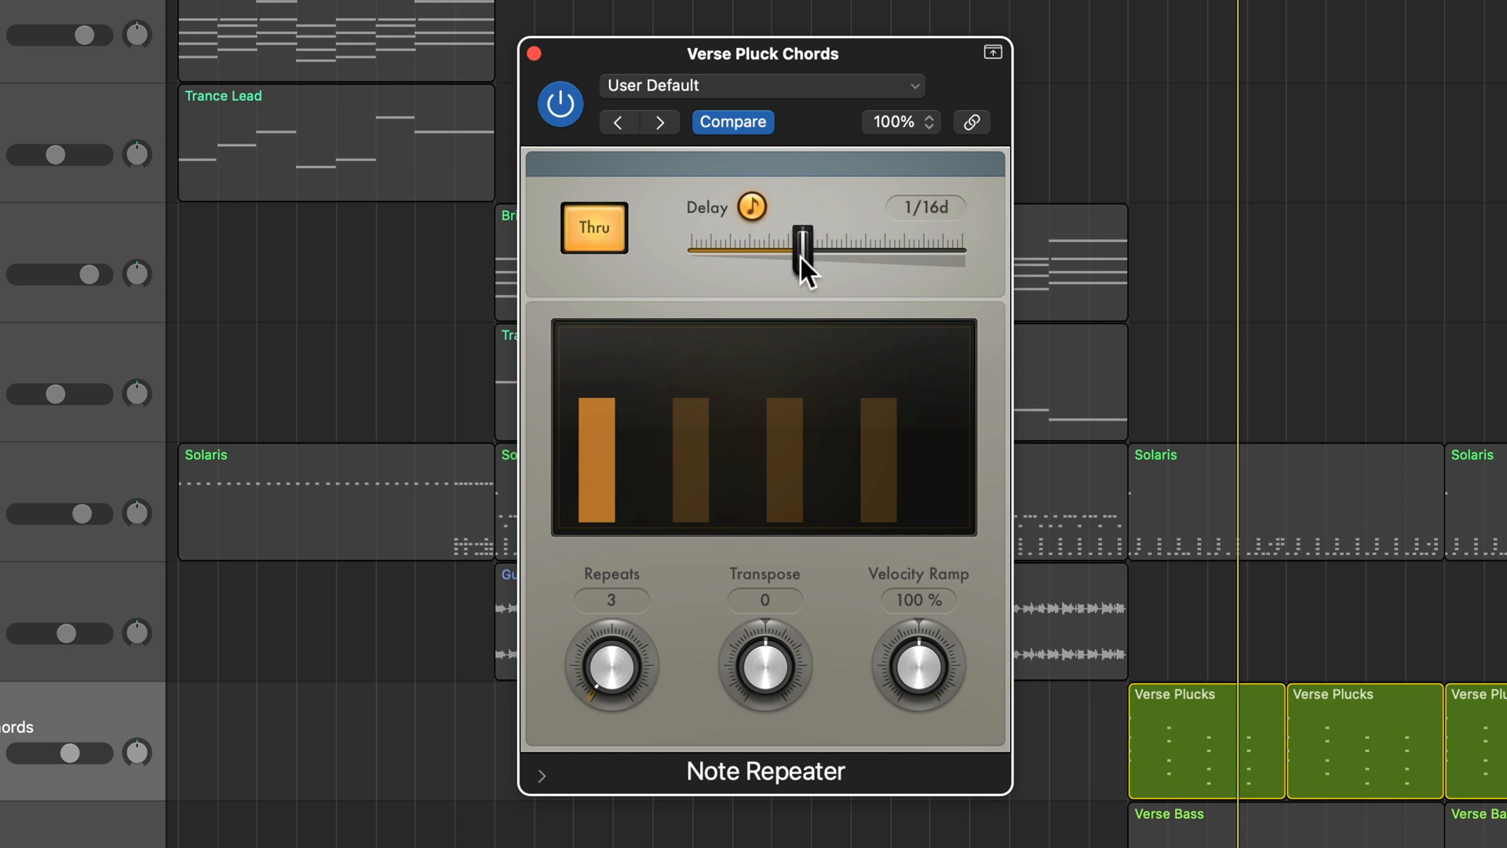
left_click_drag(802, 240, 823, 260)
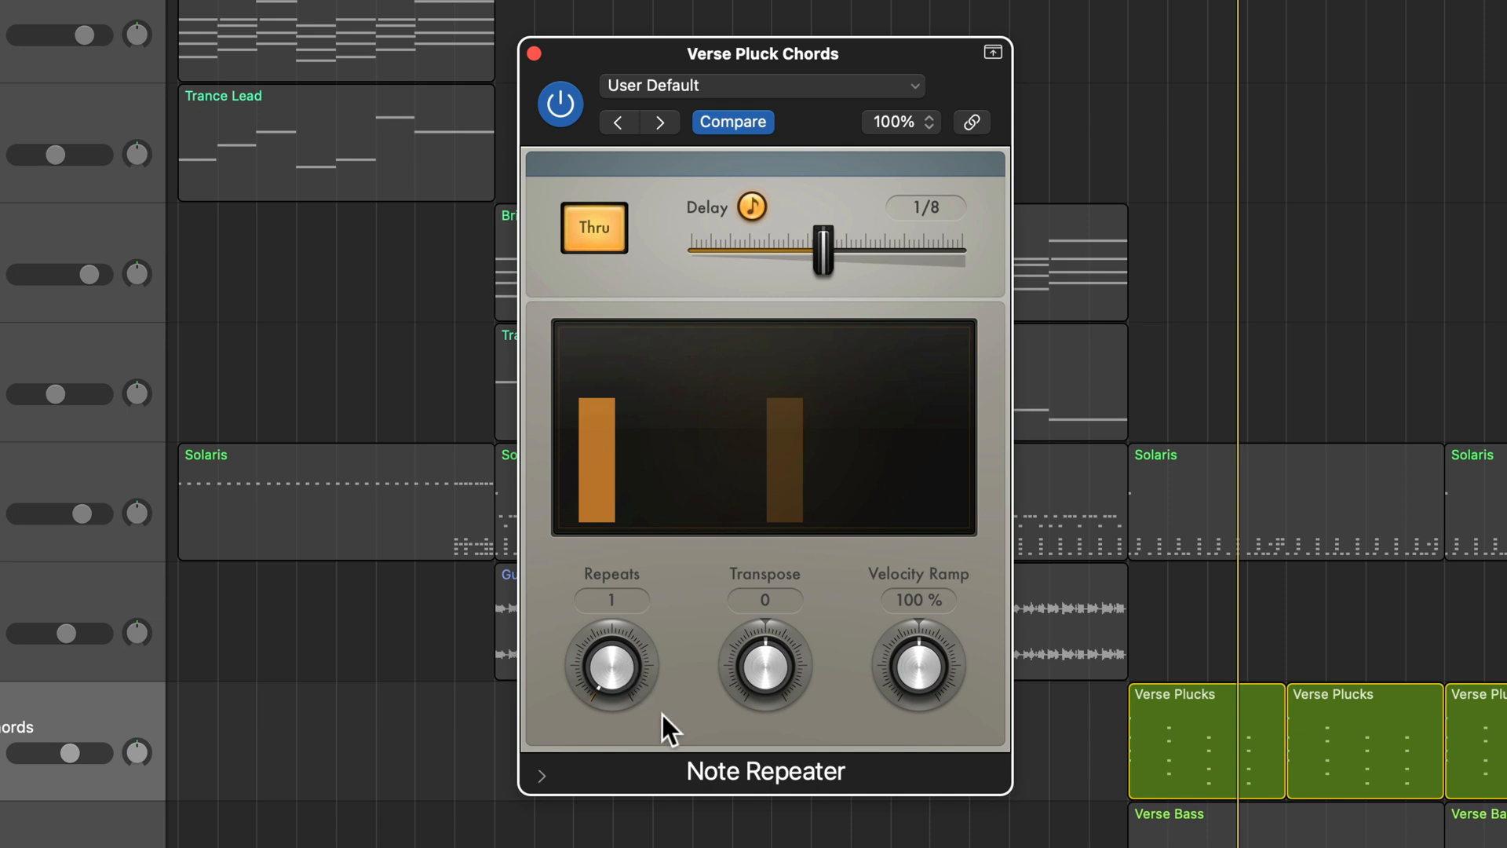
mouse_move(625, 677)
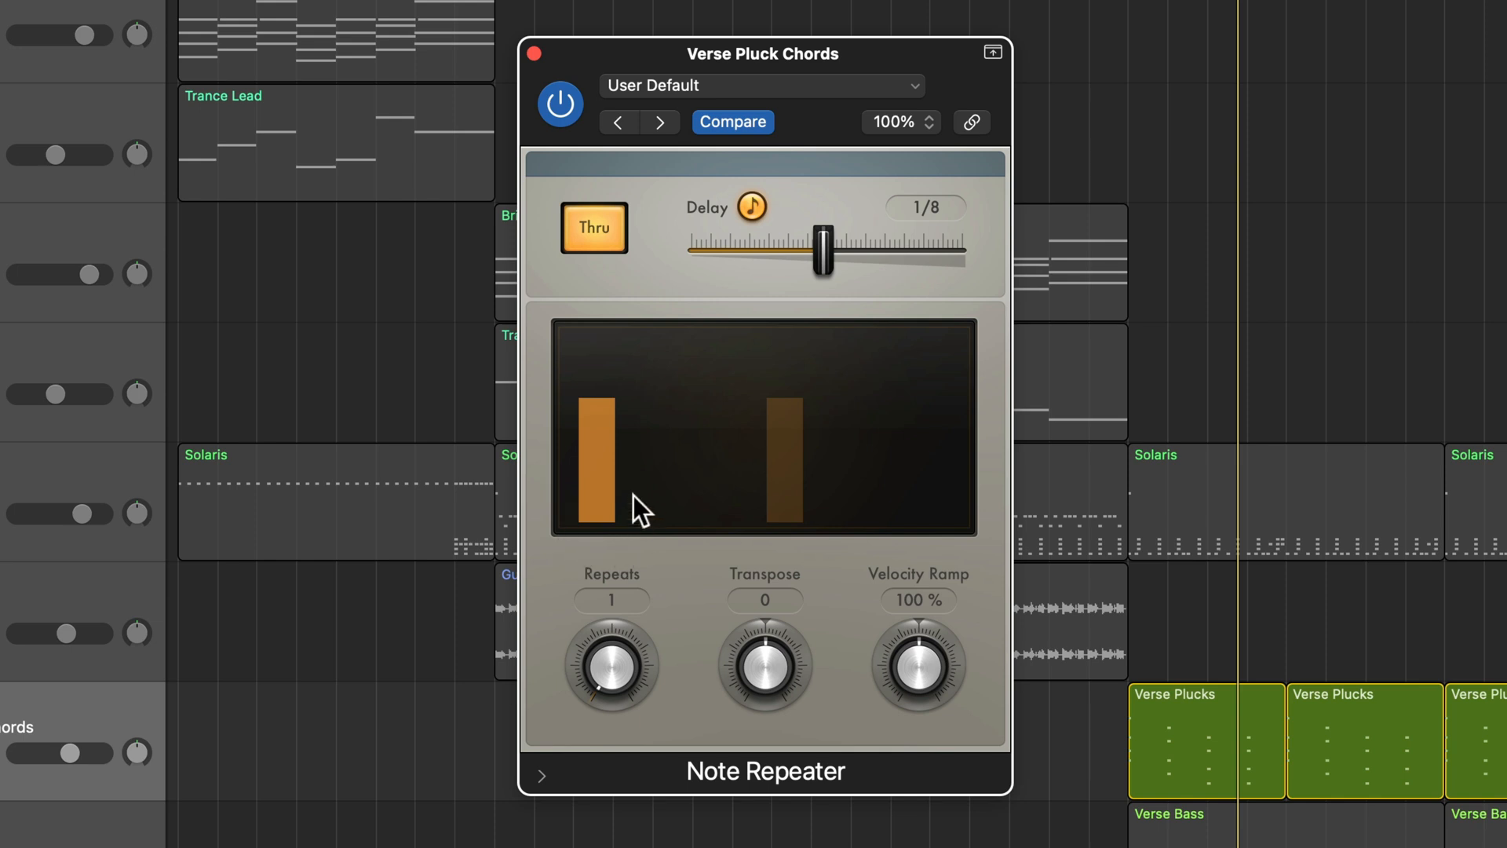
mouse_move(839, 591)
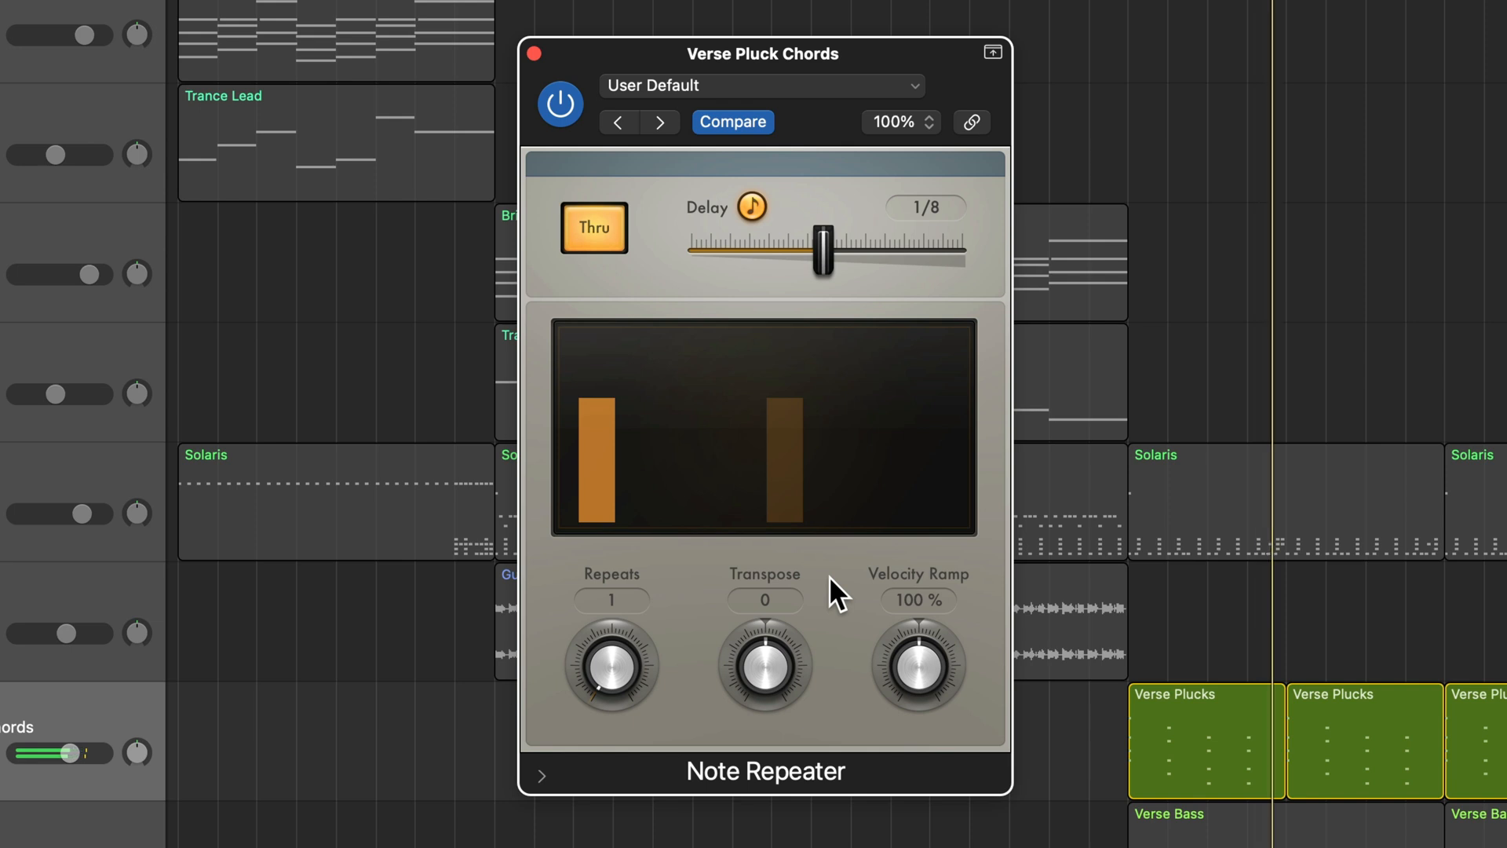
mouse_move(763, 682)
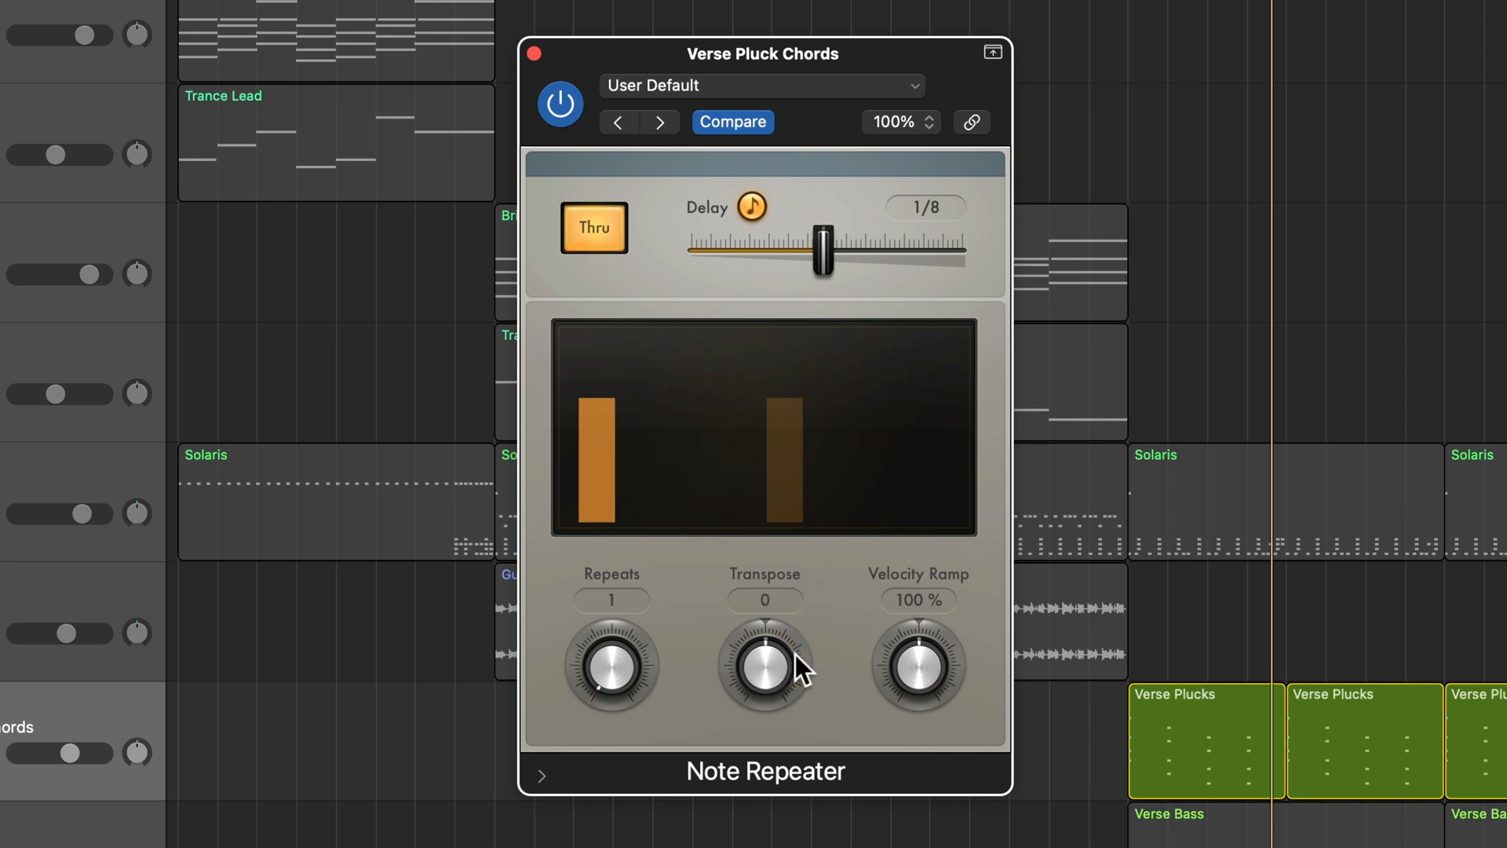
Turn the Note Repeater's Transpose knob up to +12 semitones
left_click_drag(764, 664, 817, 577)
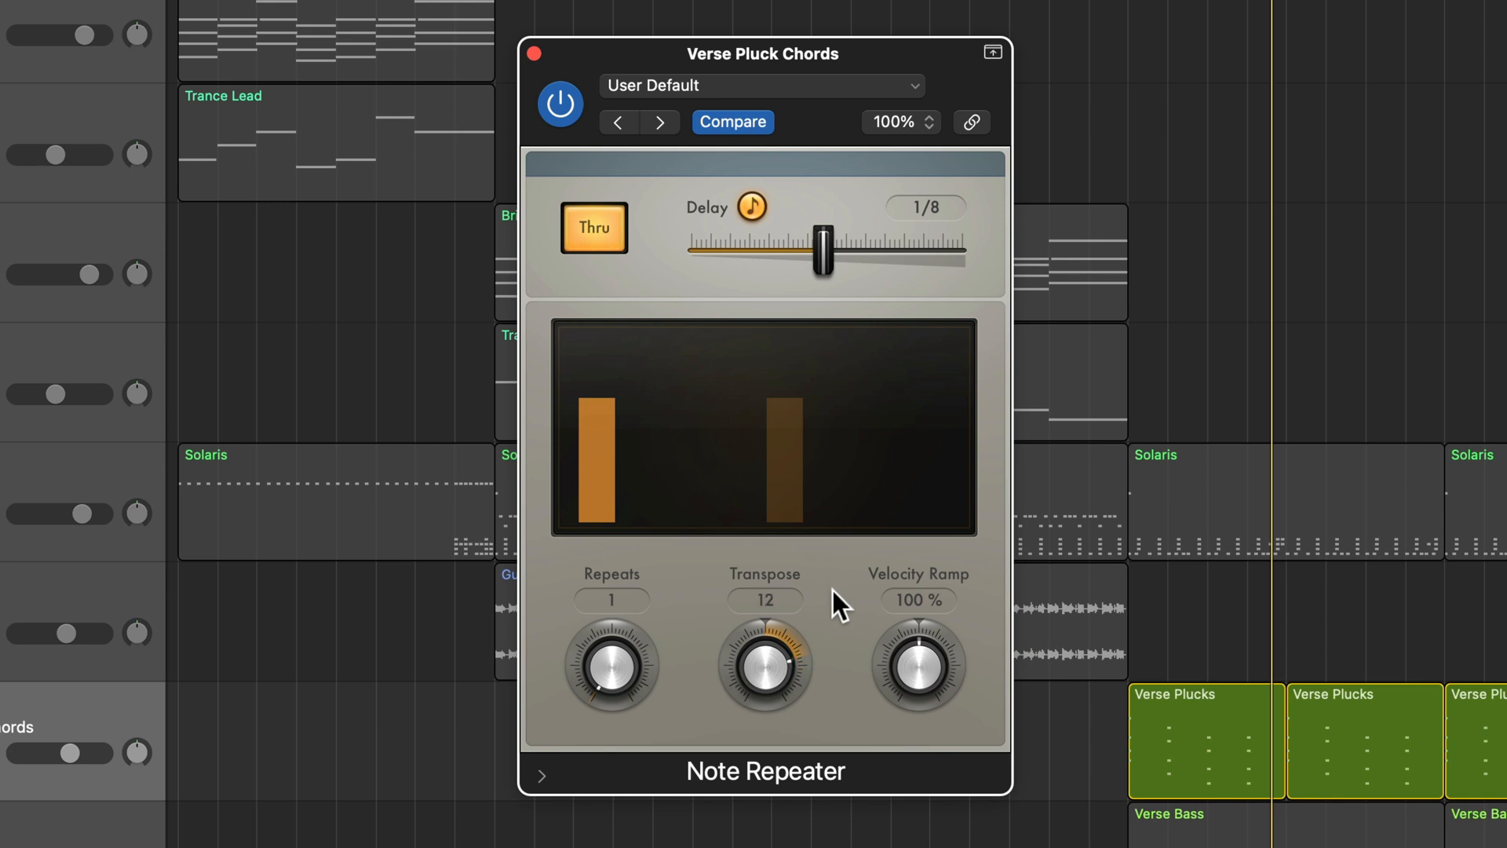
mouse_move(844, 621)
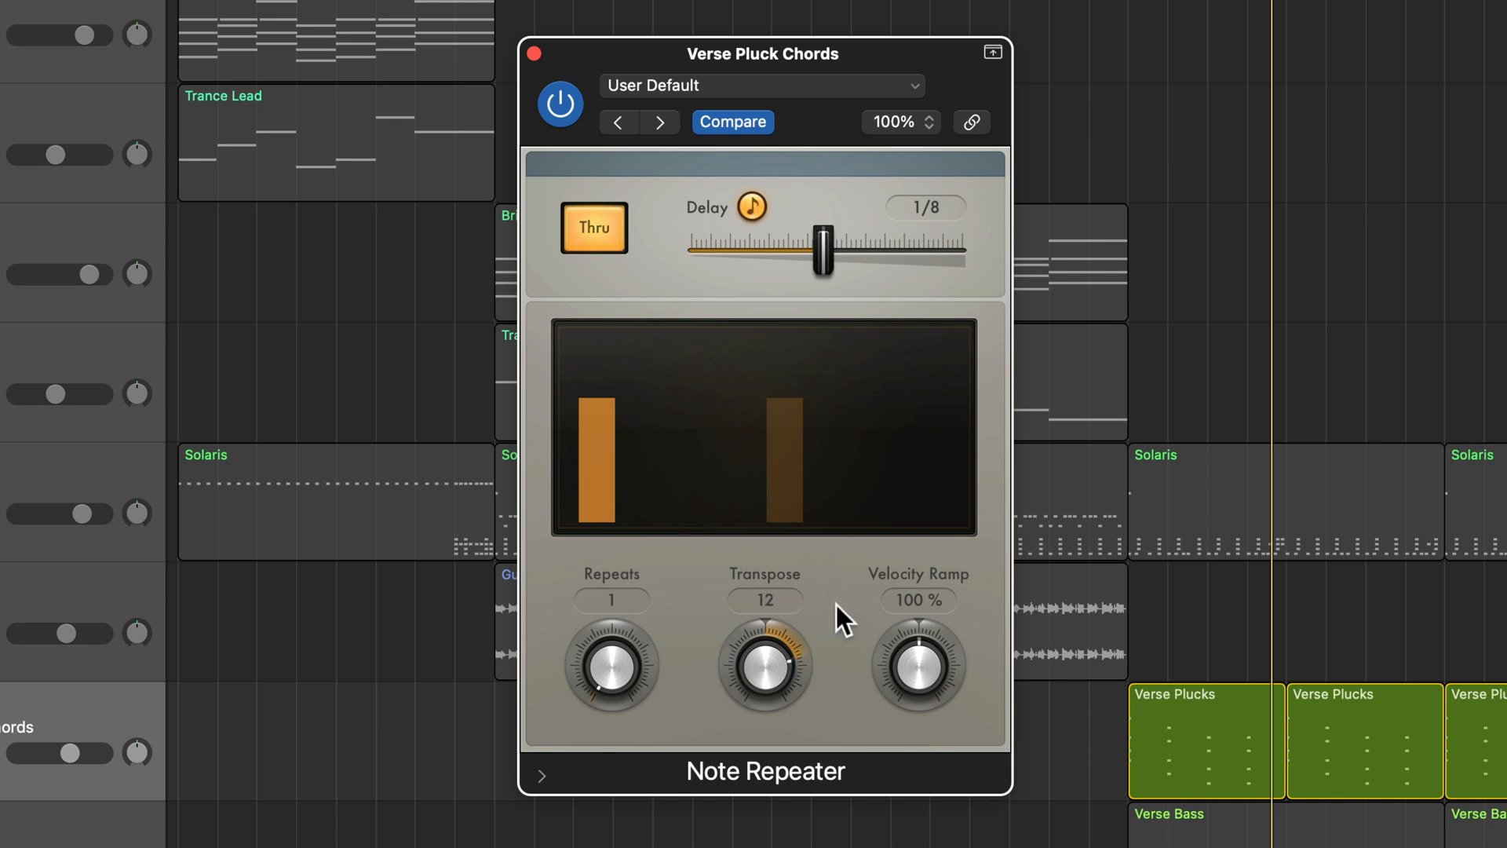
mouse_move(858, 423)
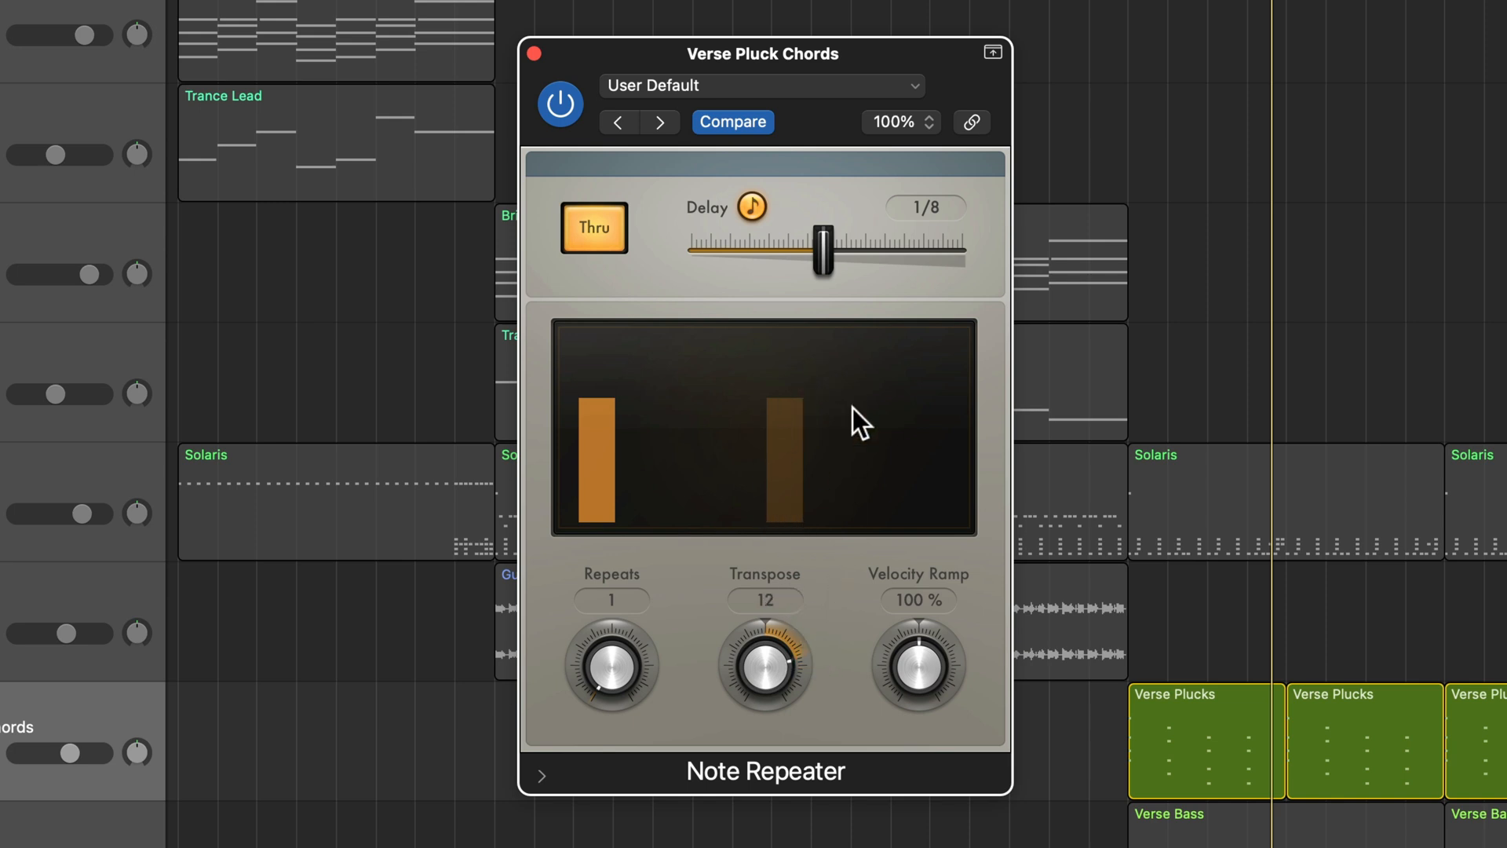
mouse_move(722, 603)
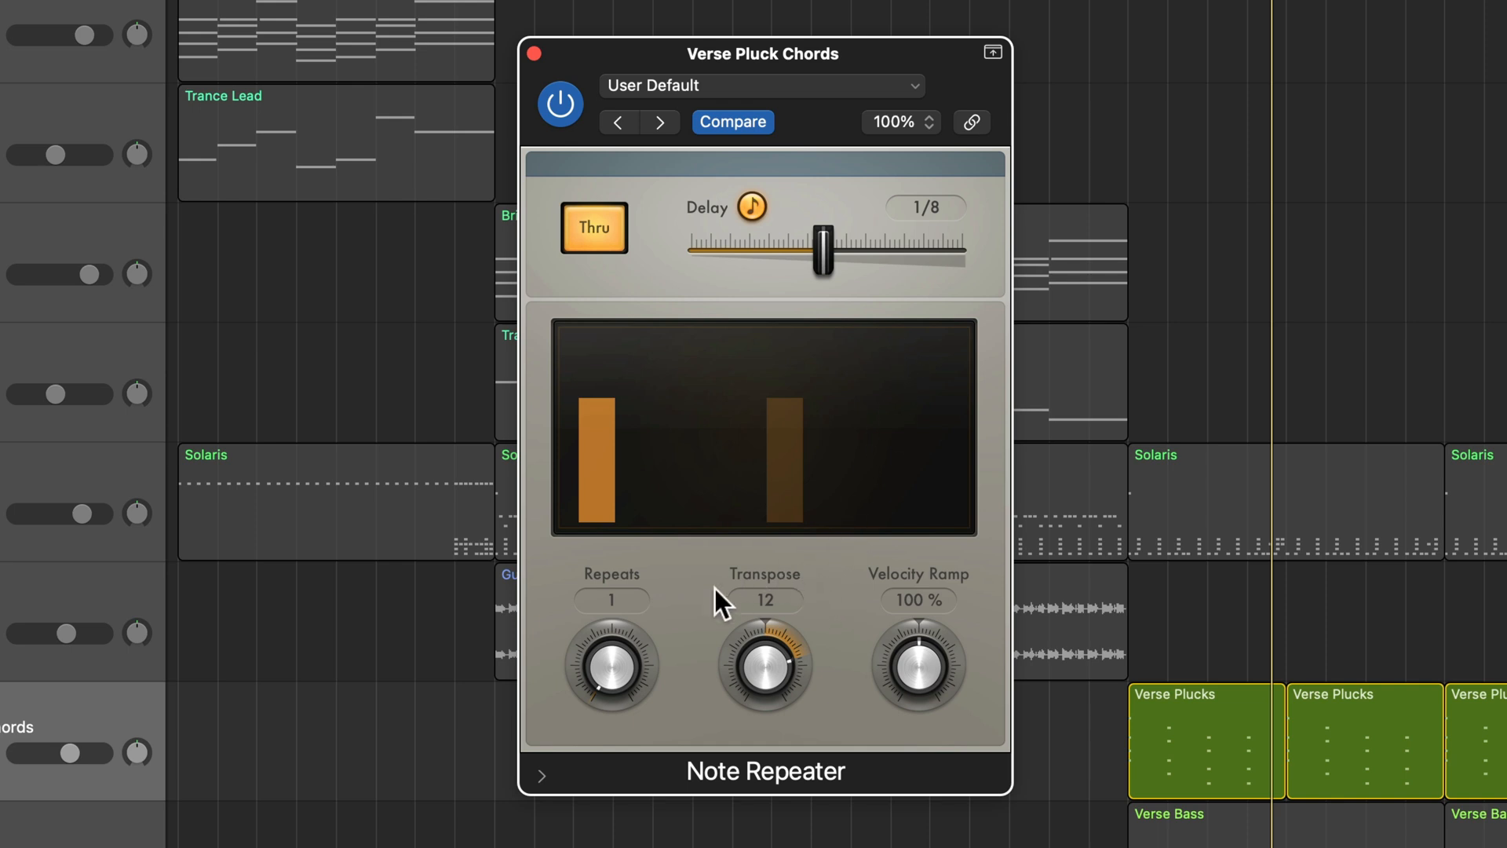
mouse_move(848, 600)
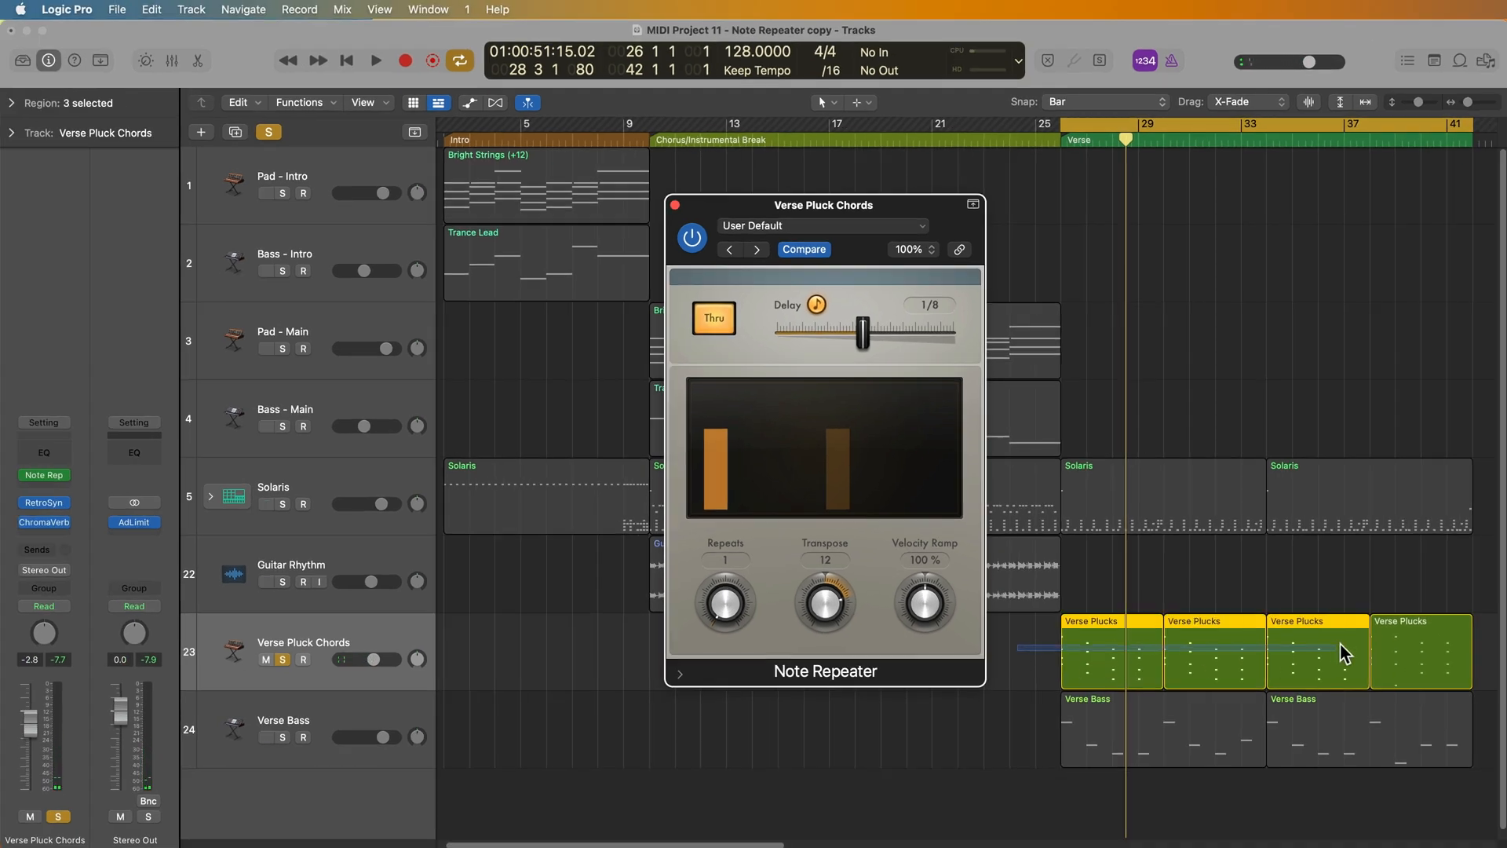
Select all four Verse Plucks regions for the −12 transposition and refocus the Note Repeater
left_click(1420, 652)
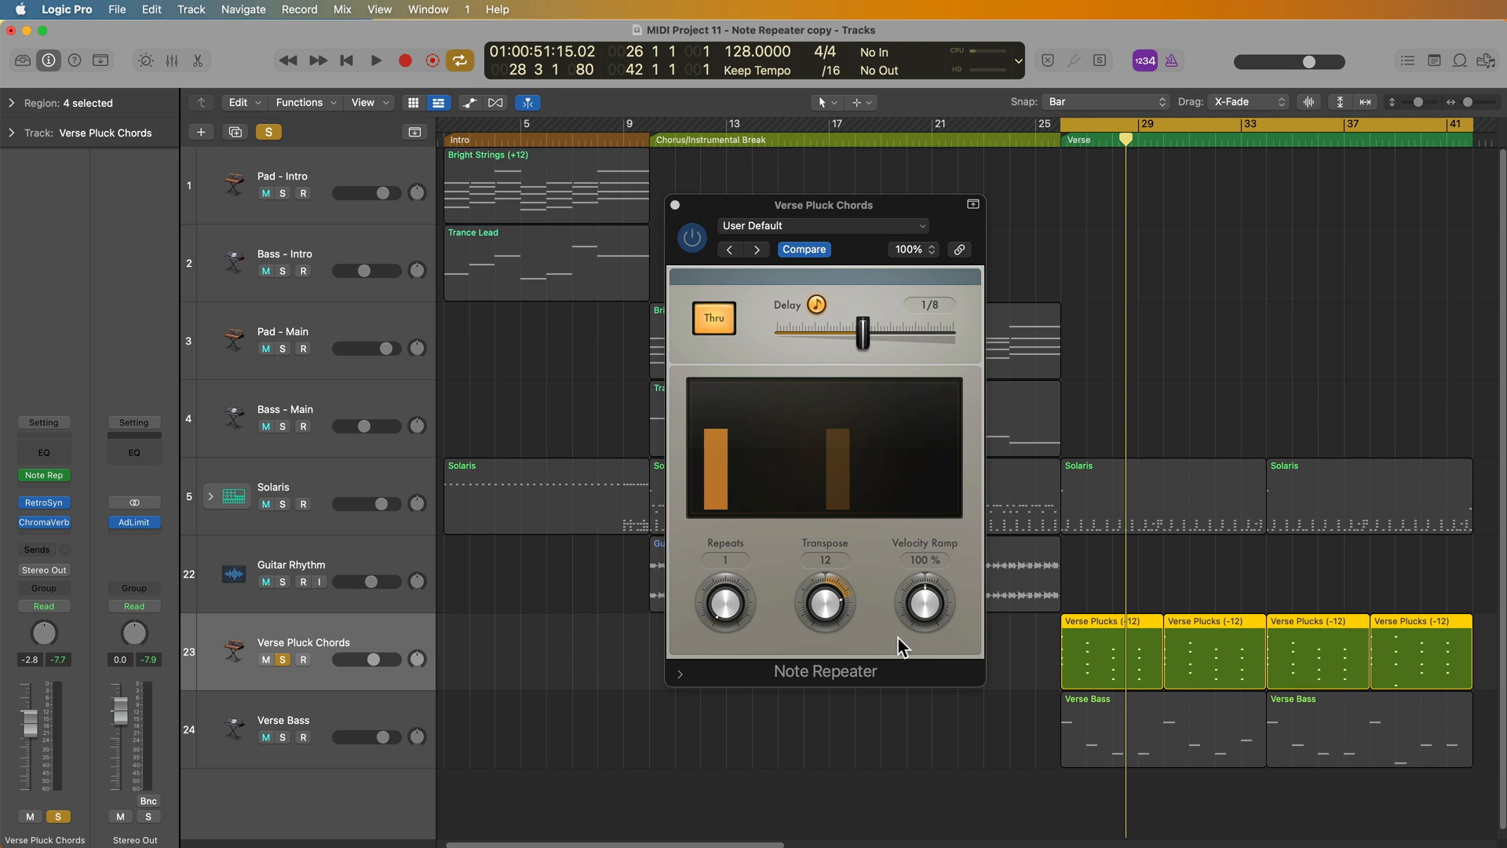
left_click(376, 60)
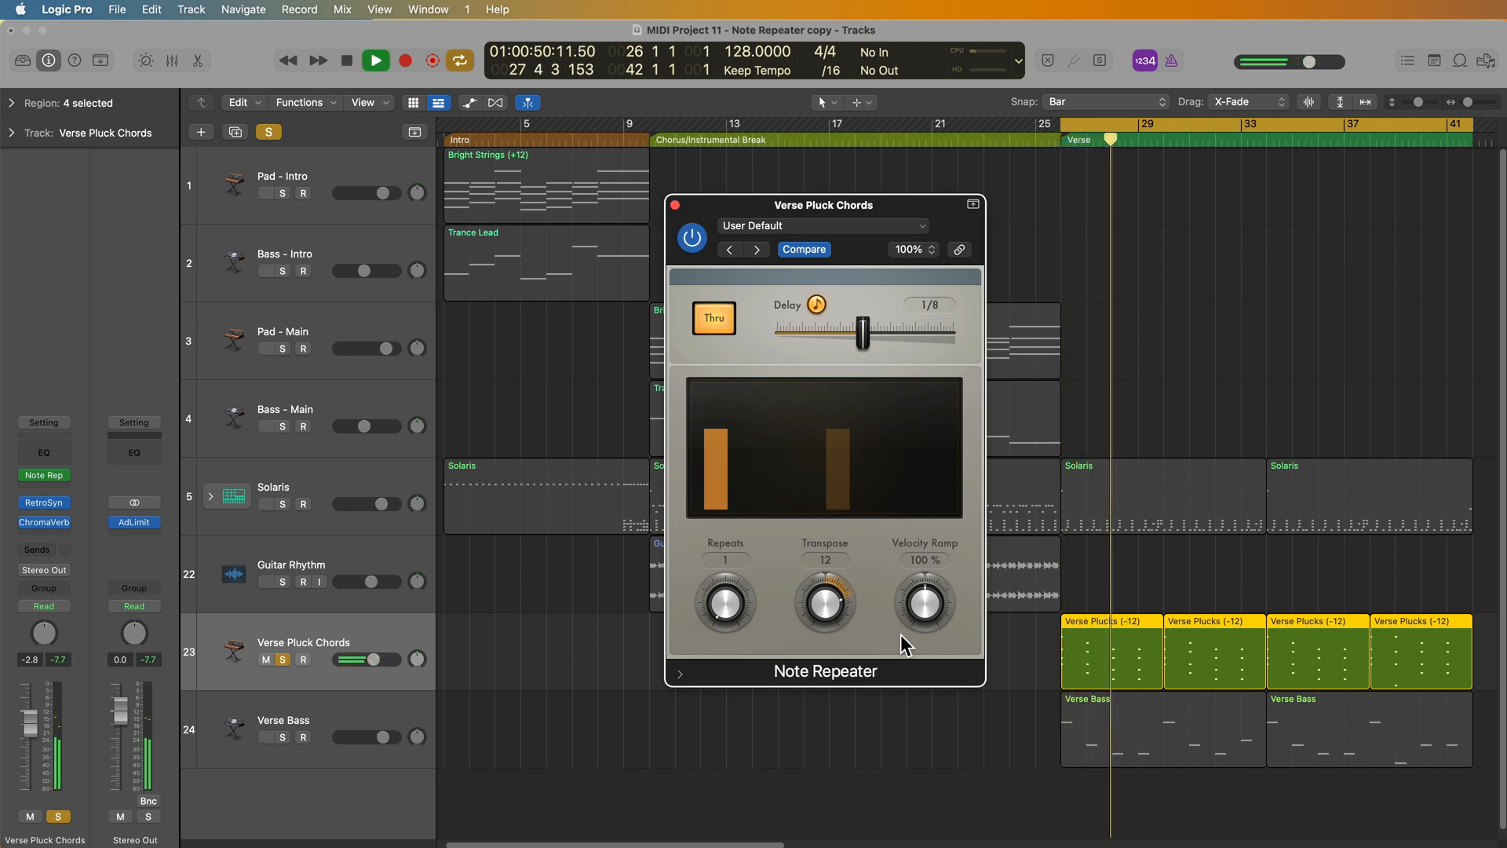
Audition the velocity ramp at 160%, then bring it down to about 55%
left_click(373, 60)
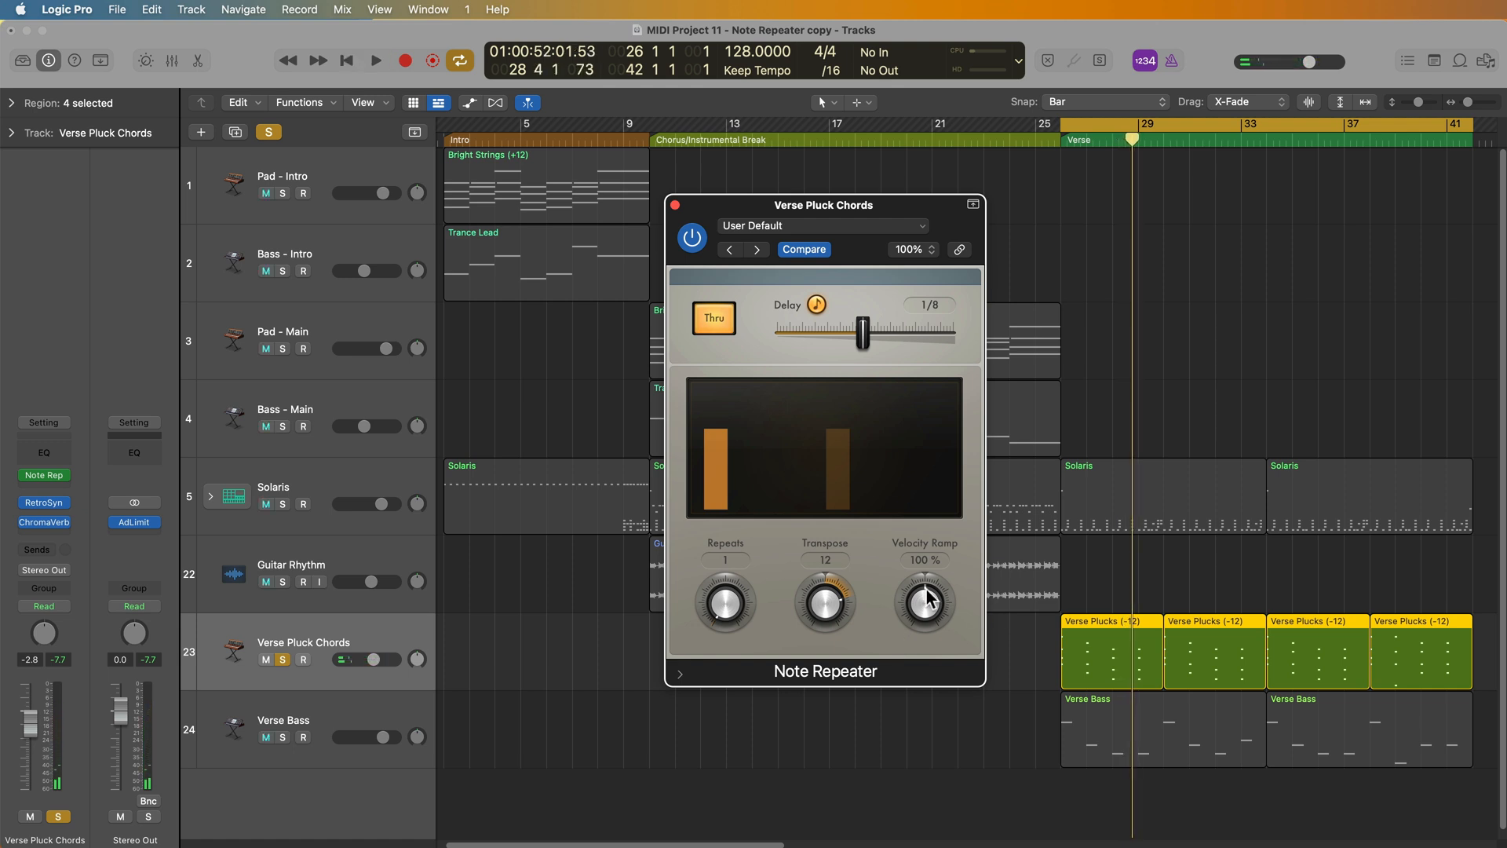
left_click_drag(924, 599, 922, 646)
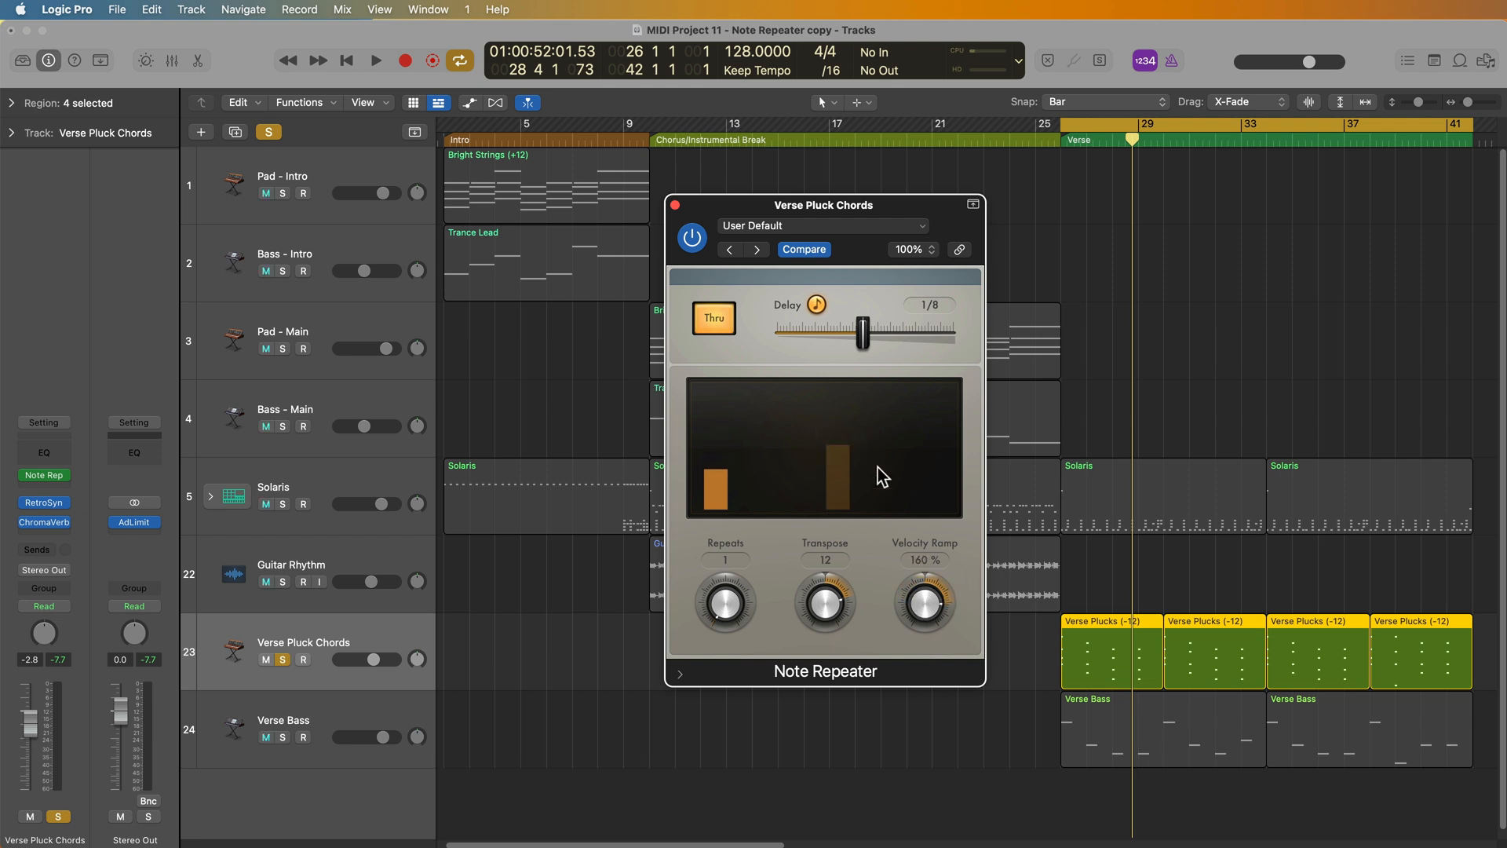
mouse_move(883, 545)
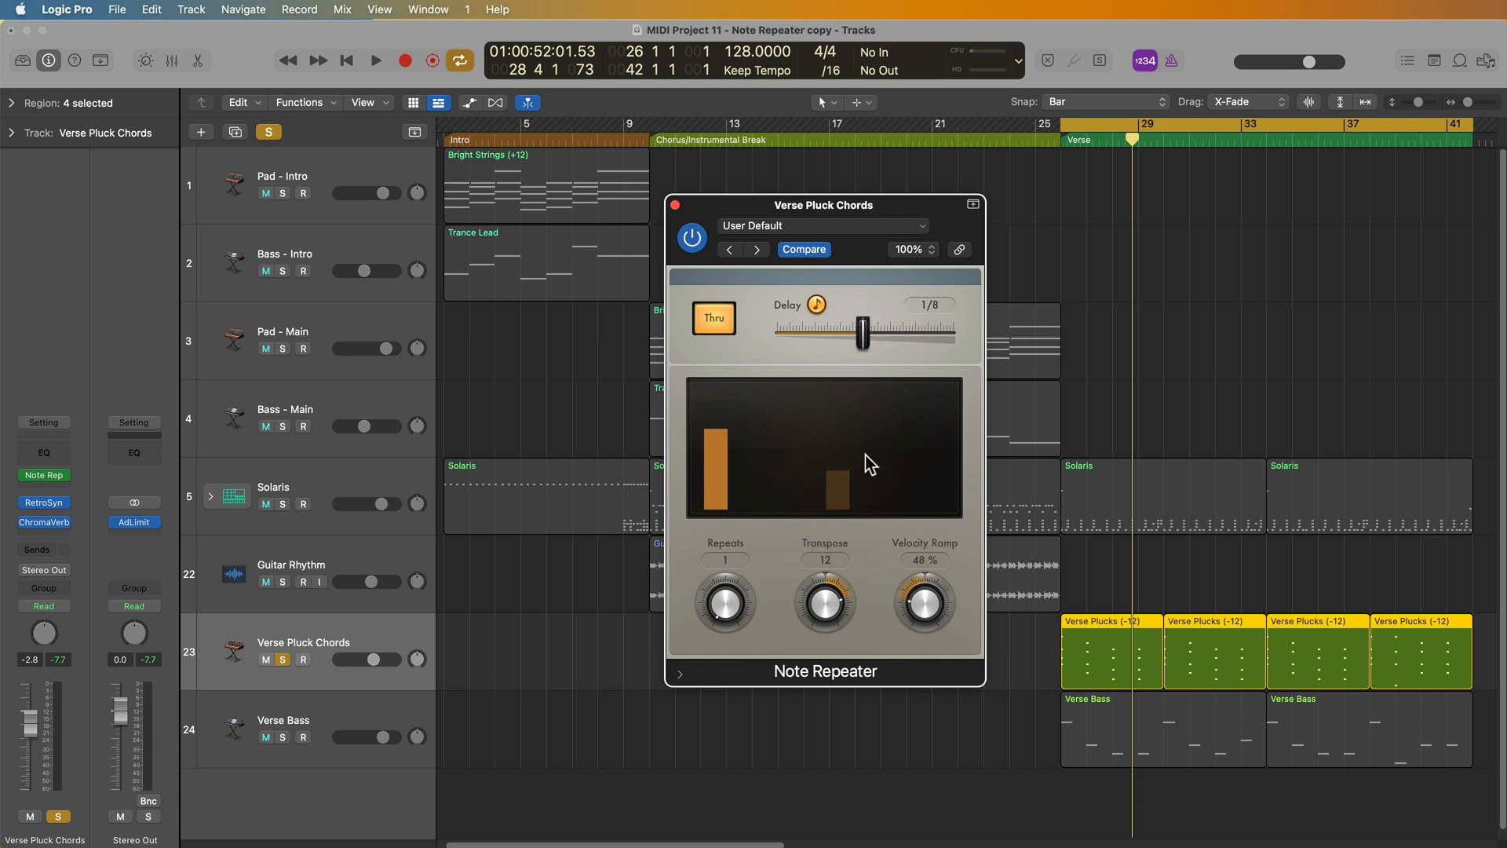
left_click_drag(924, 600, 933, 591)
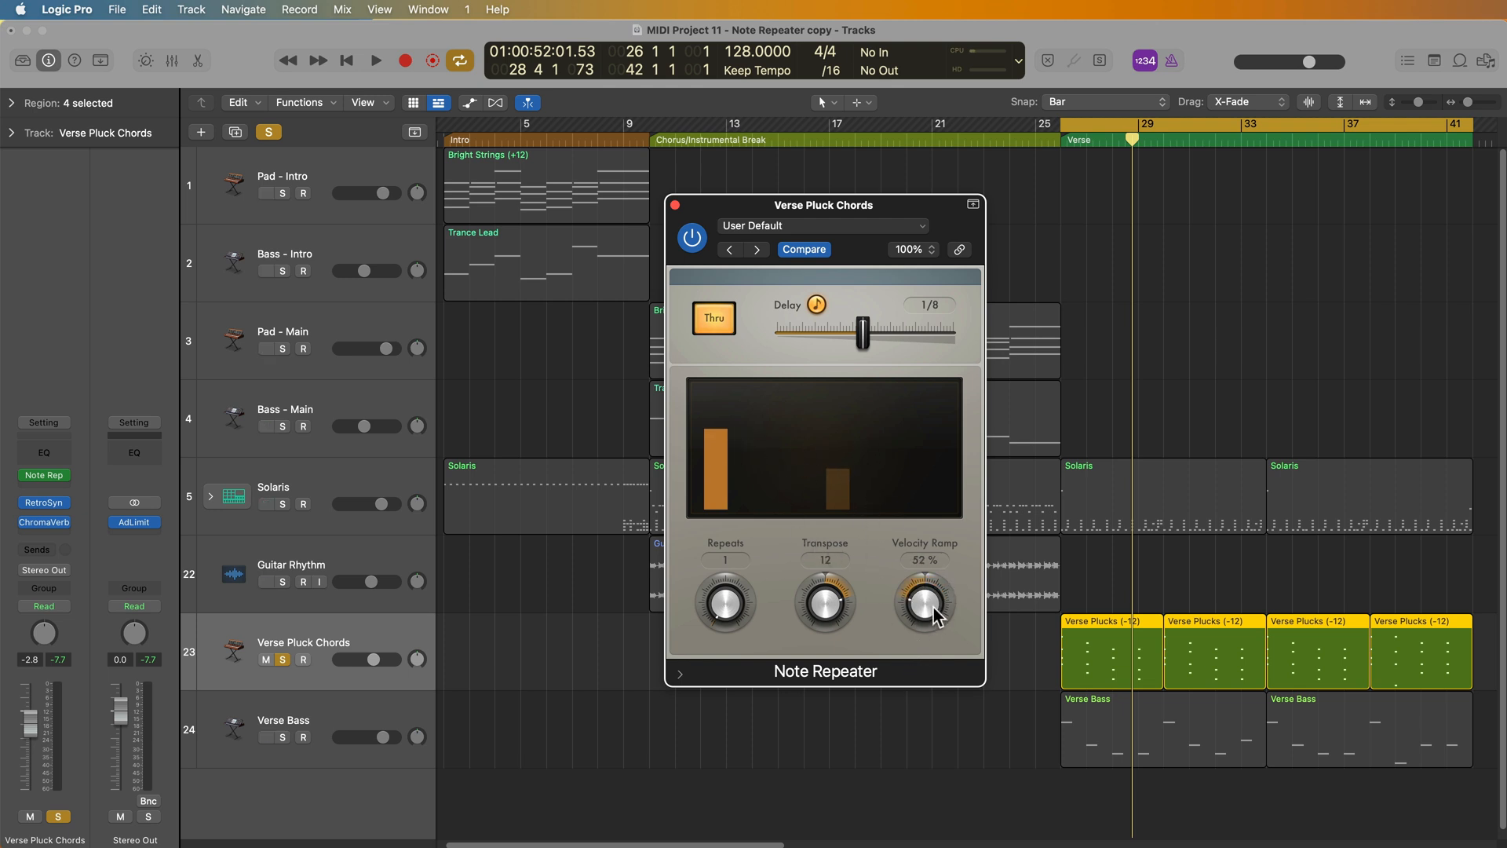
left_click(375, 59)
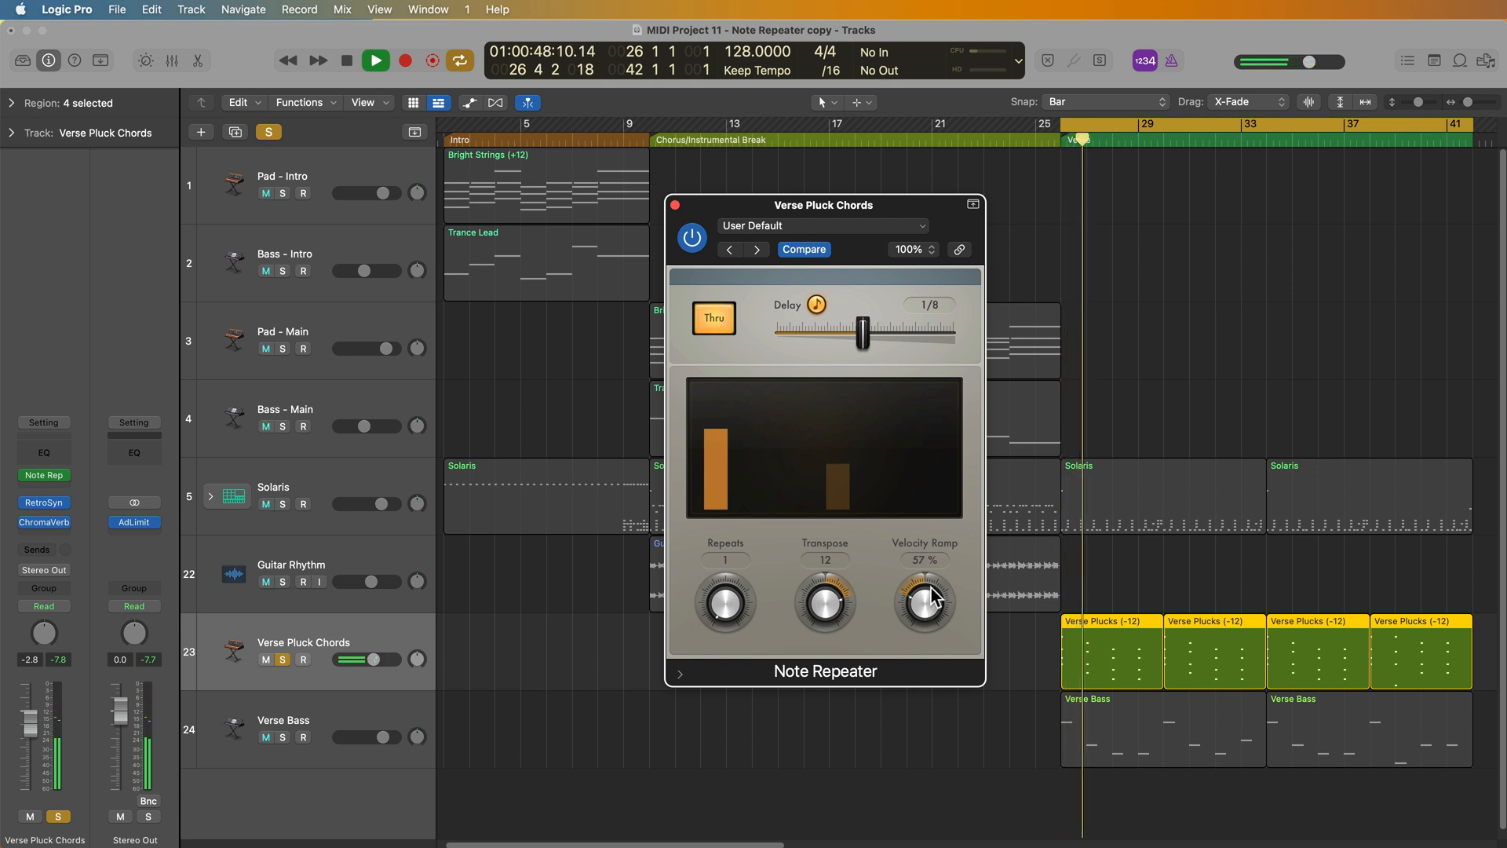
left_click_drag(925, 596, 894, 620)
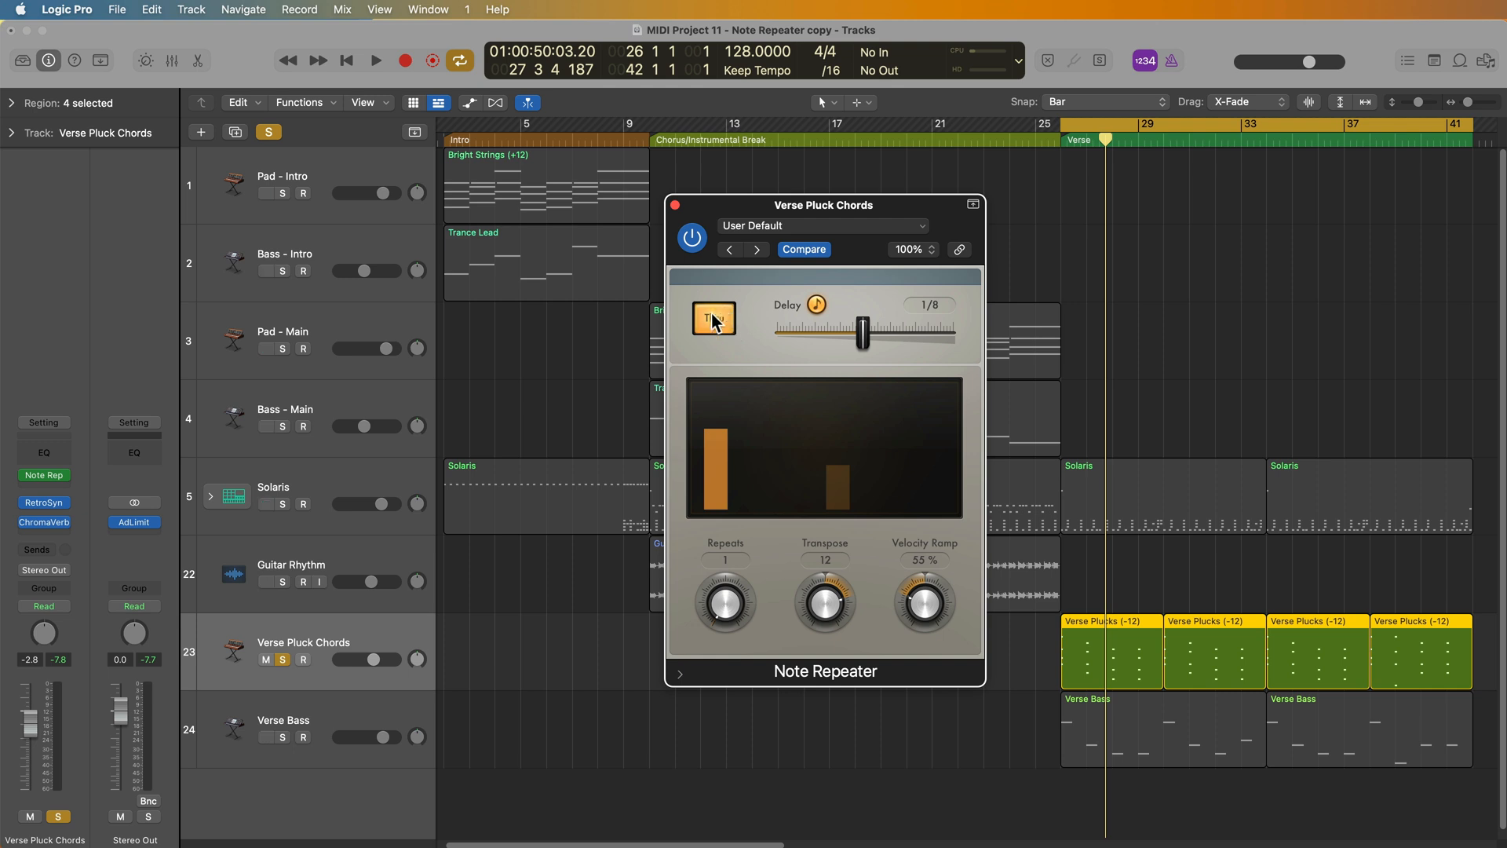
Compare Thru off and on during playback, leave it on, and close the window
left_click(712, 318)
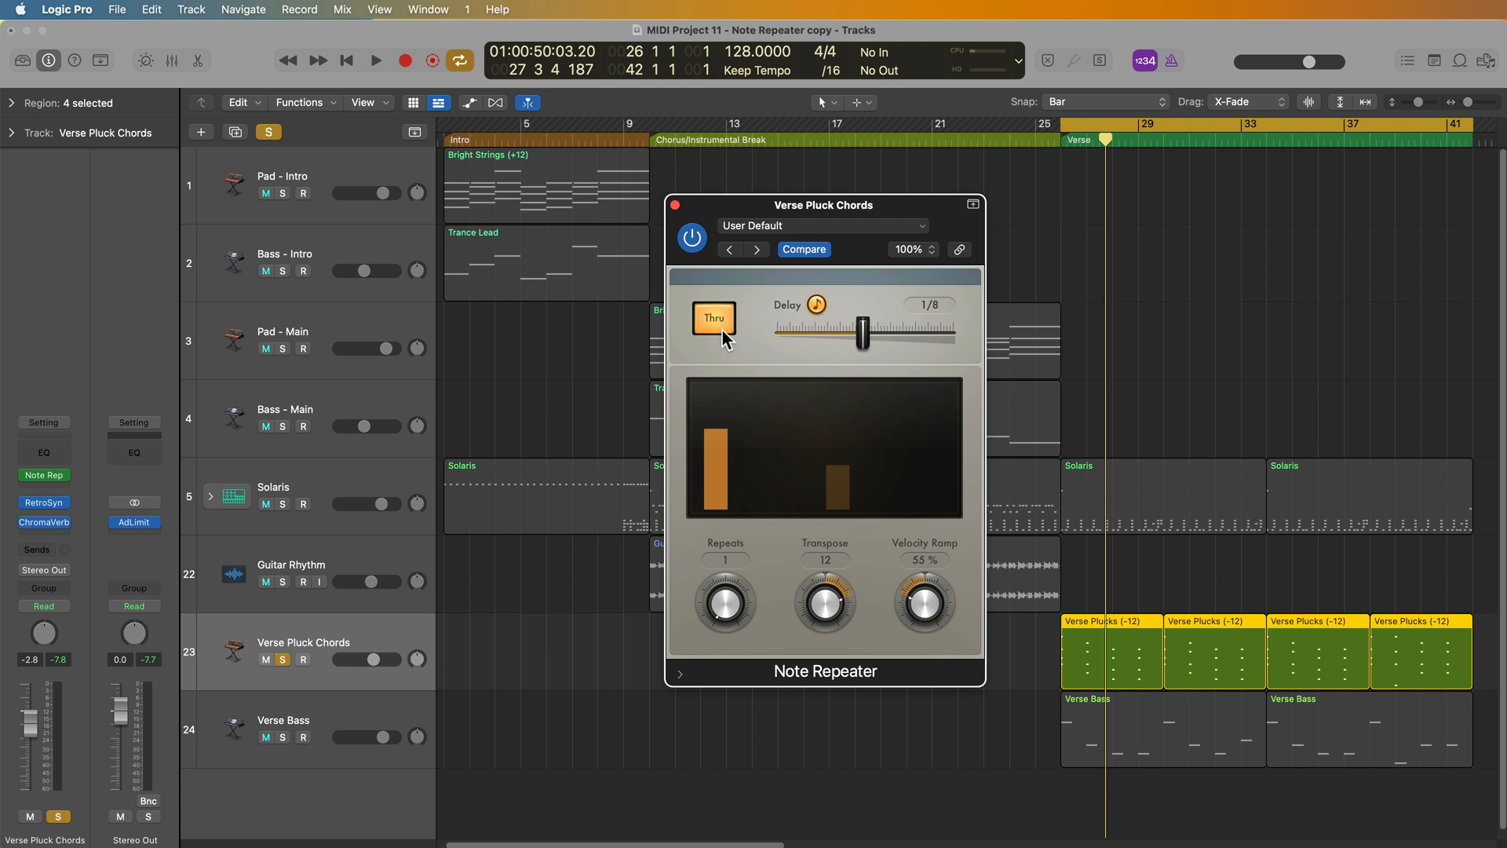
left_click(713, 318)
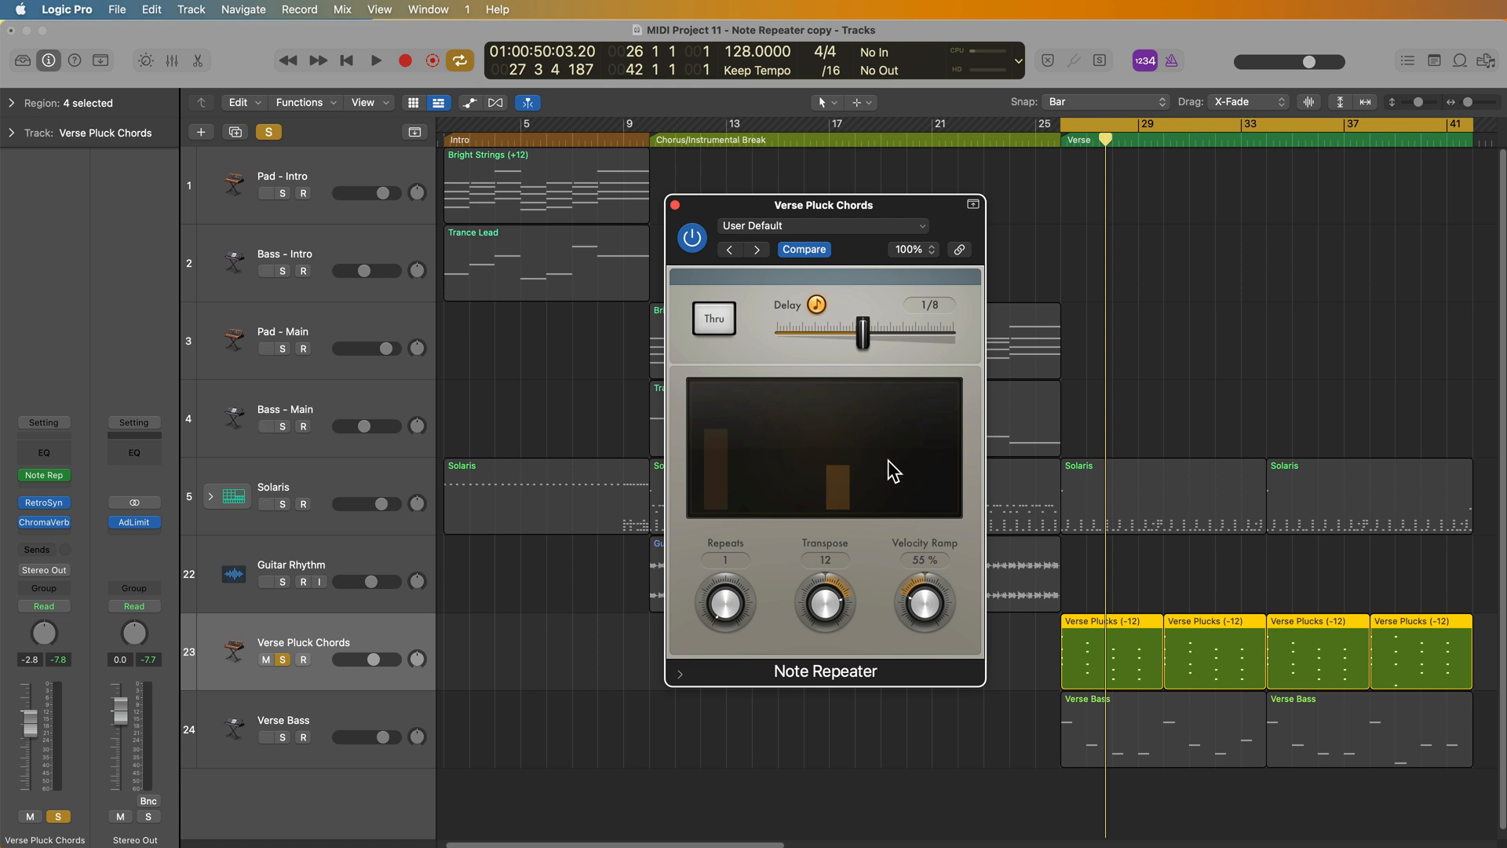
left_click(375, 60)
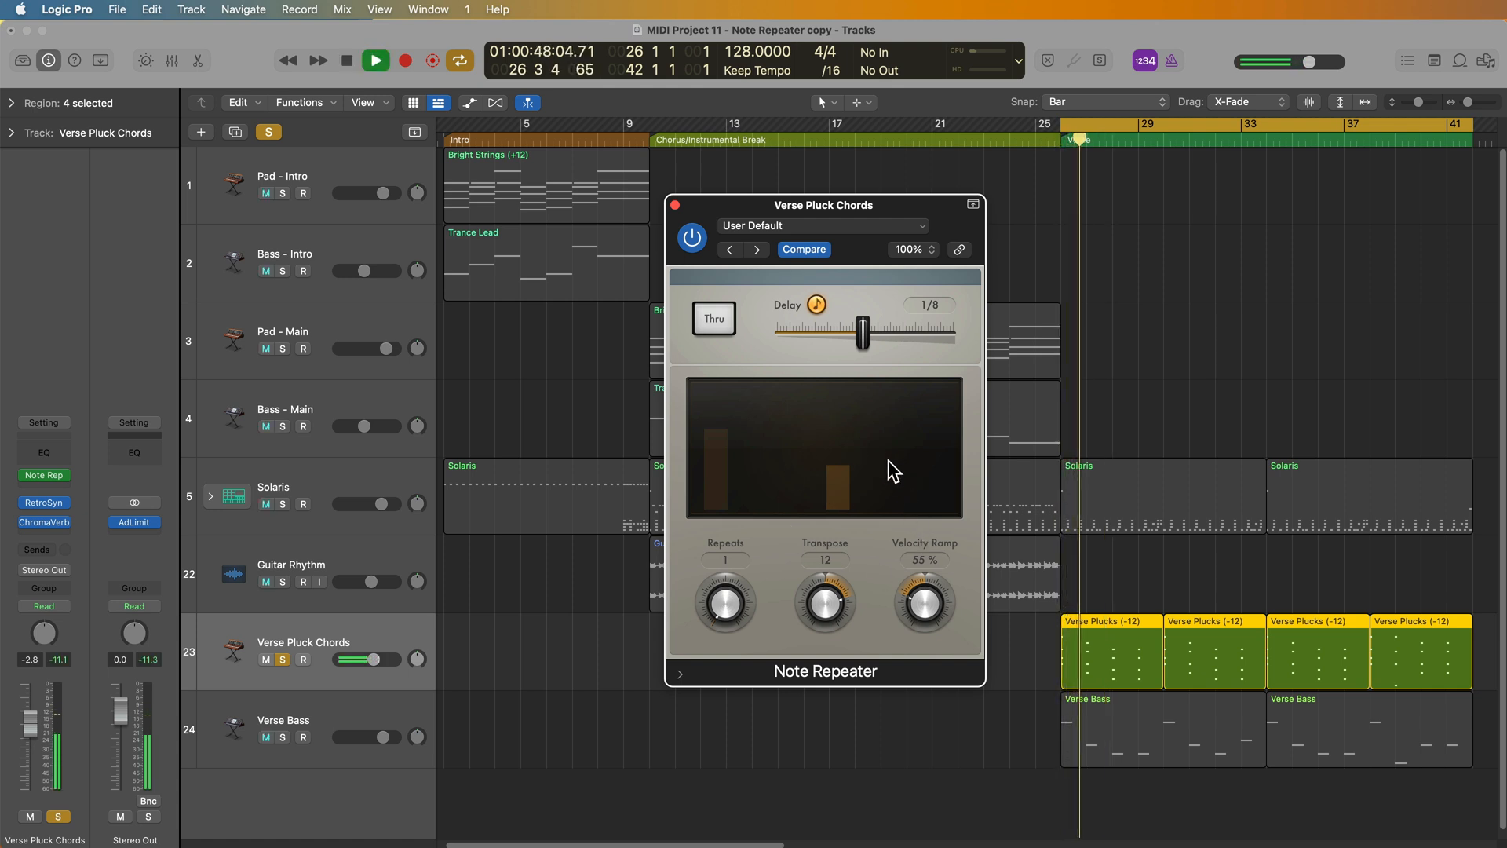
left_click(375, 60)
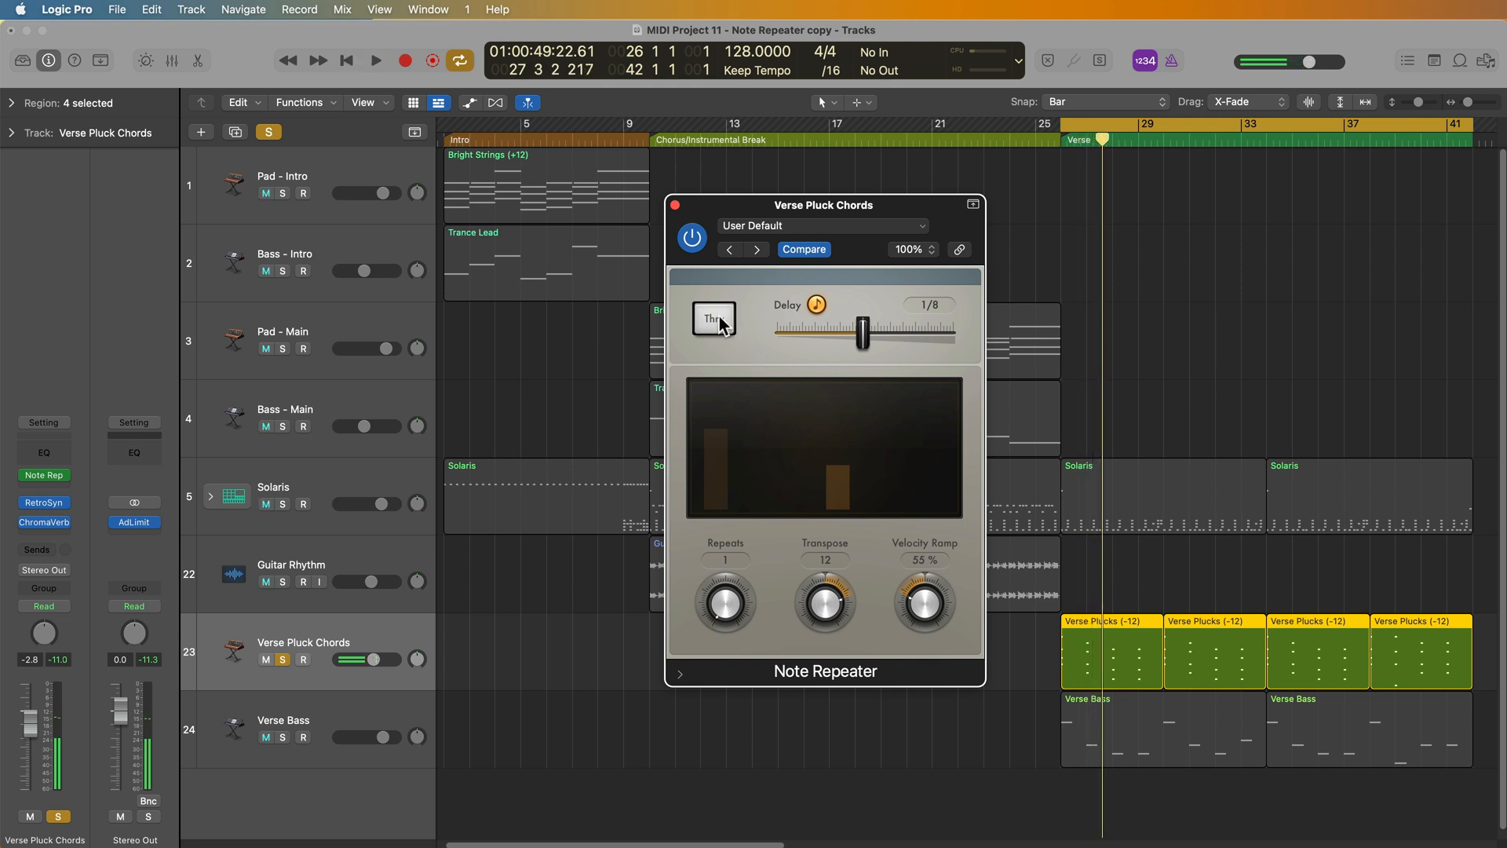
left_click(714, 318)
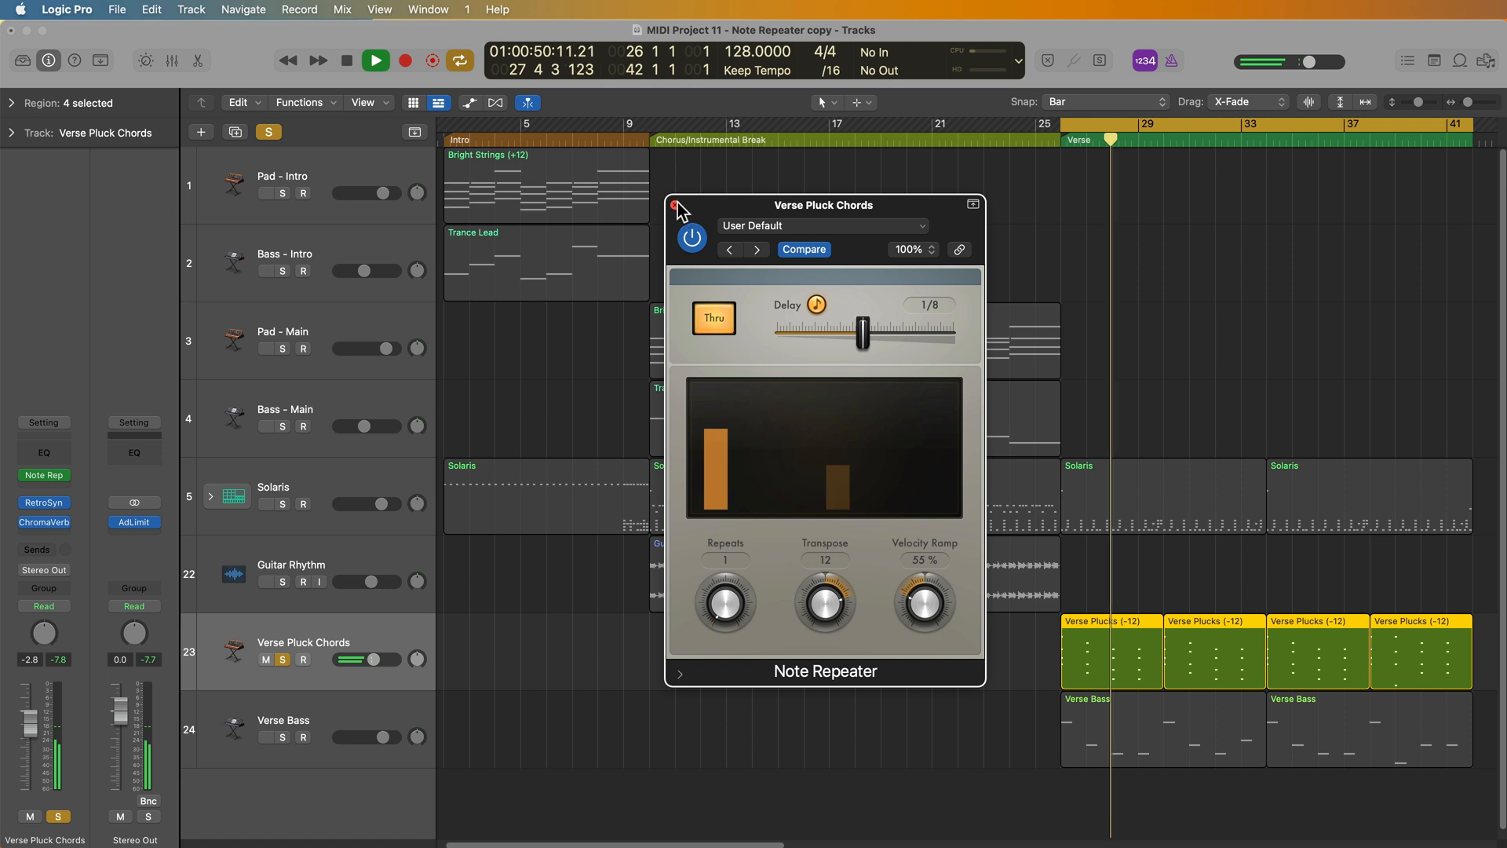
left_click(677, 205)
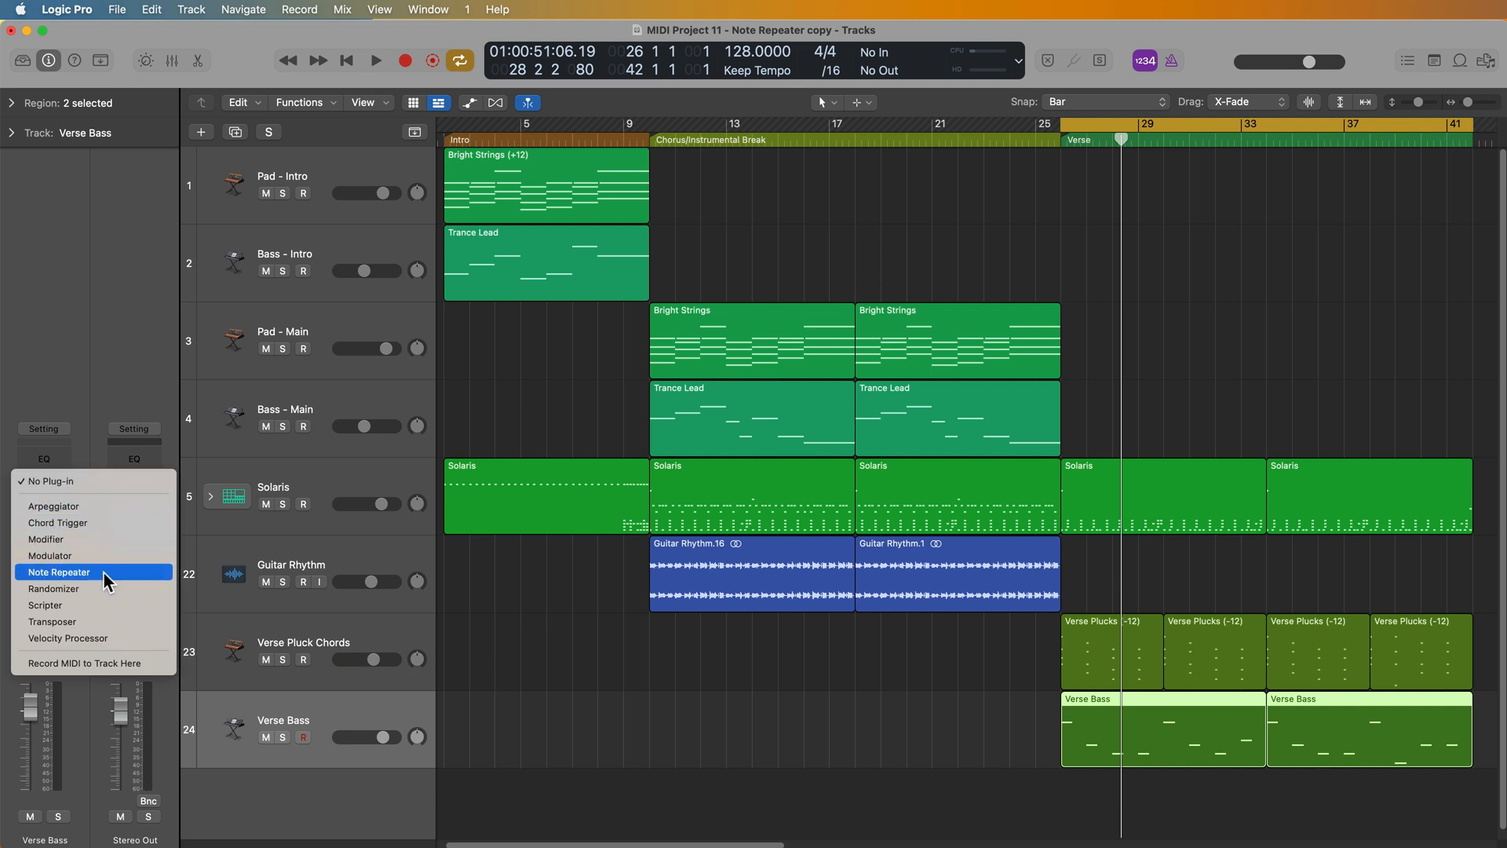
Insert a Note Repeater on Verse Bass and raise its repeats to 7
left_click(59, 572)
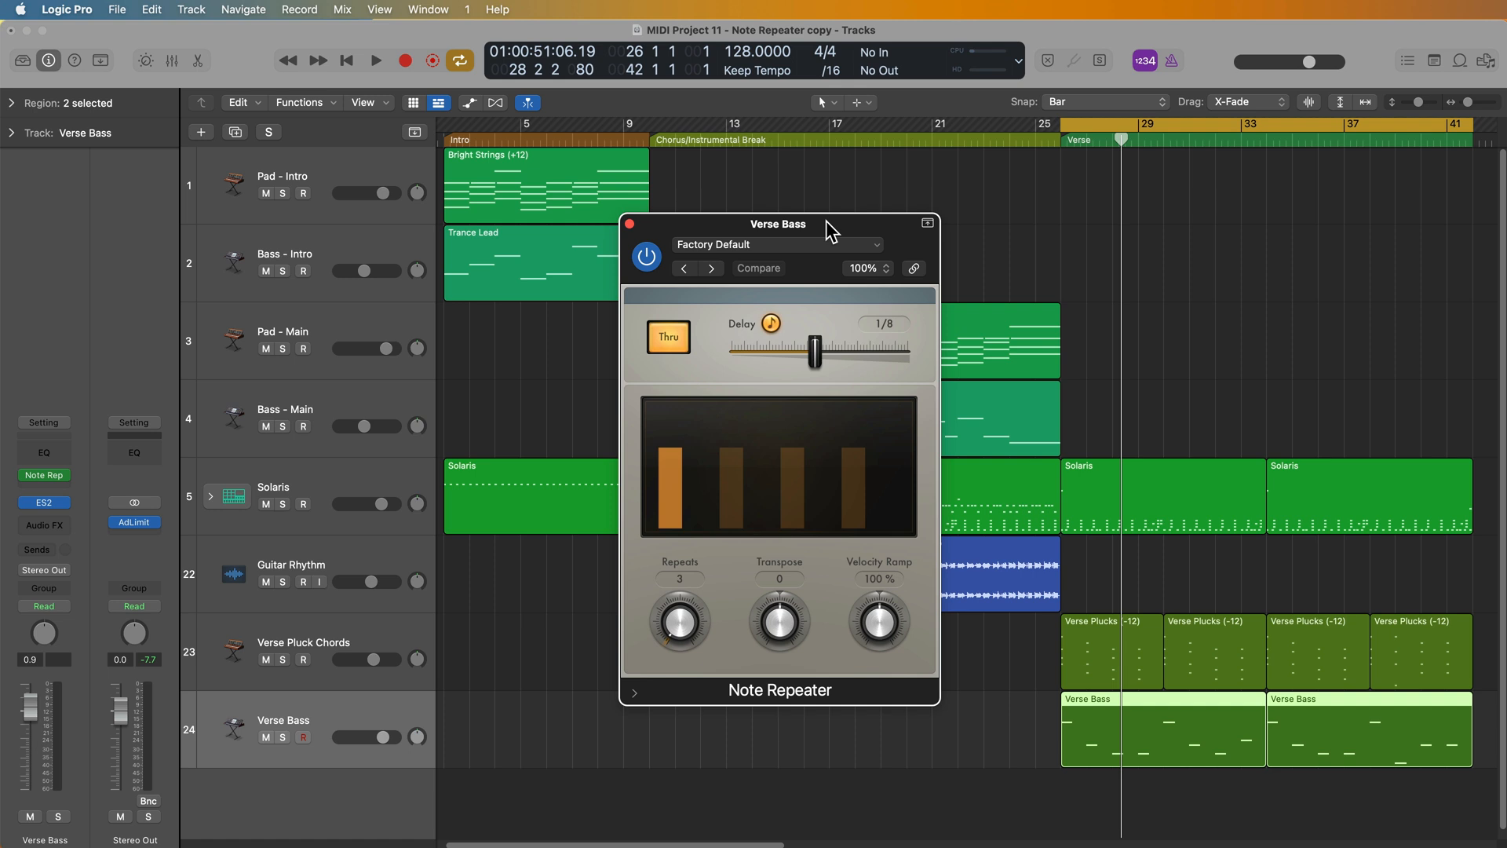
mouse_move(728, 583)
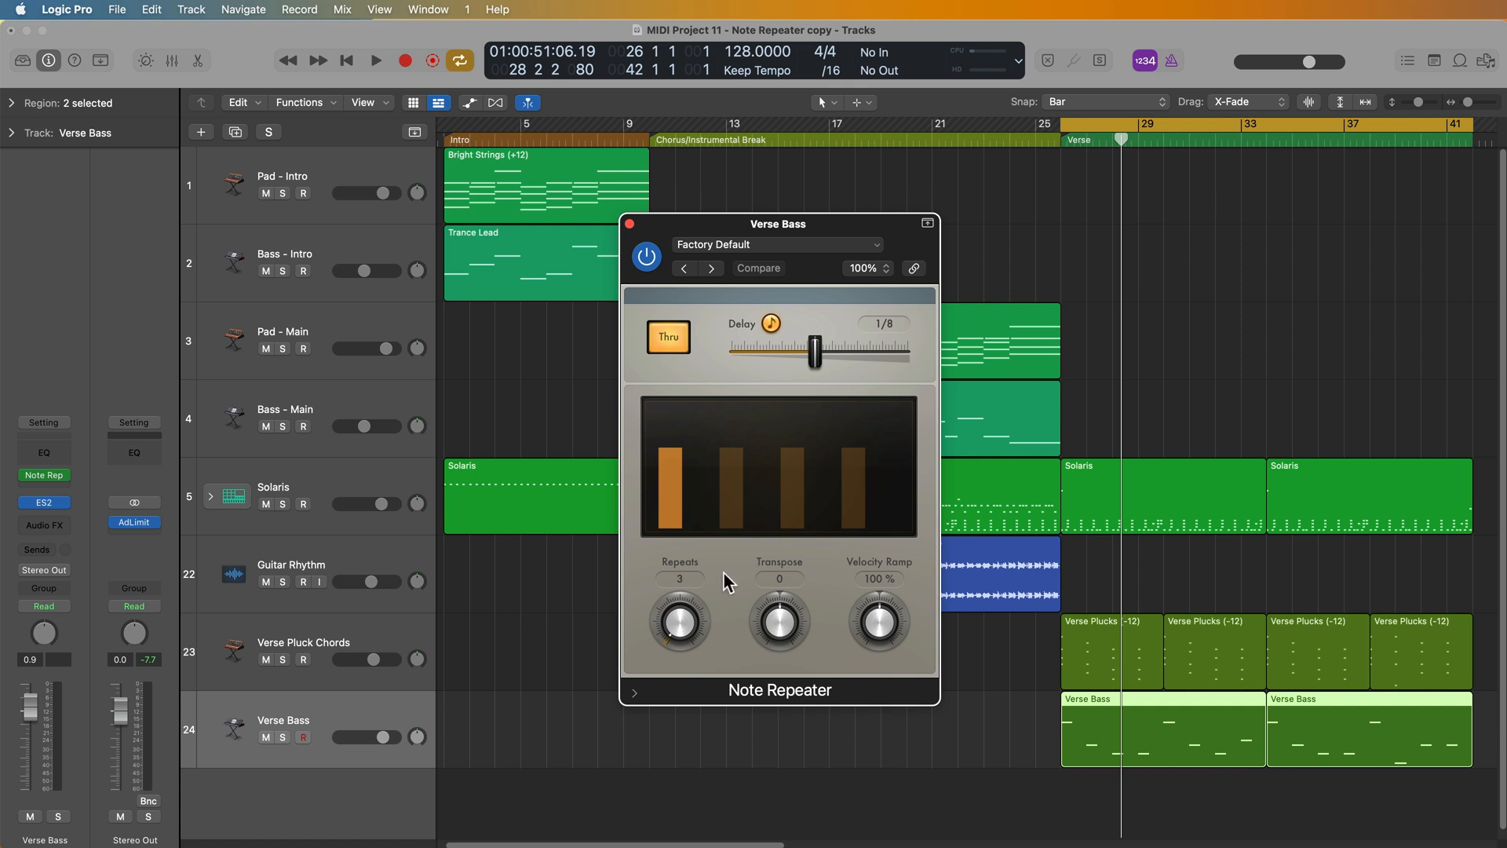
left_click_drag(680, 620, 680, 577)
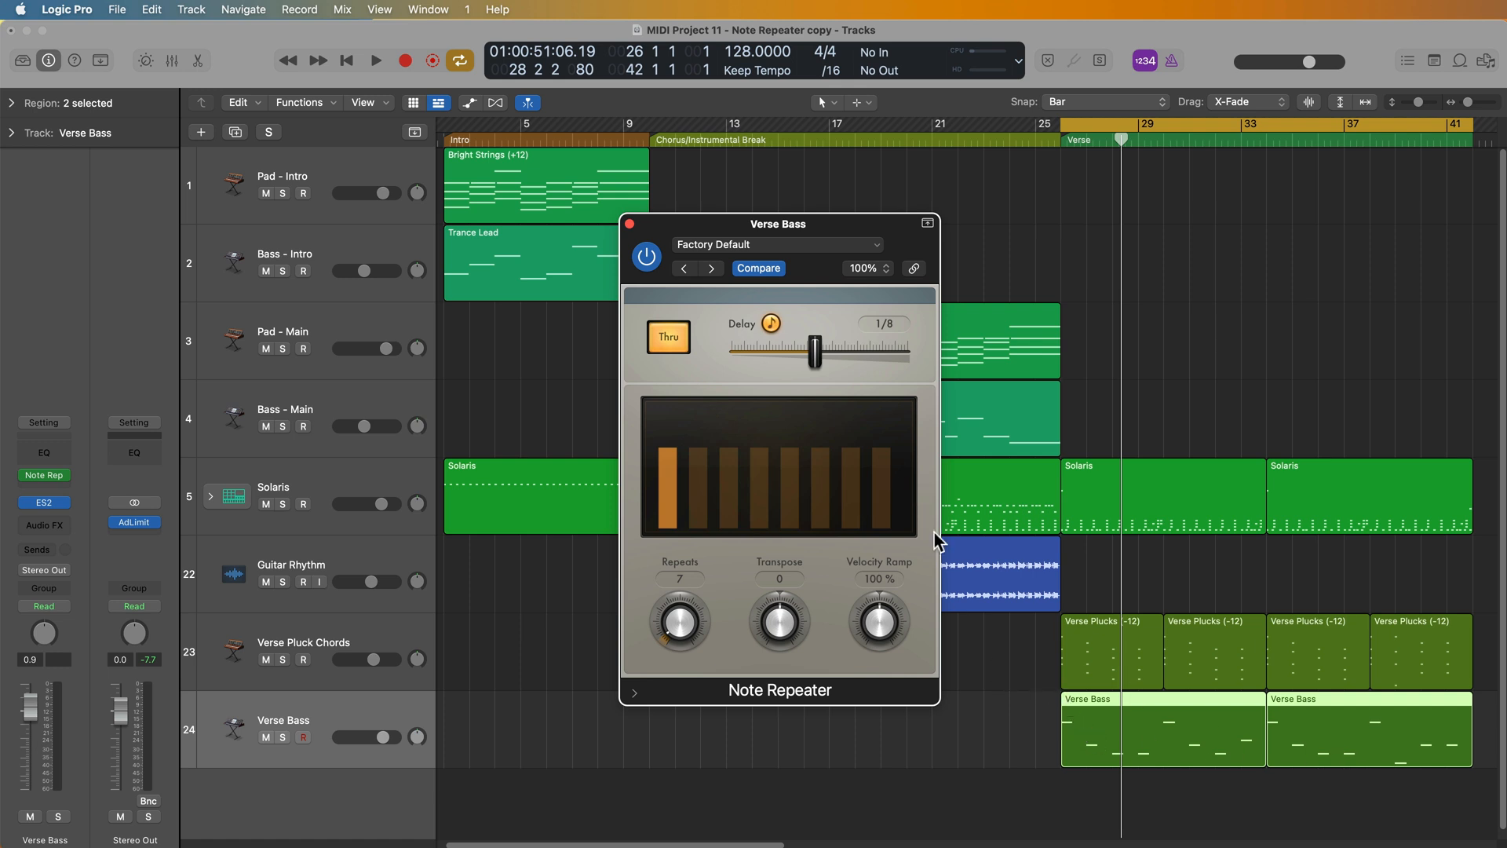
mouse_move(904, 475)
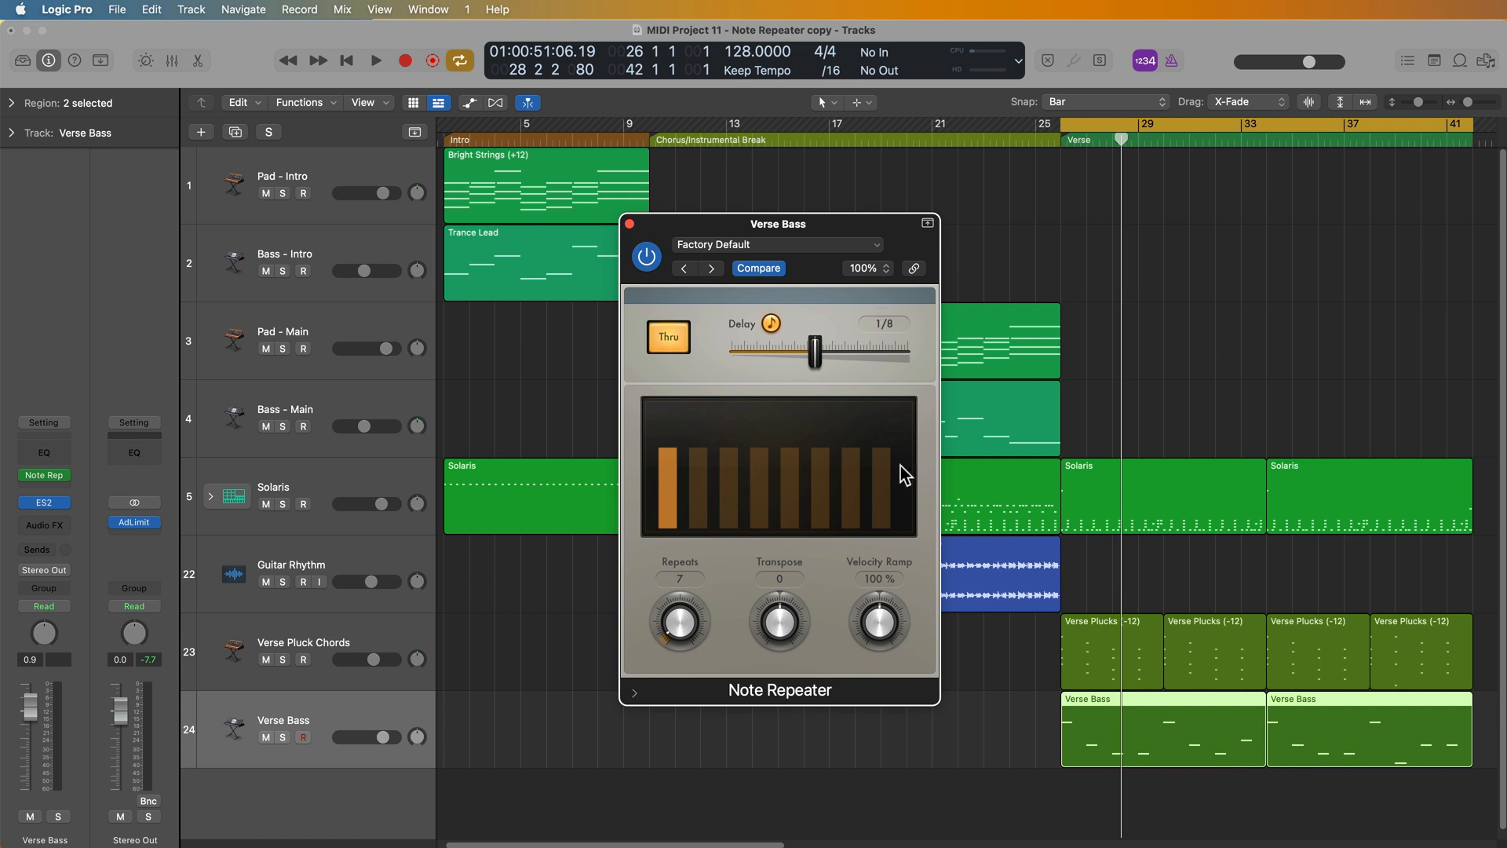
Set the bass Note Repeater to a 1/8d delay with 3 repeats, then play the verse
left_click(376, 60)
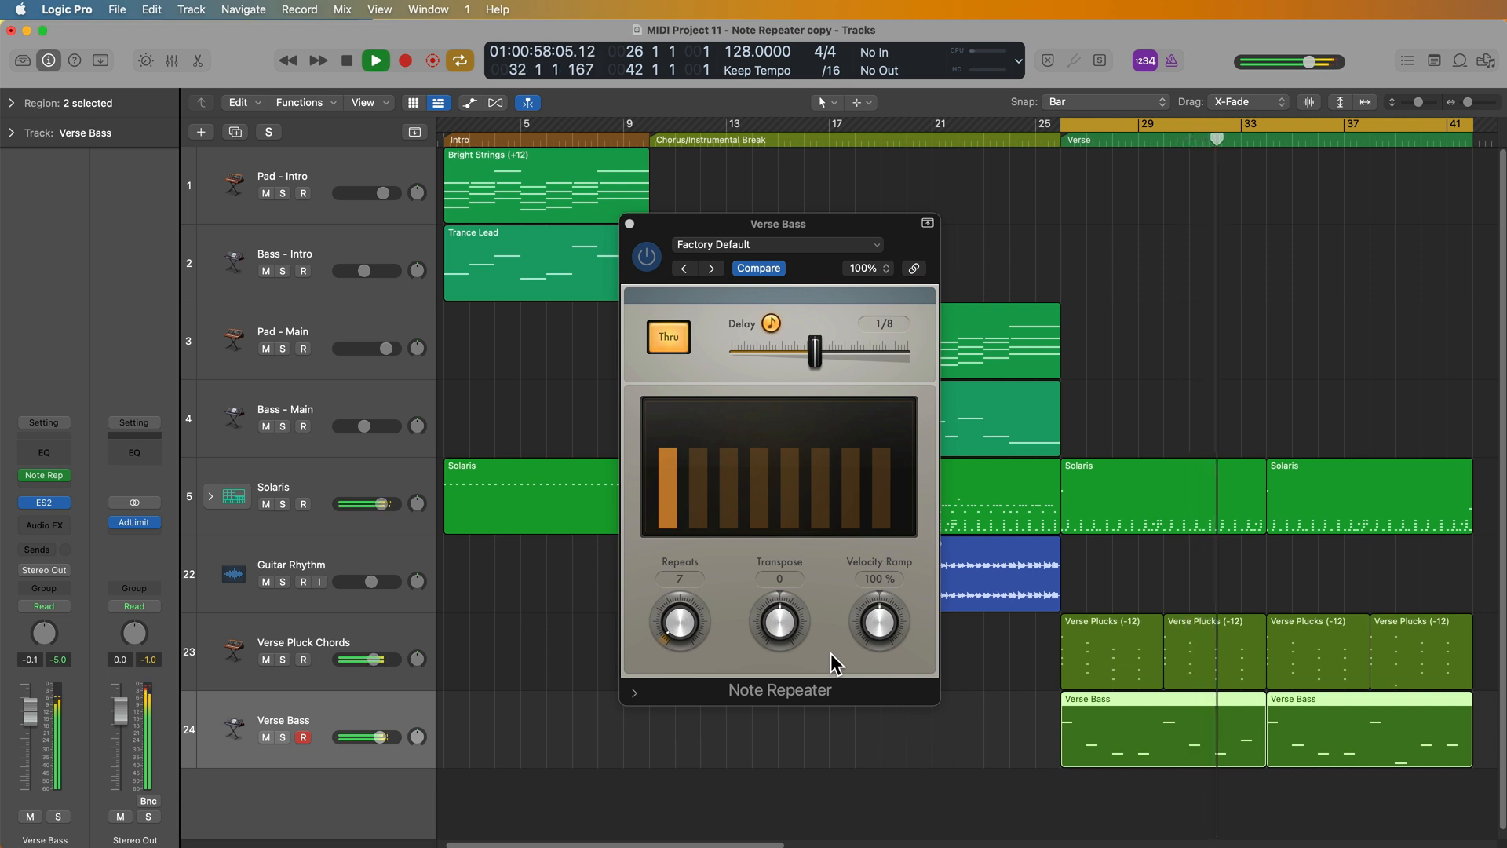
left_click(375, 59)
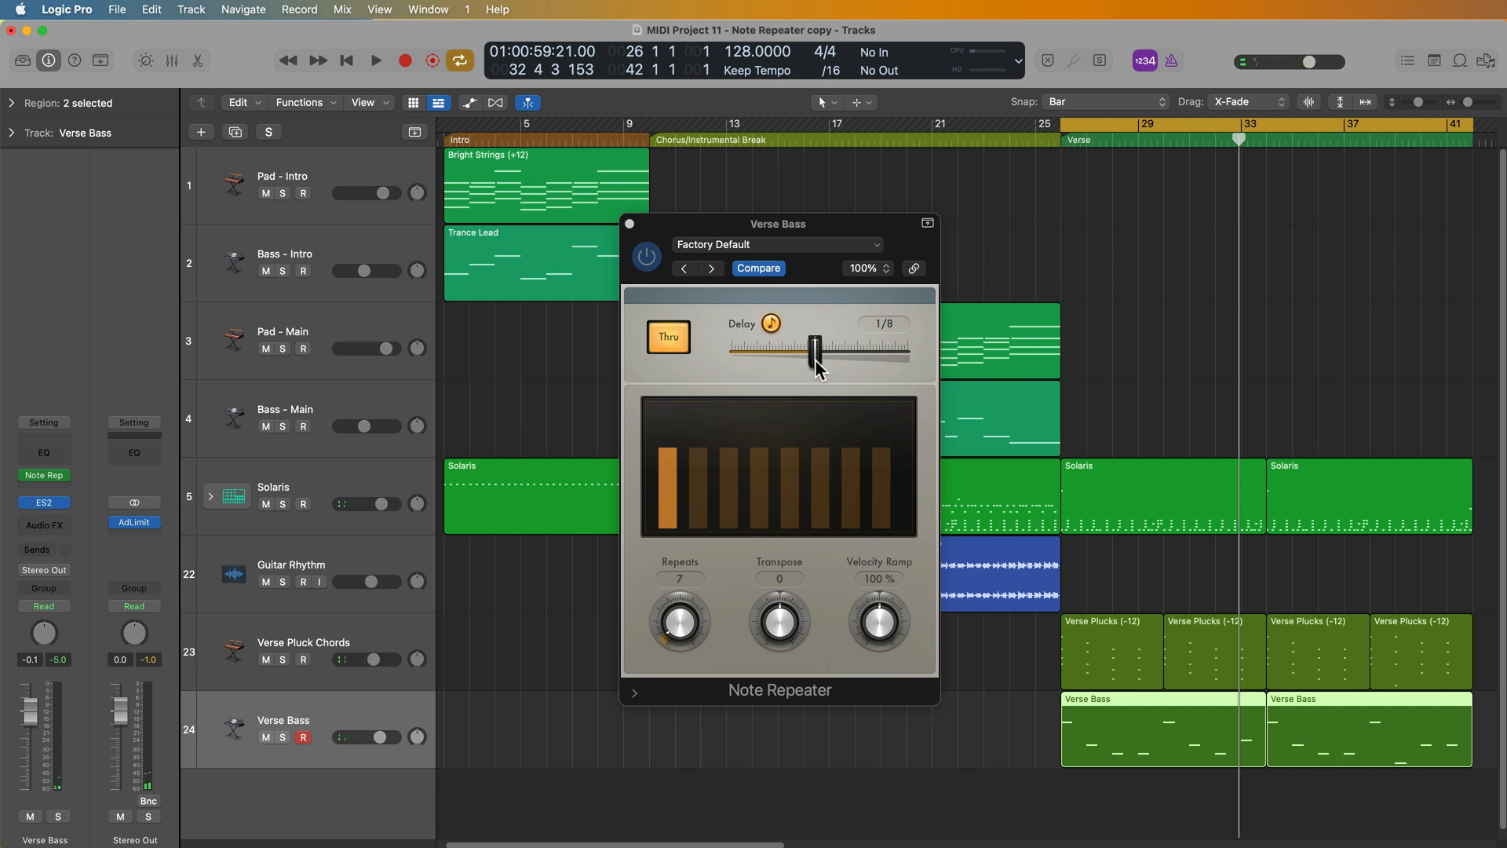
left_click_drag(815, 356, 832, 356)
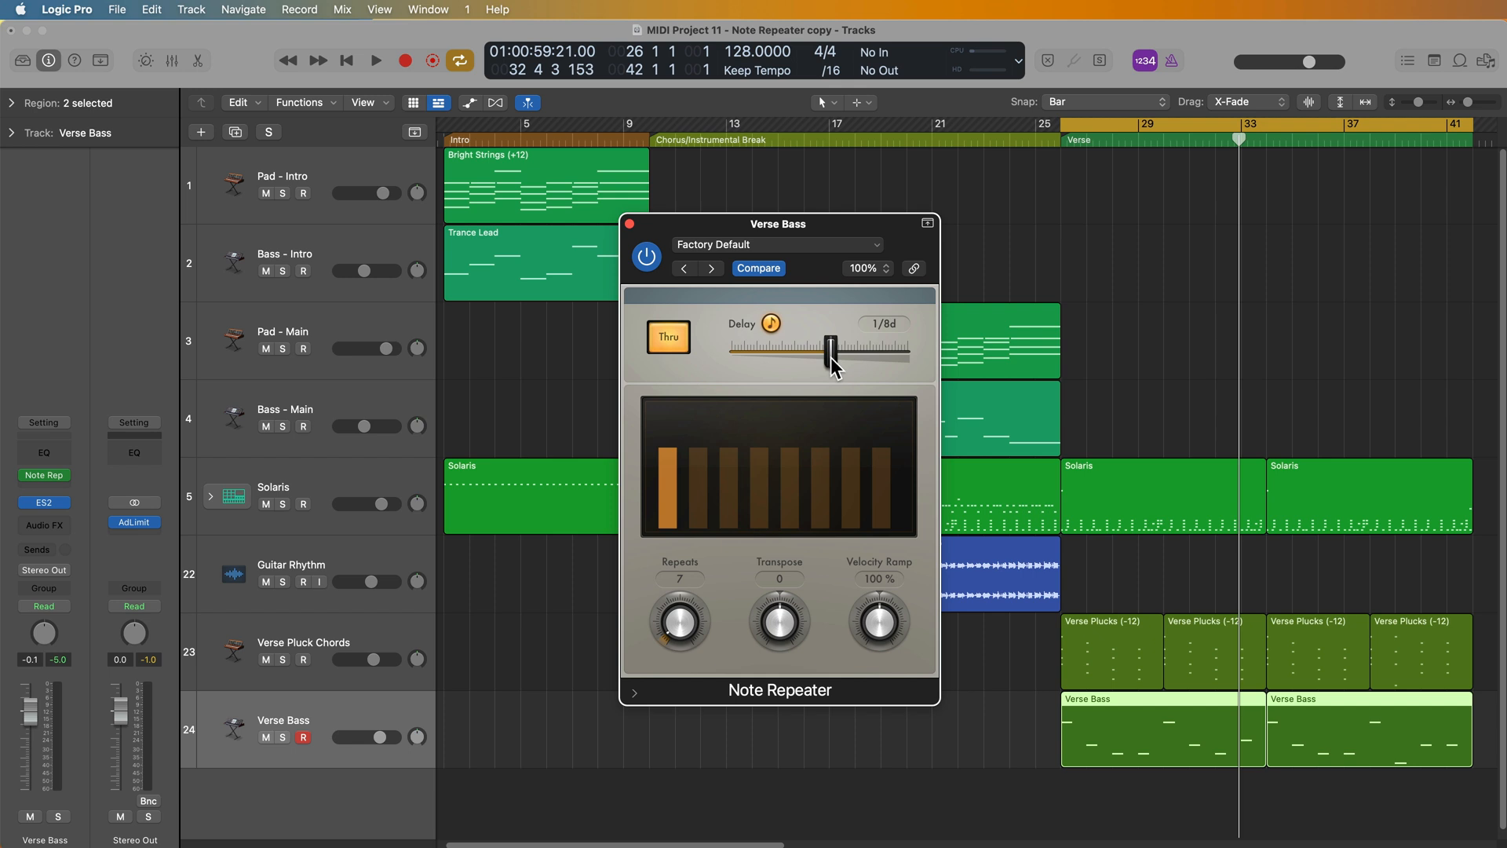
left_click_drag(677, 620, 678, 639)
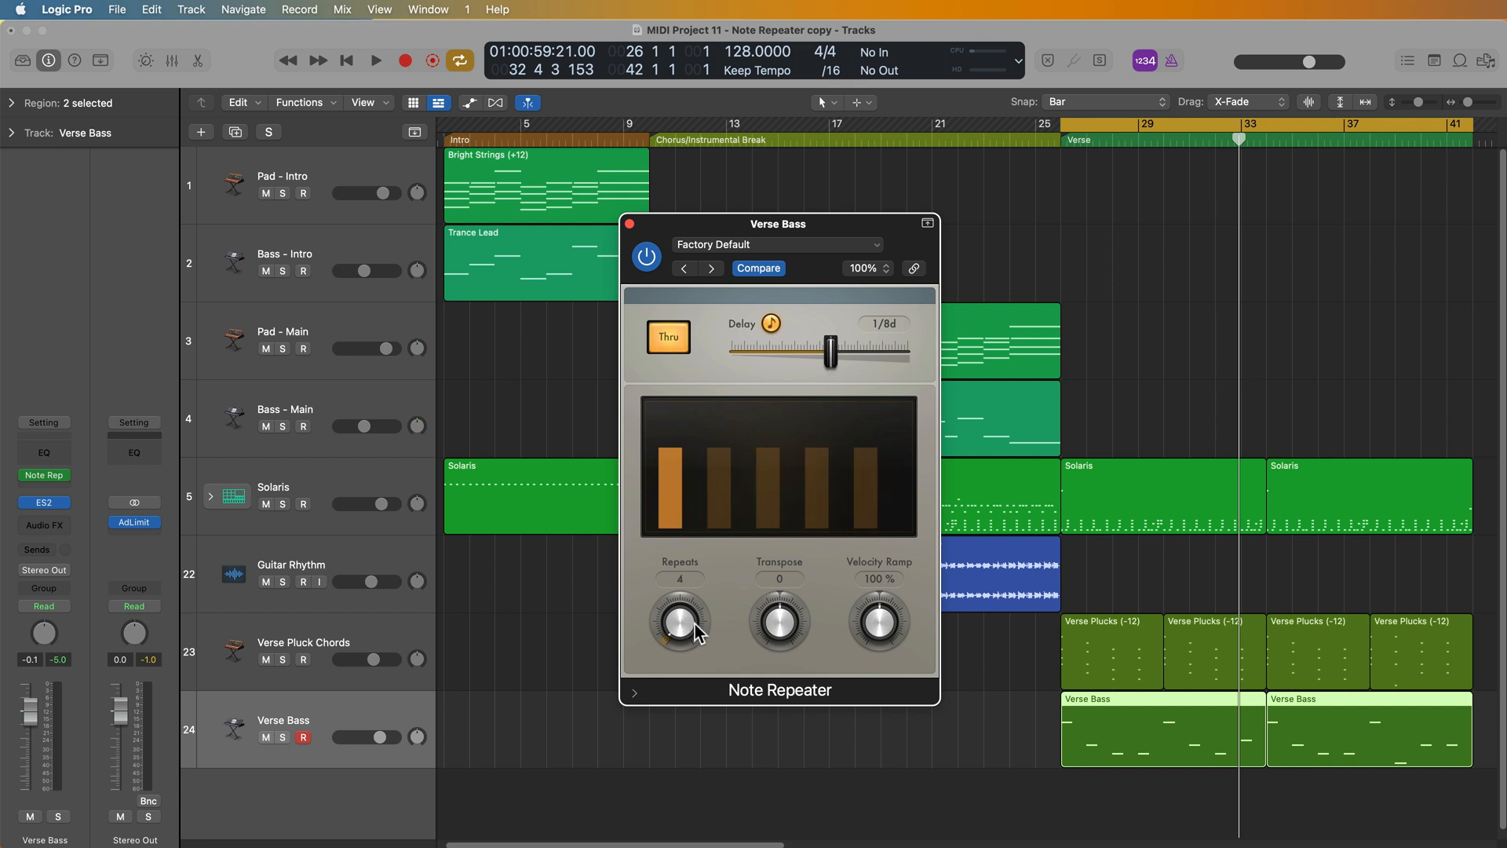
left_click_drag(677, 622, 664, 639)
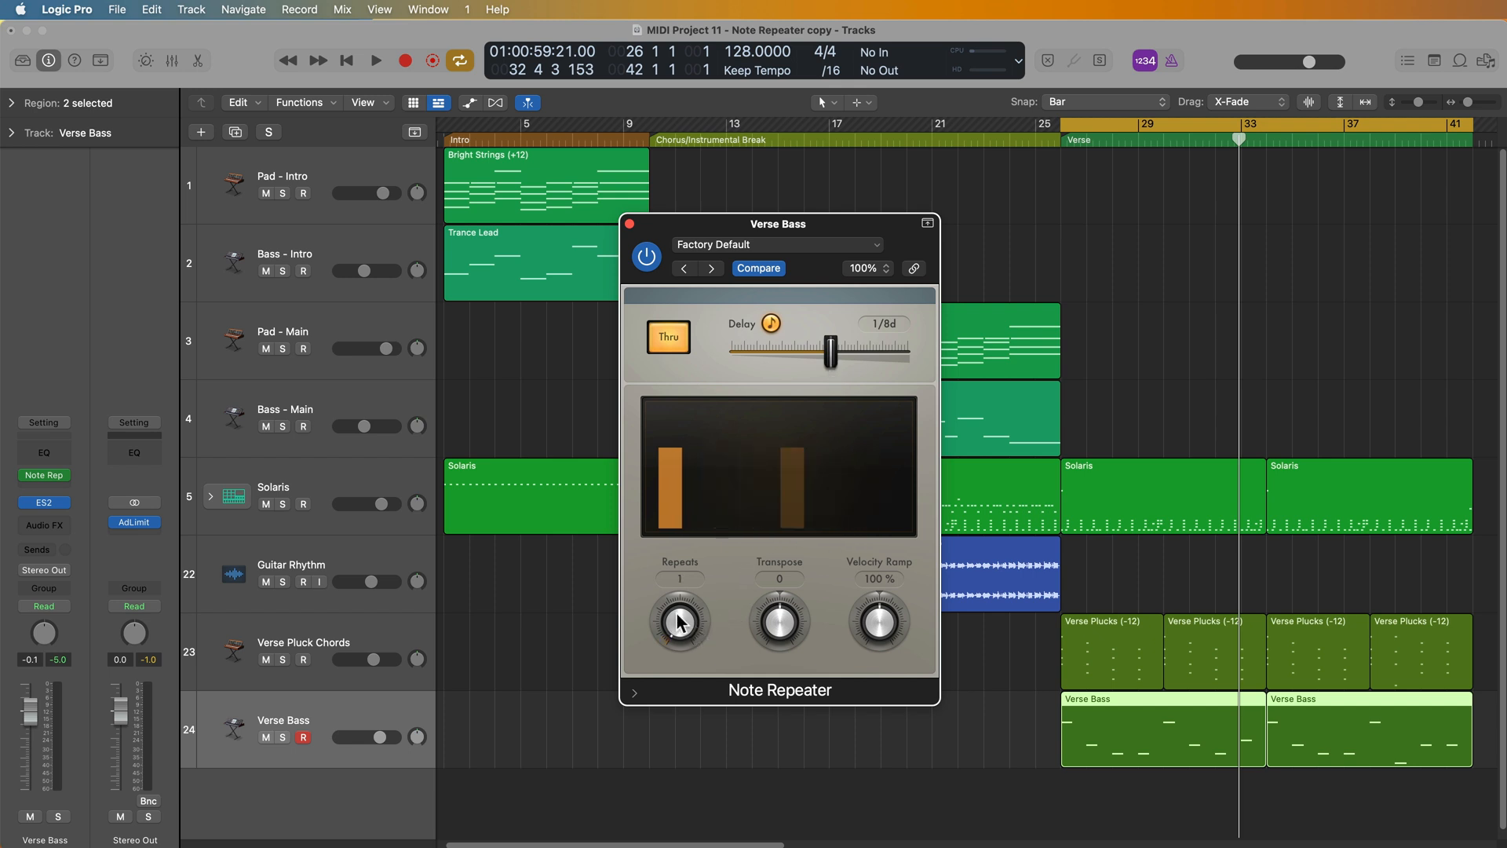
left_click_drag(677, 622, 677, 596)
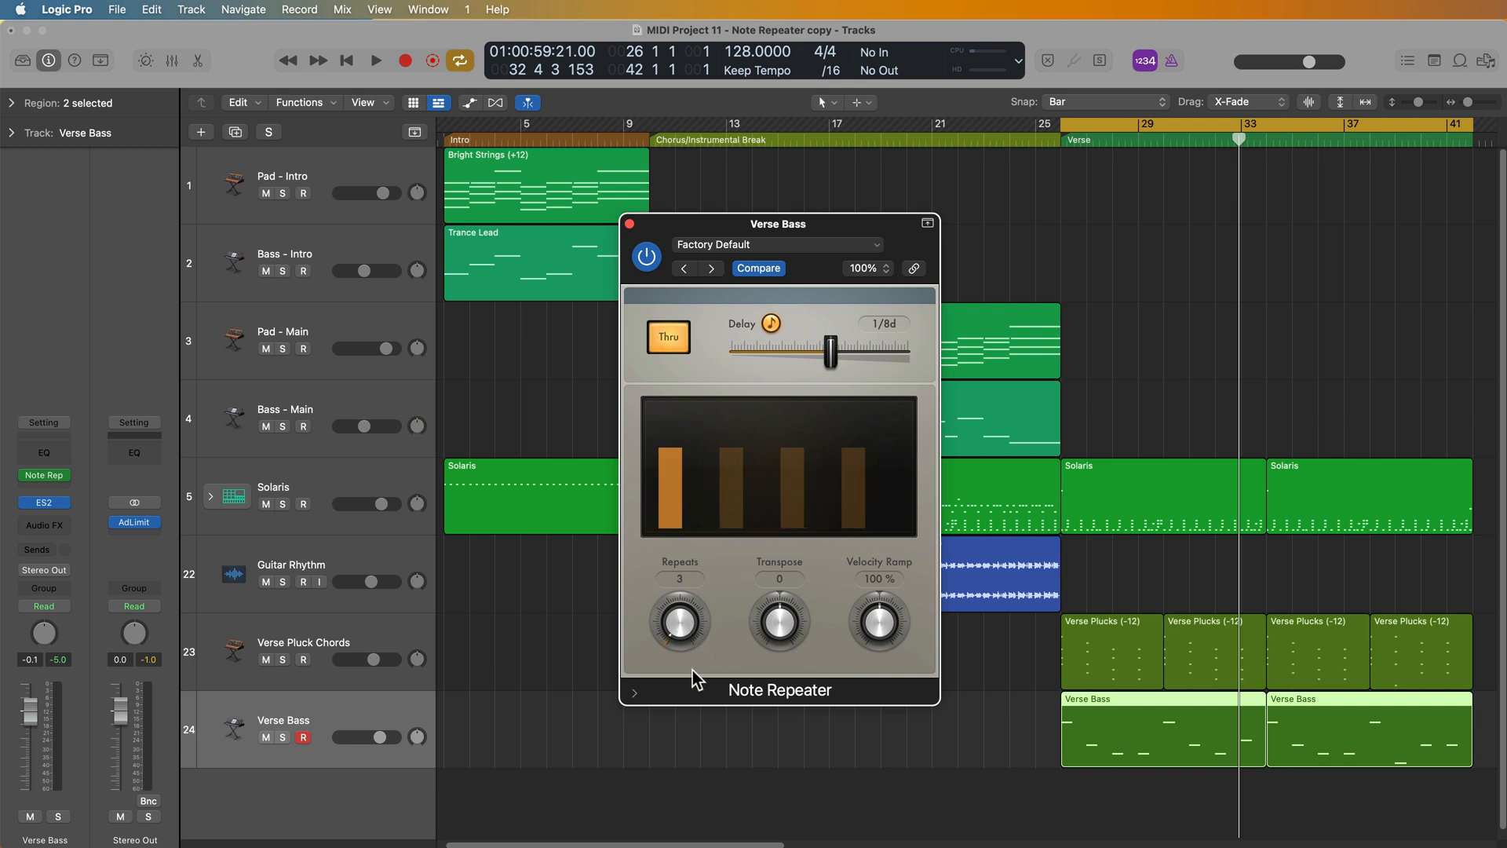
left_click(376, 60)
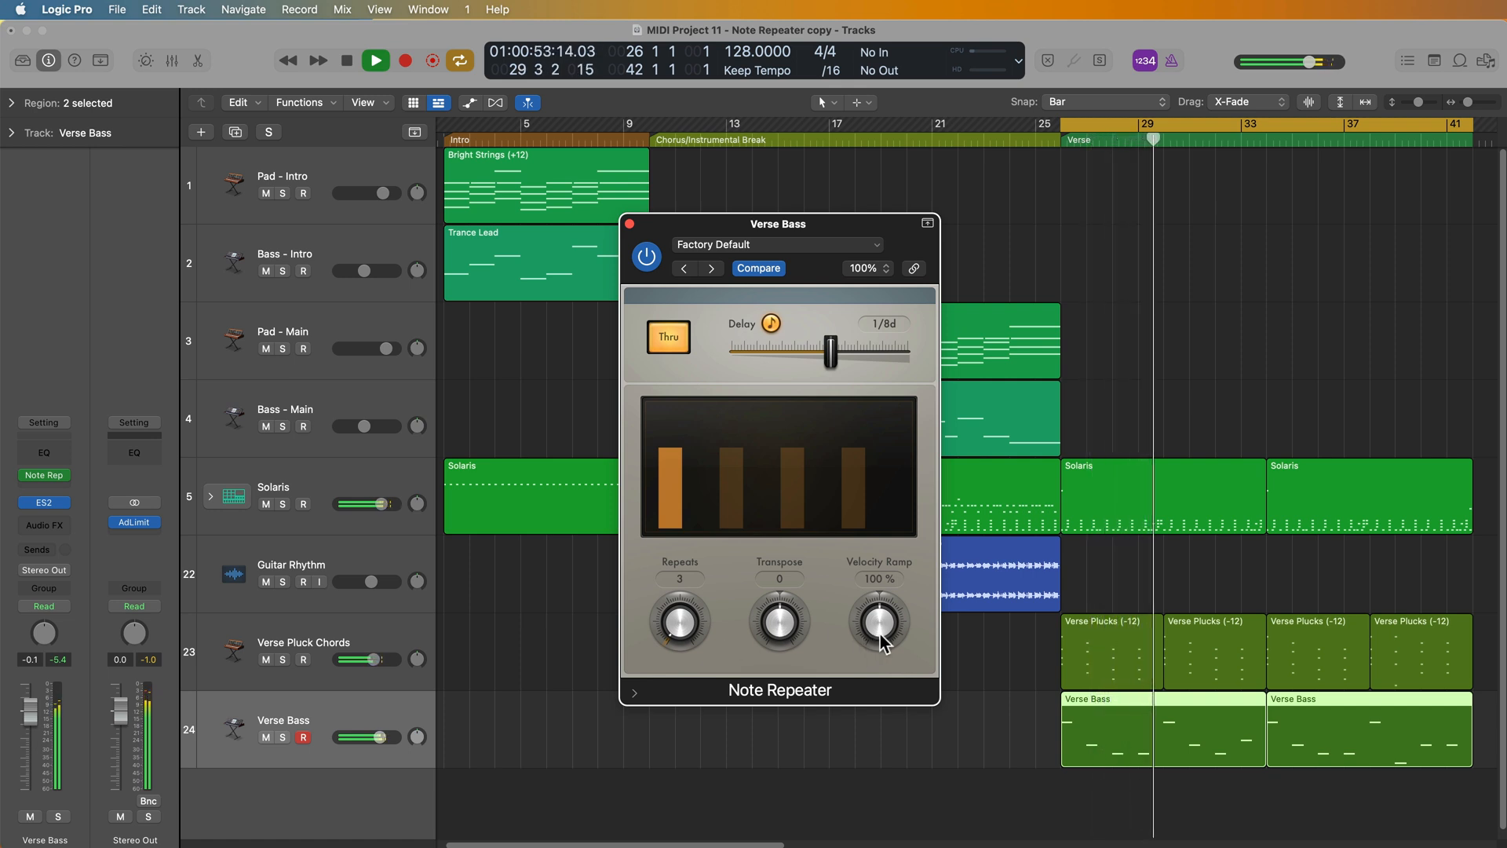
Lower the Verse Bass Note Repeater Velocity Ramp to 77%, raise it to 87%, and audition
left_click_drag(877, 620, 886, 654)
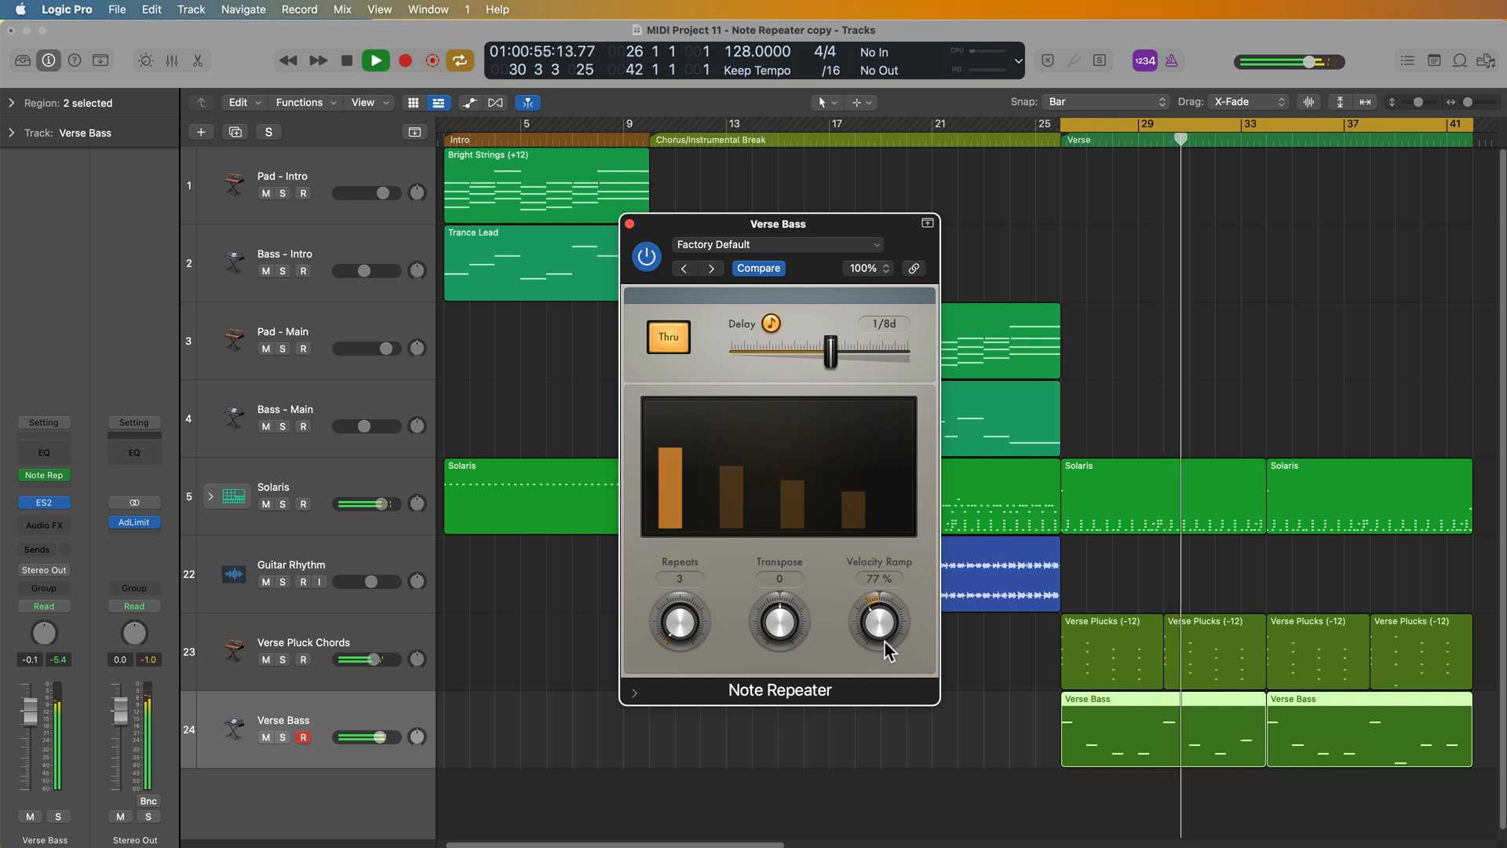
left_click_drag(876, 625, 876, 611)
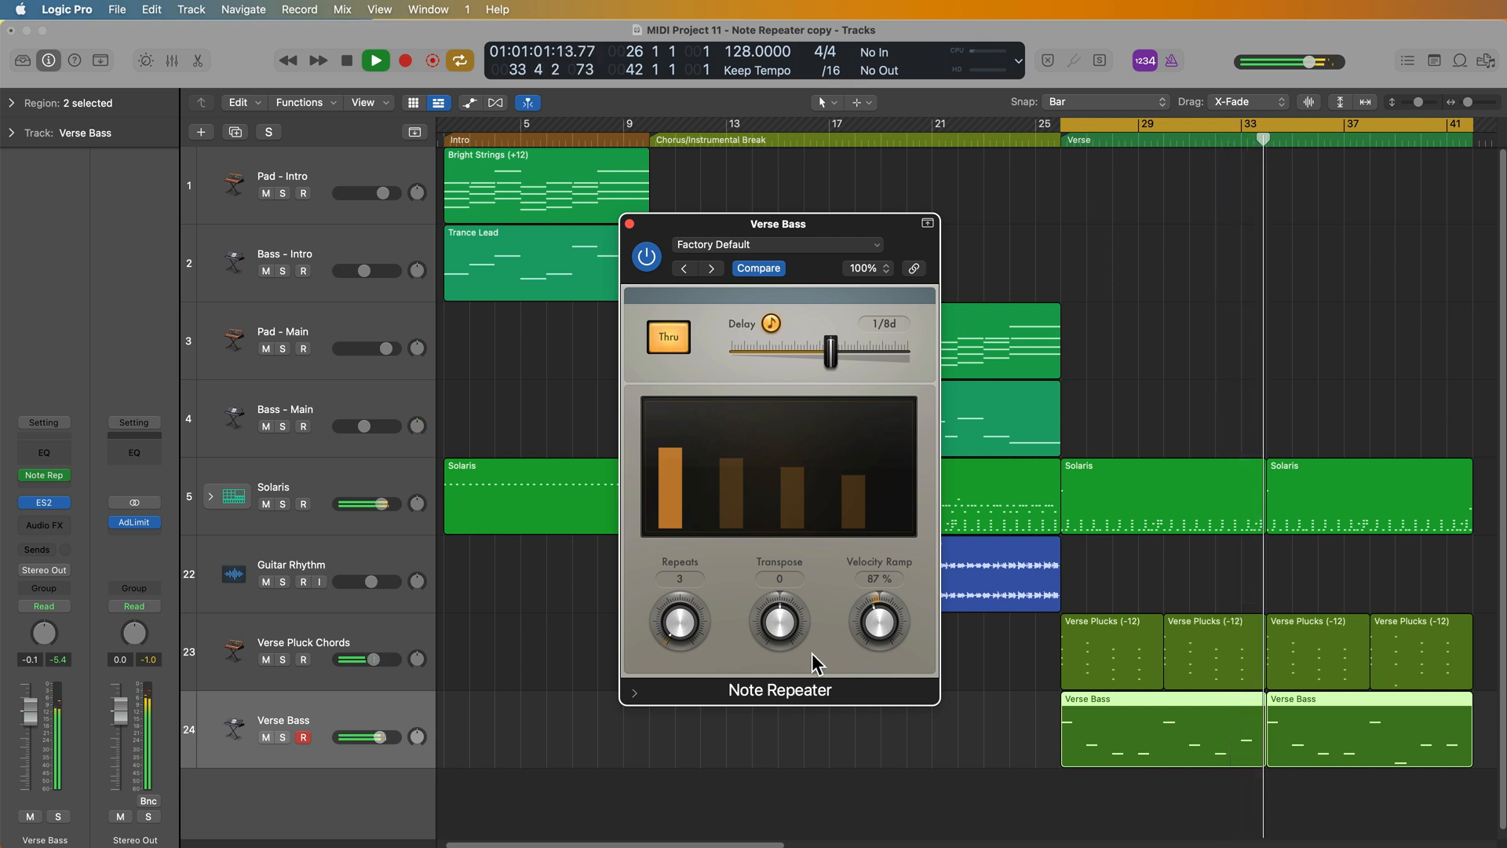
left_click(375, 60)
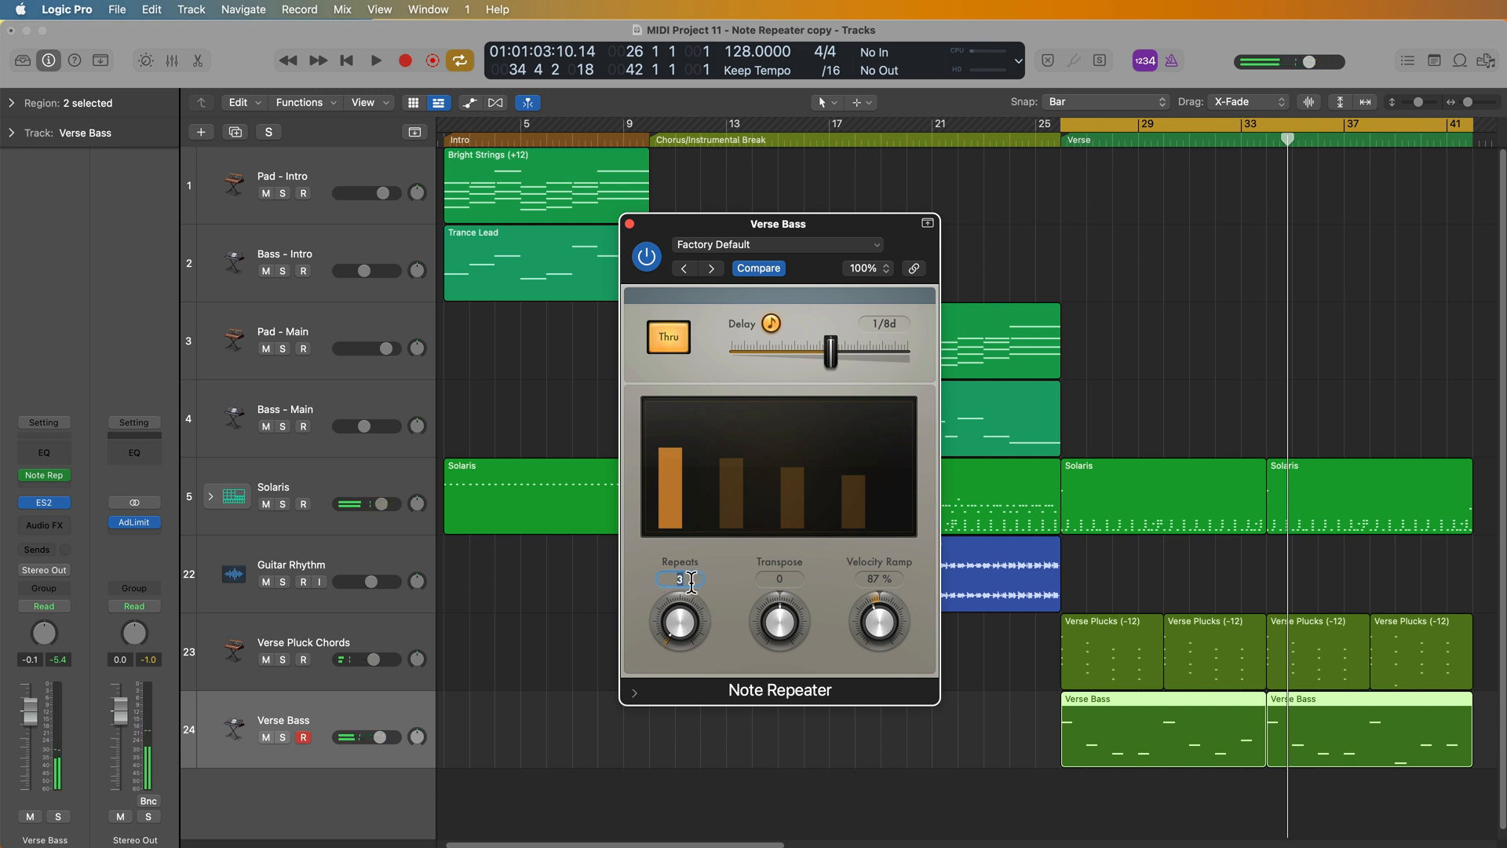
left_click(376, 60)
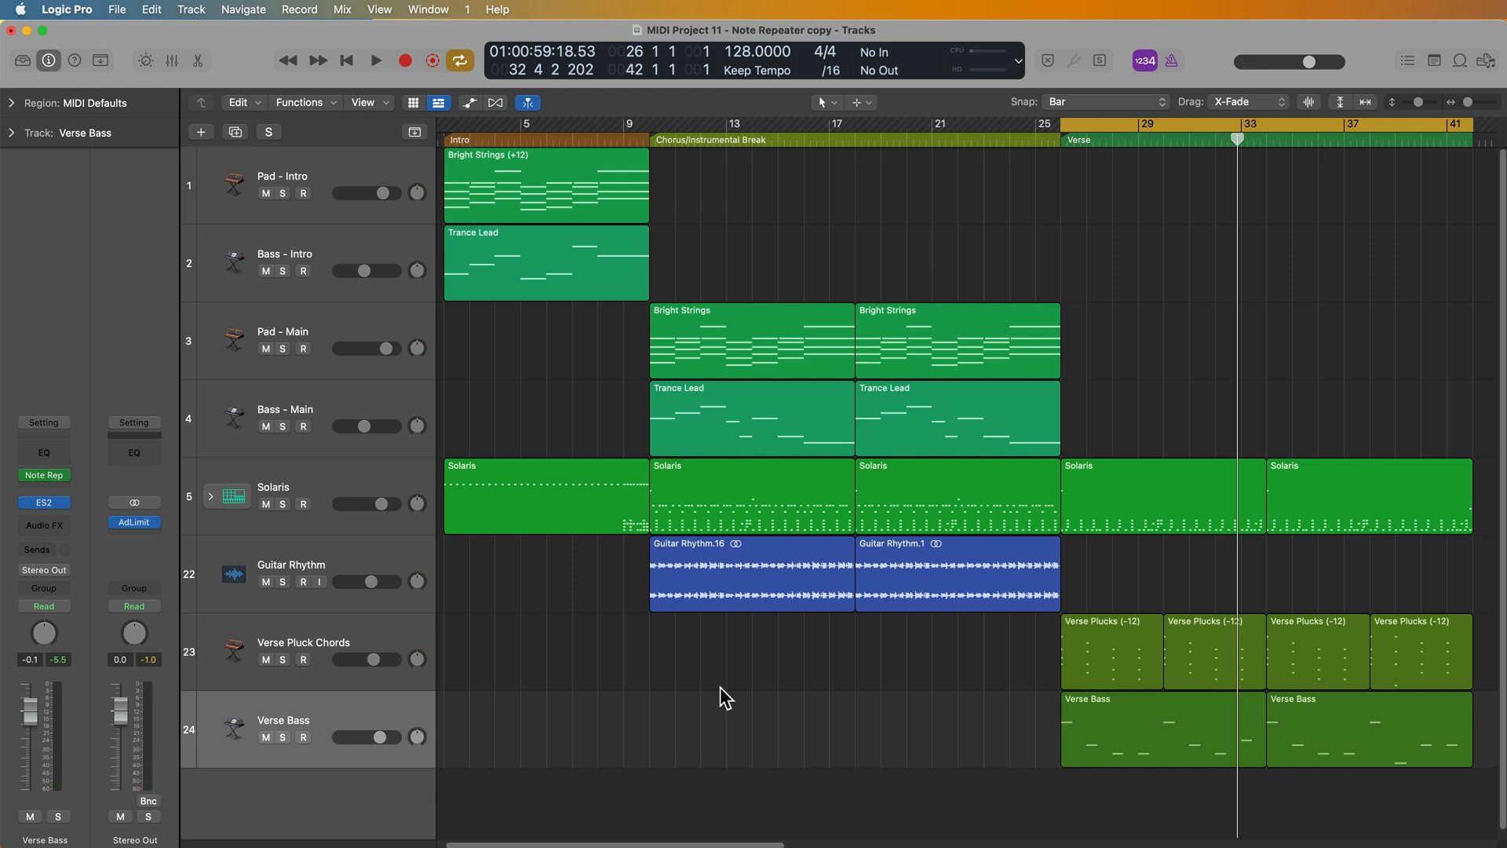
mouse_move(1327, 733)
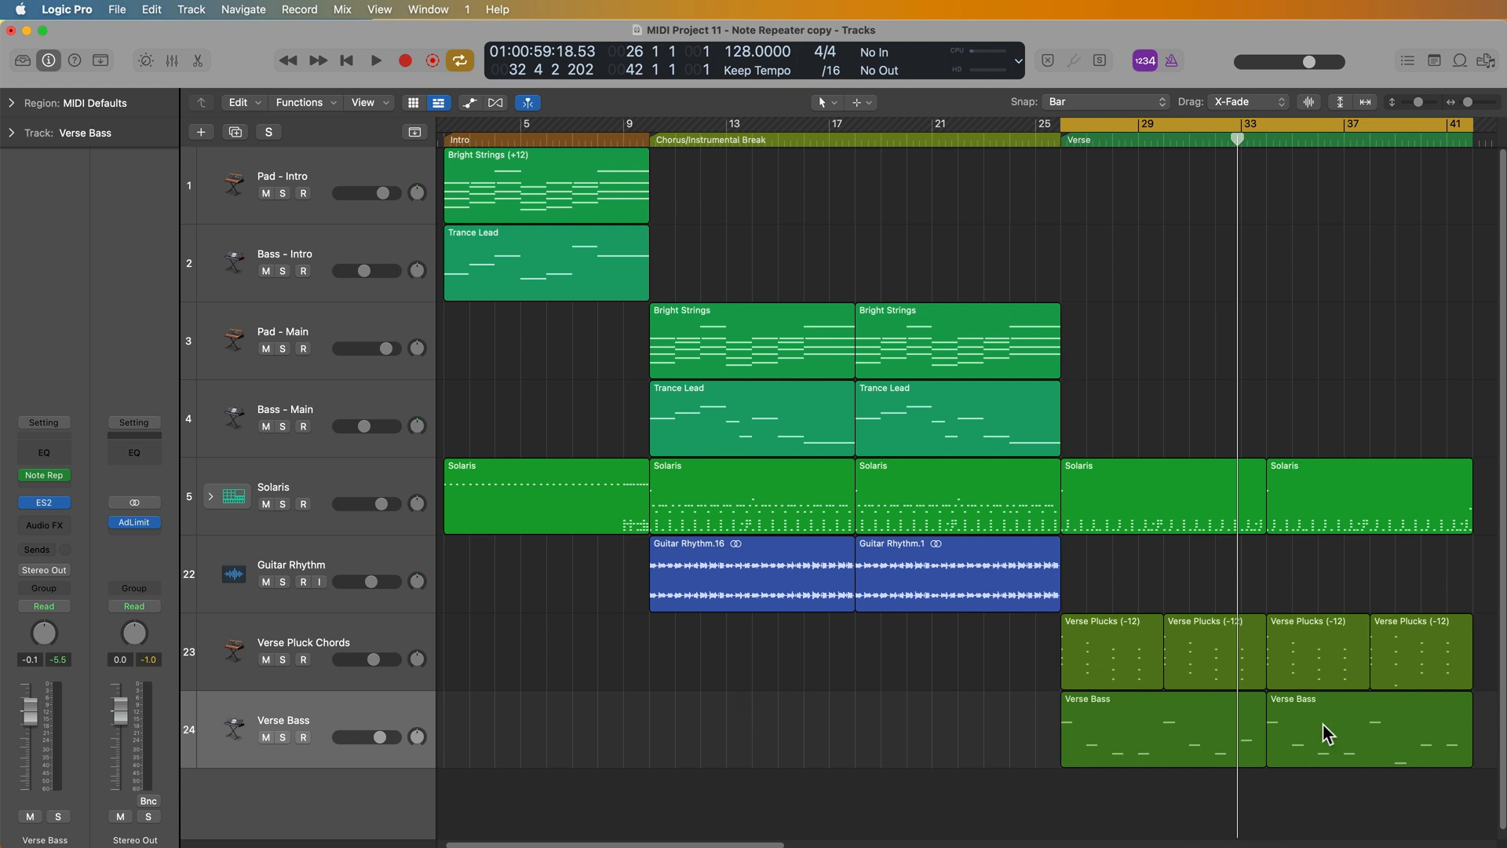
mouse_move(1014, 644)
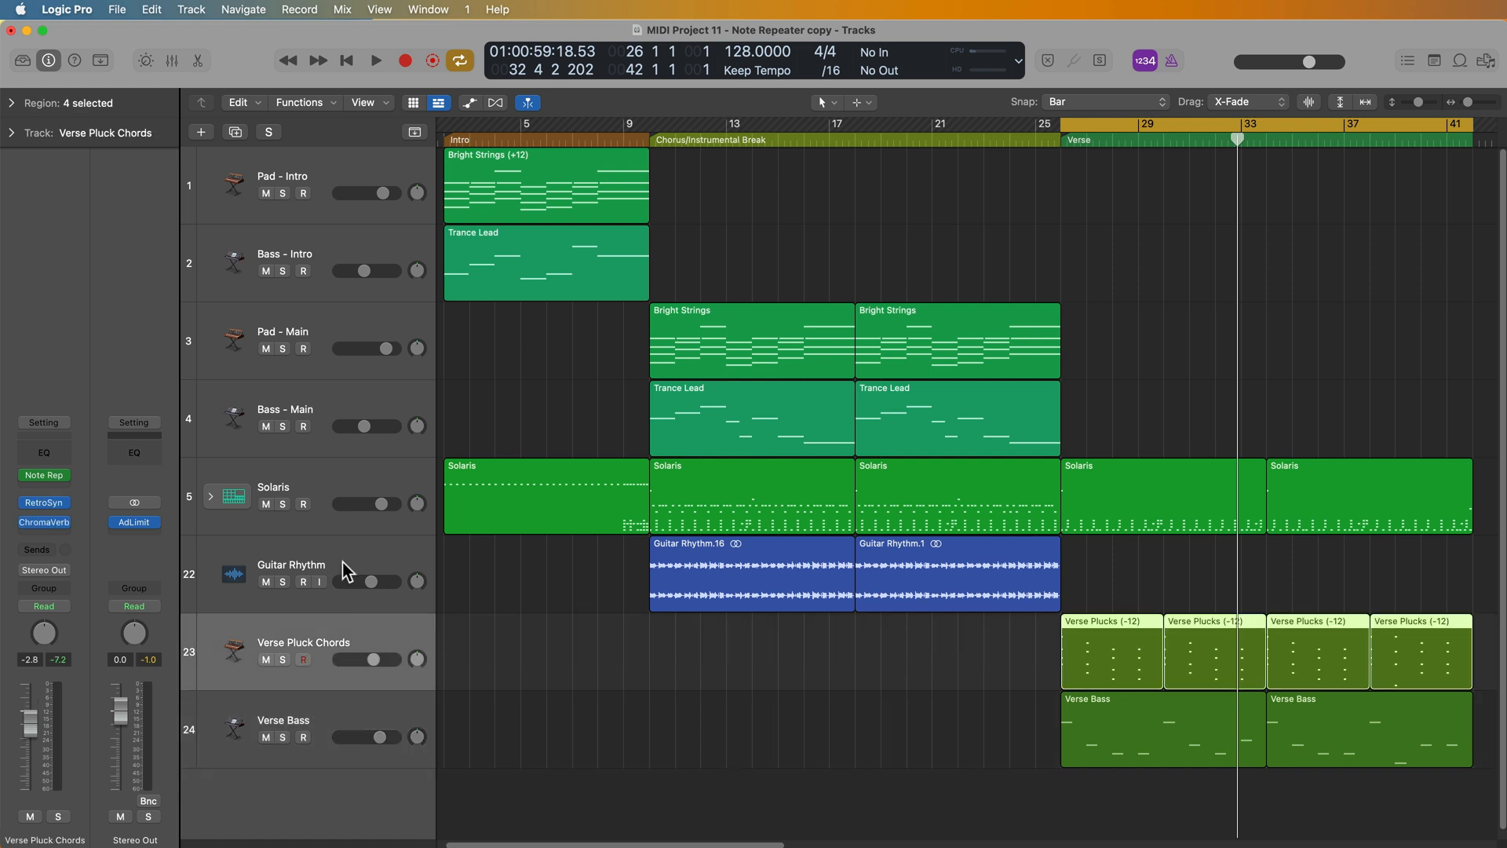
mouse_move(736, 644)
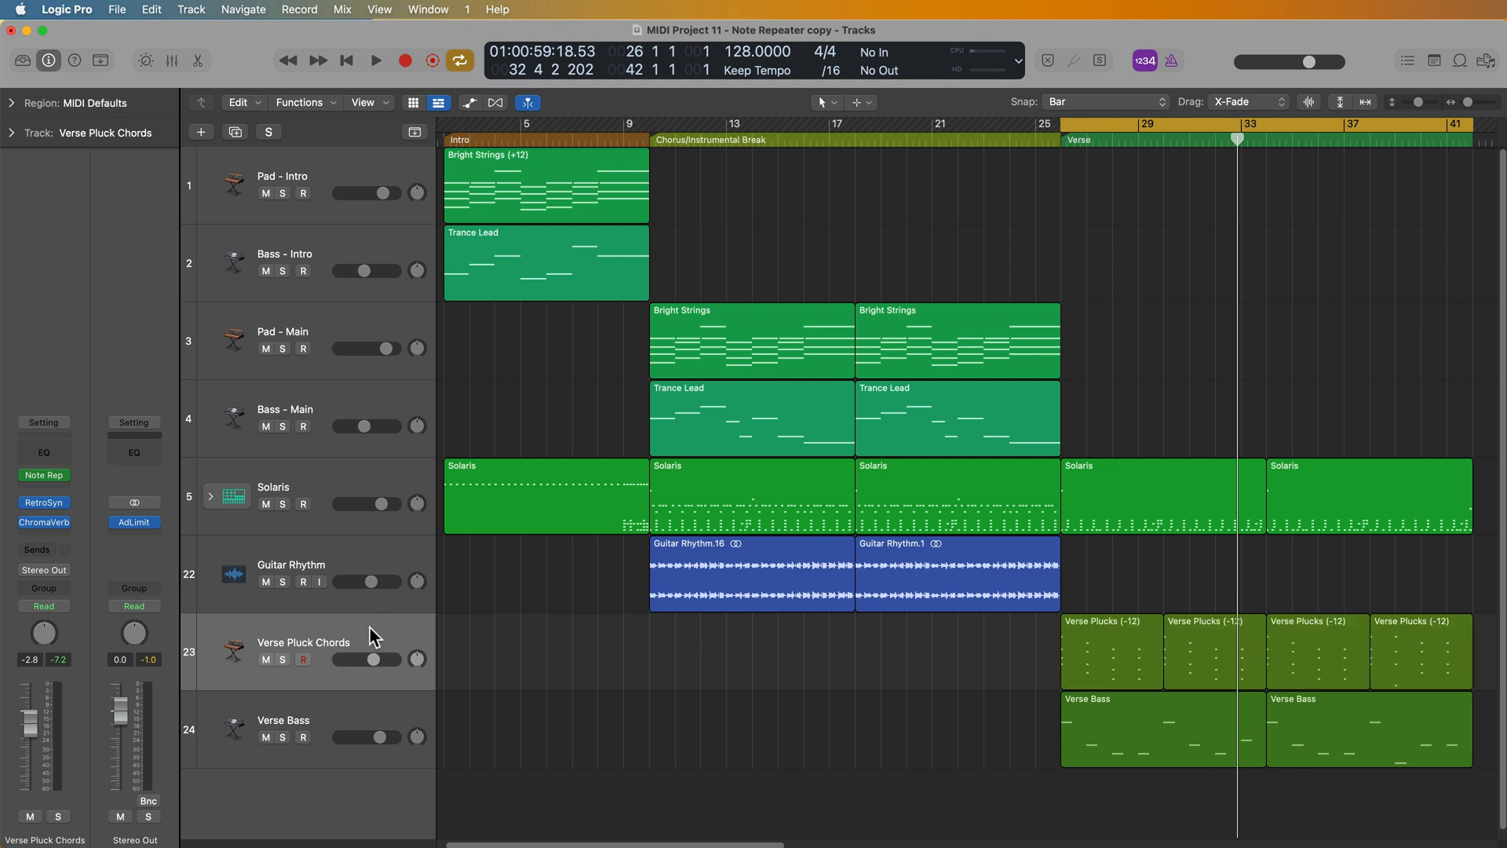
mouse_move(262, 140)
type("Verse Pluck Arps")
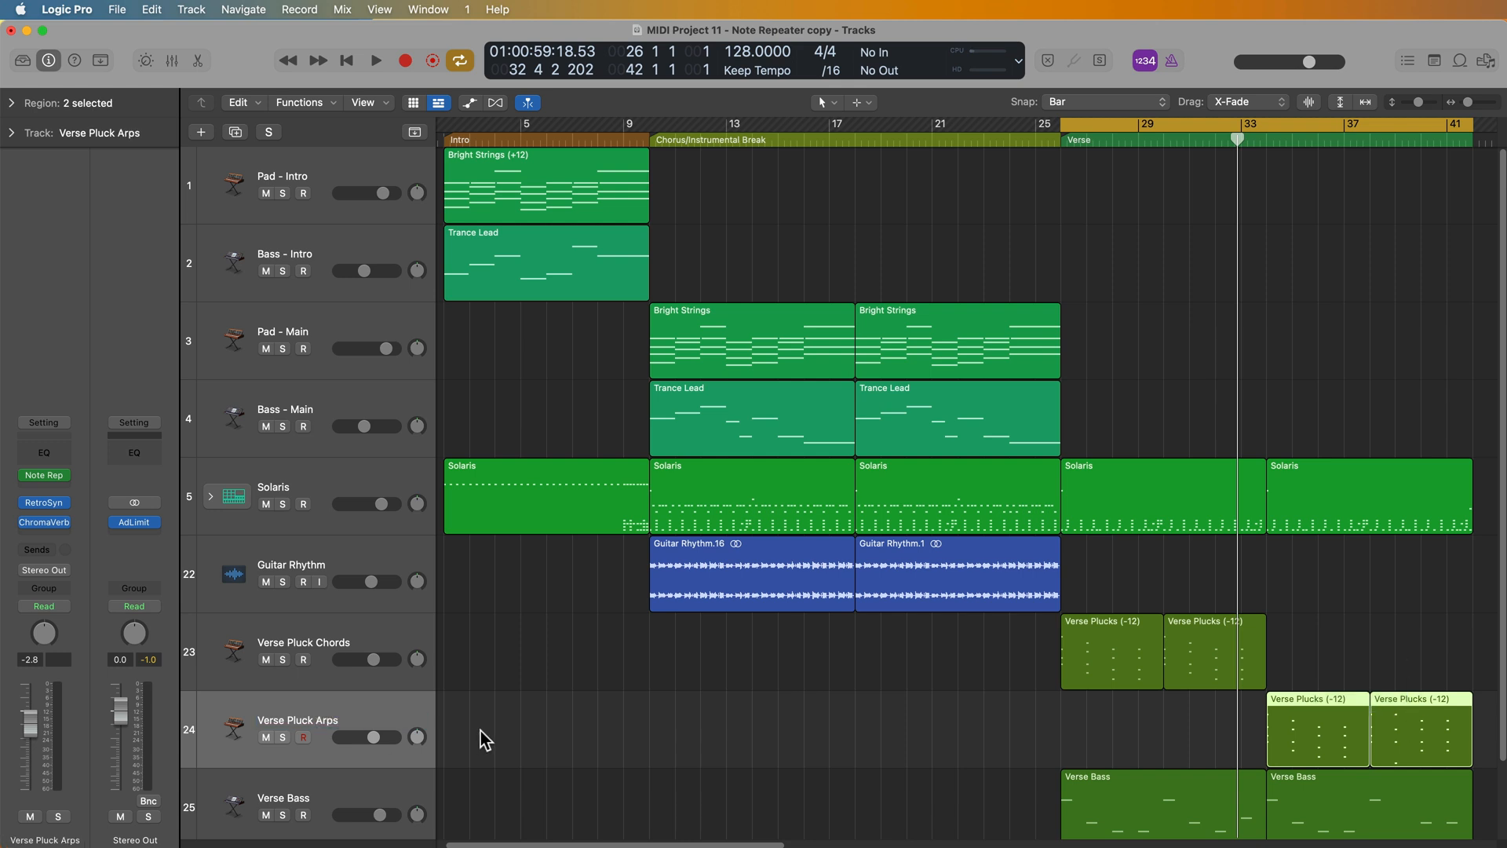
mouse_move(1426, 711)
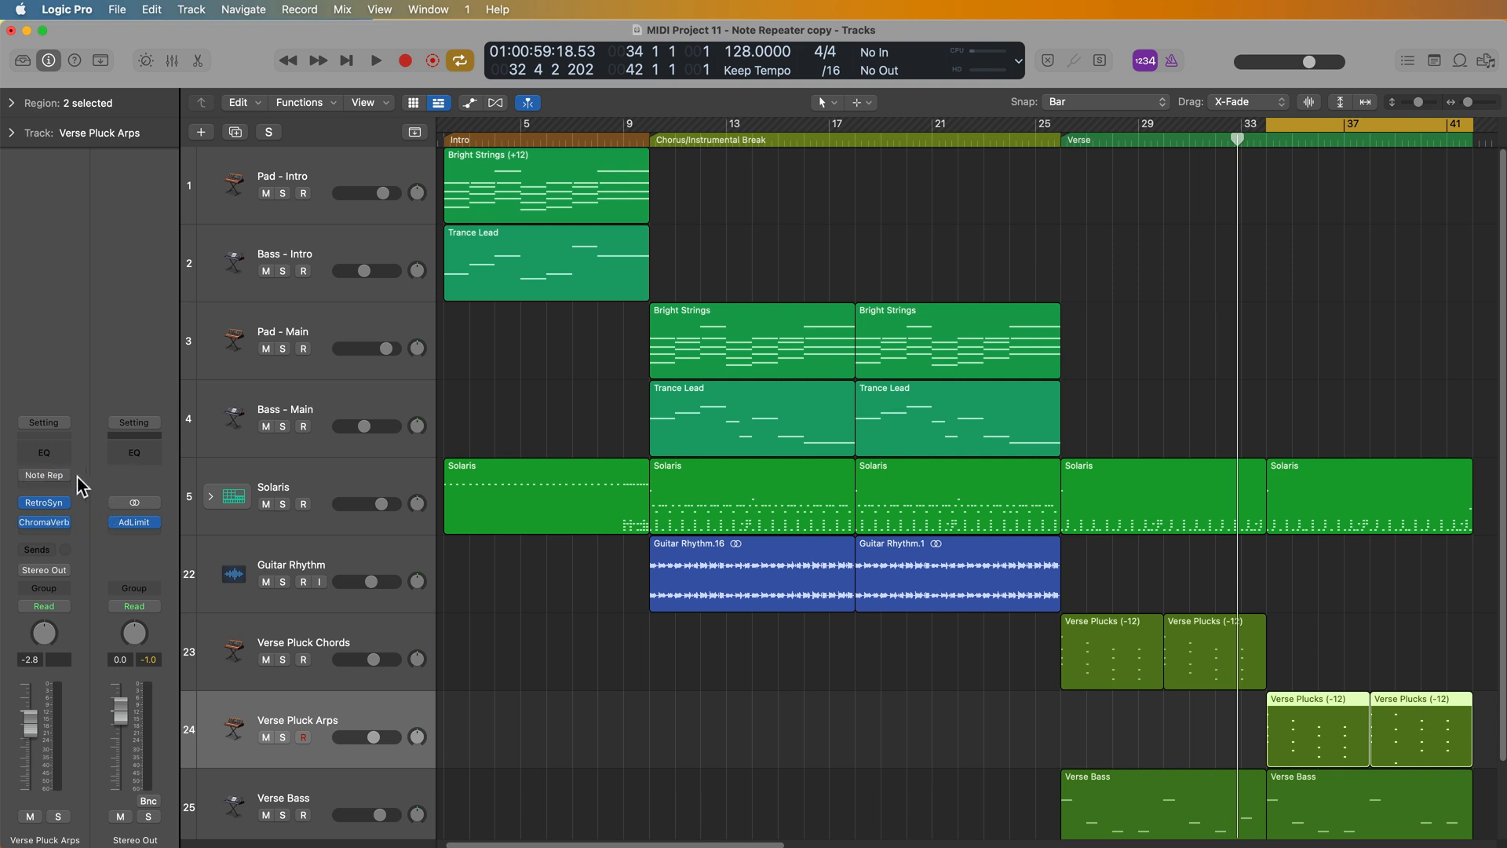
Add an Arpeggiator in the Verse Pluck Arps MIDI FX slot
left_click(43, 475)
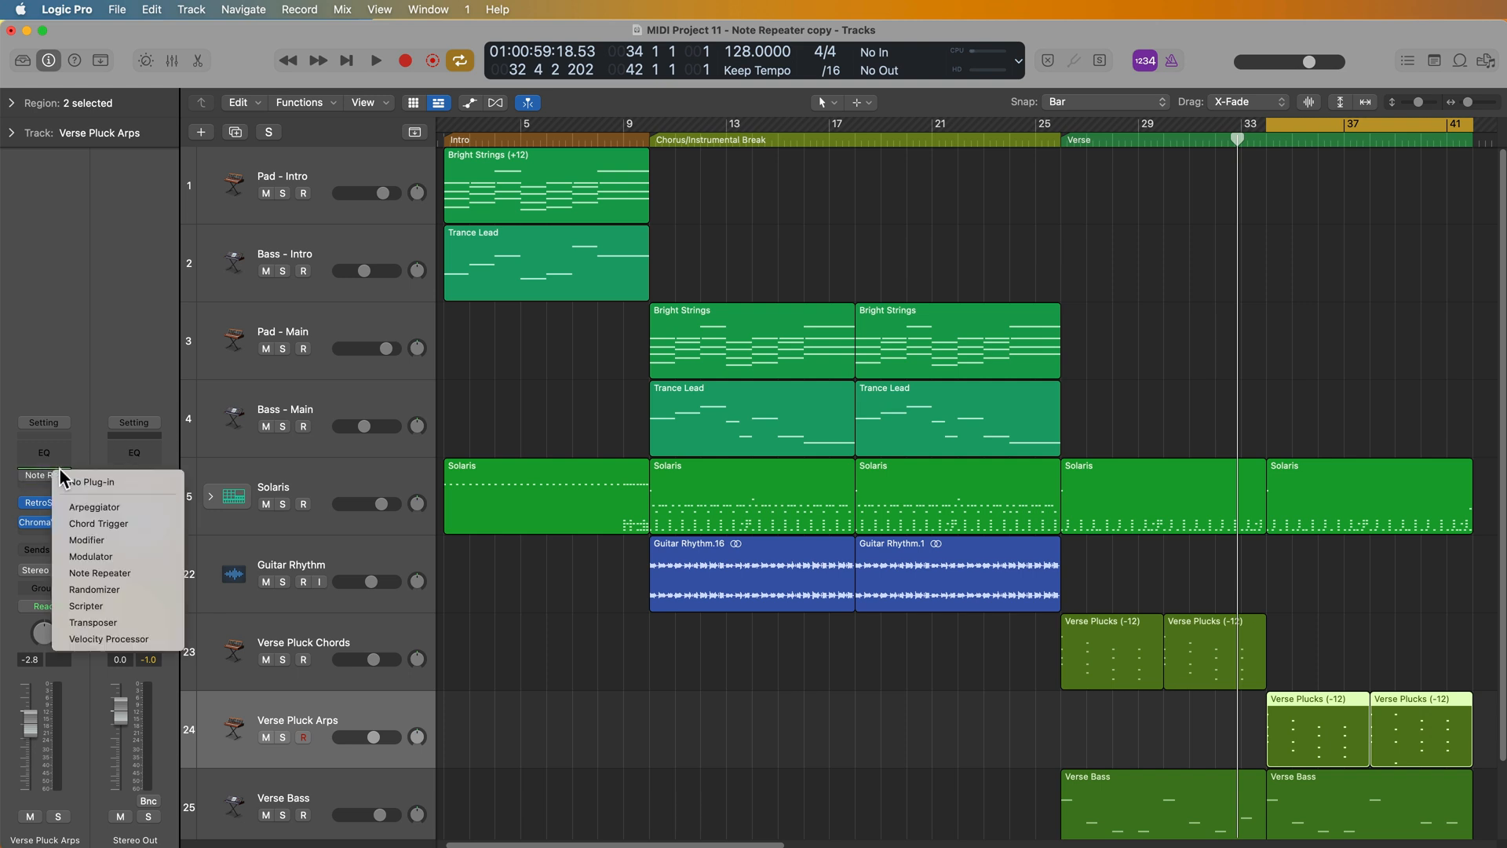
left_click(95, 506)
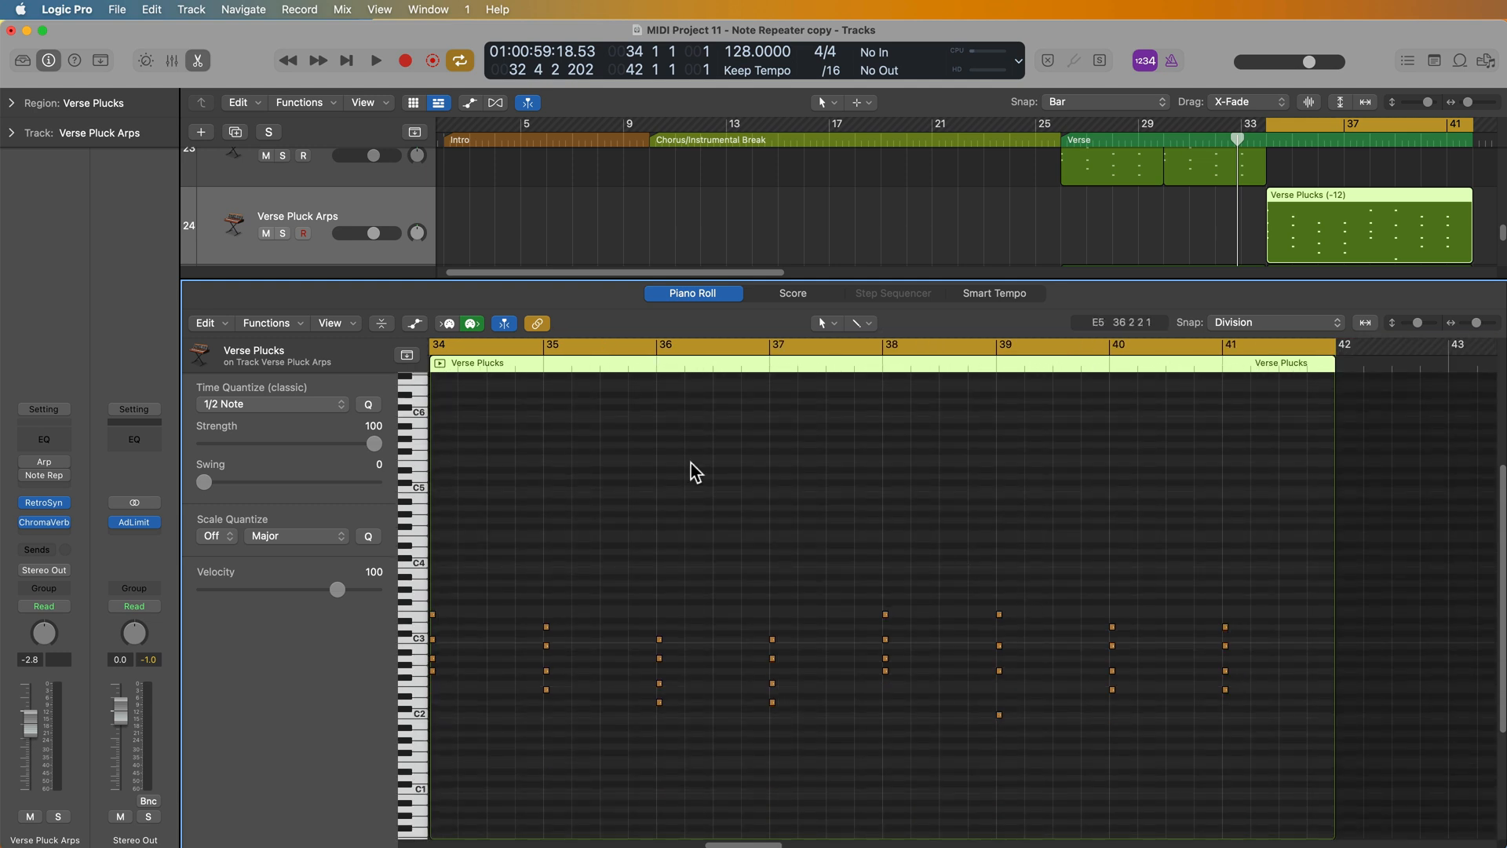
mouse_move(626, 544)
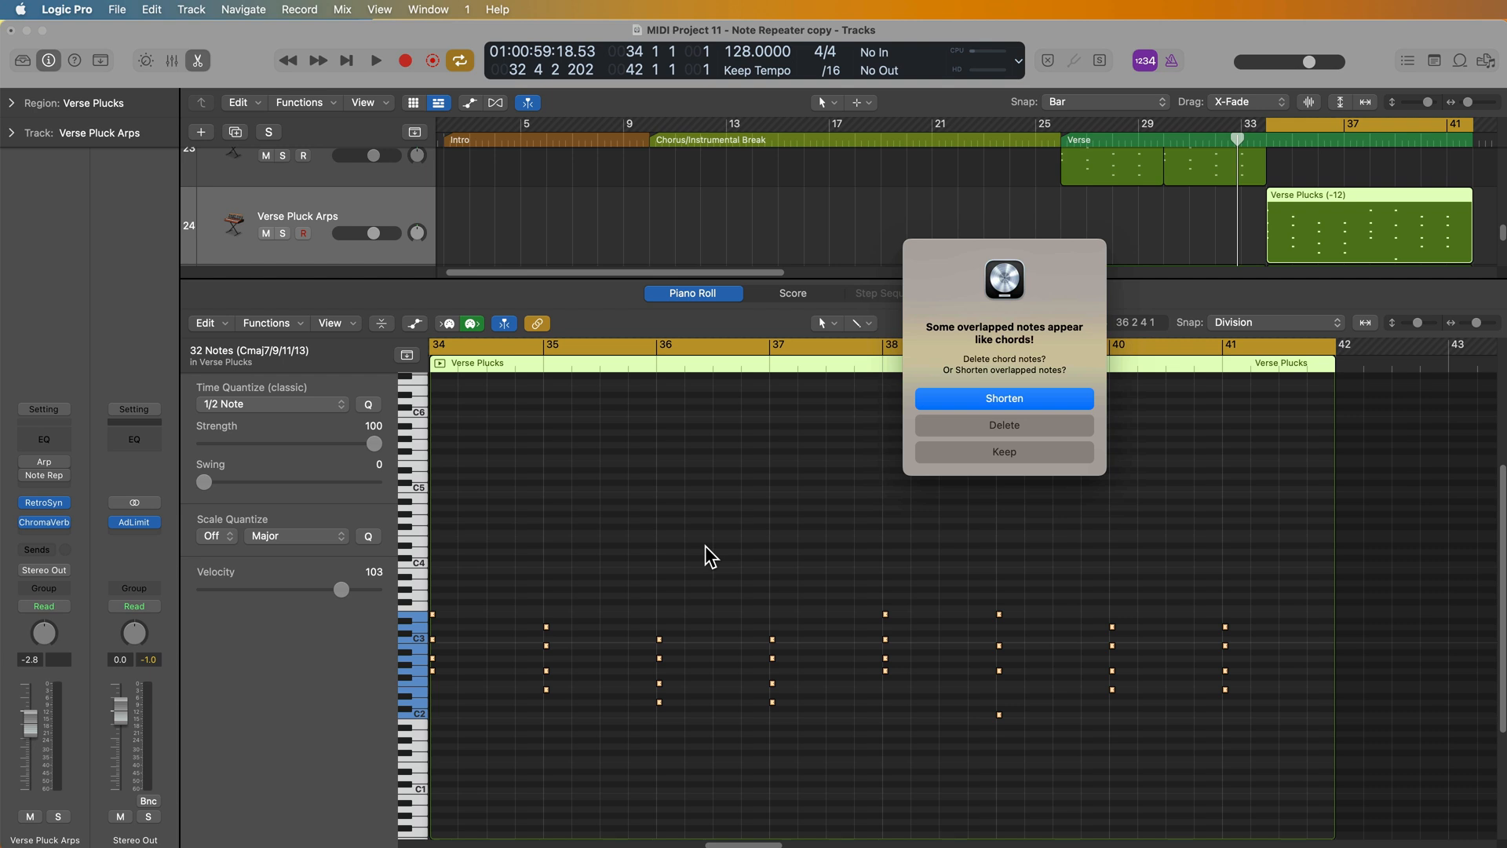
Keep the overlapping chord notes at full length in the overlapped-notes alert
left_click(1002, 398)
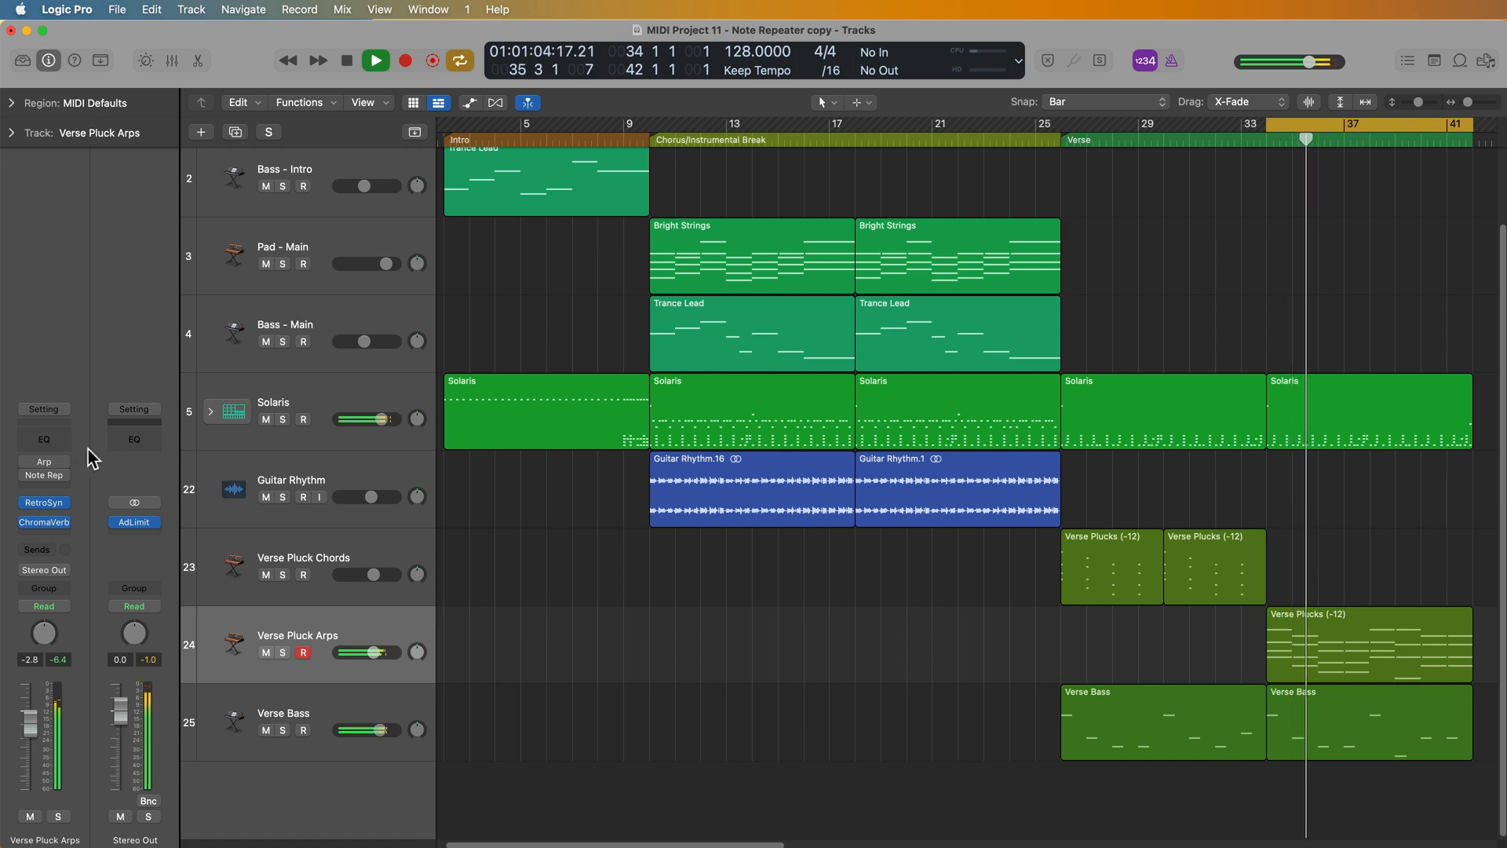
While playing, set the Arpeggiator to Up/Down order with 49% note length
left_click(43, 462)
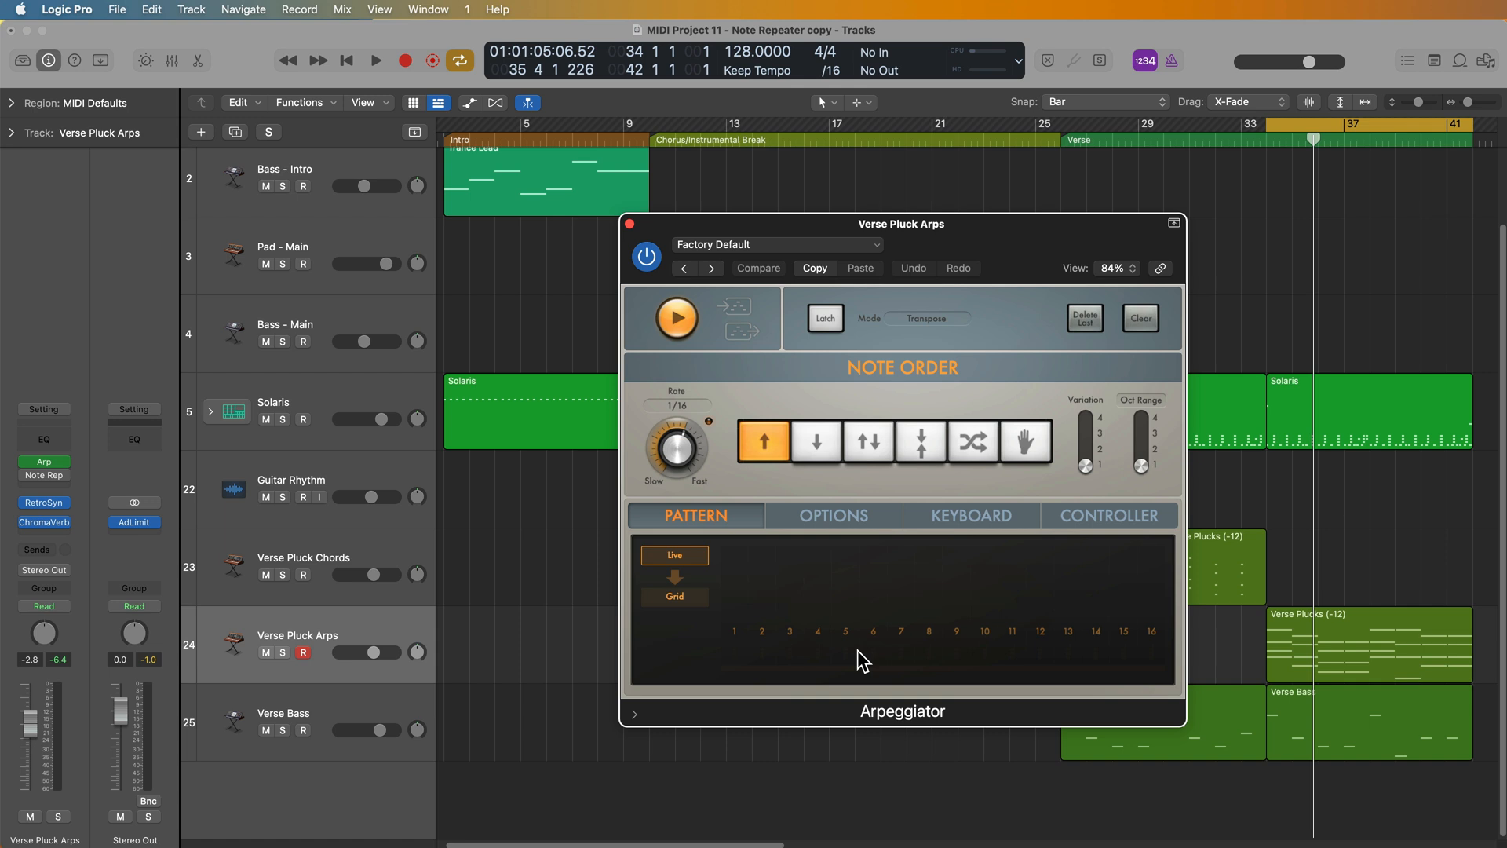
left_click(375, 60)
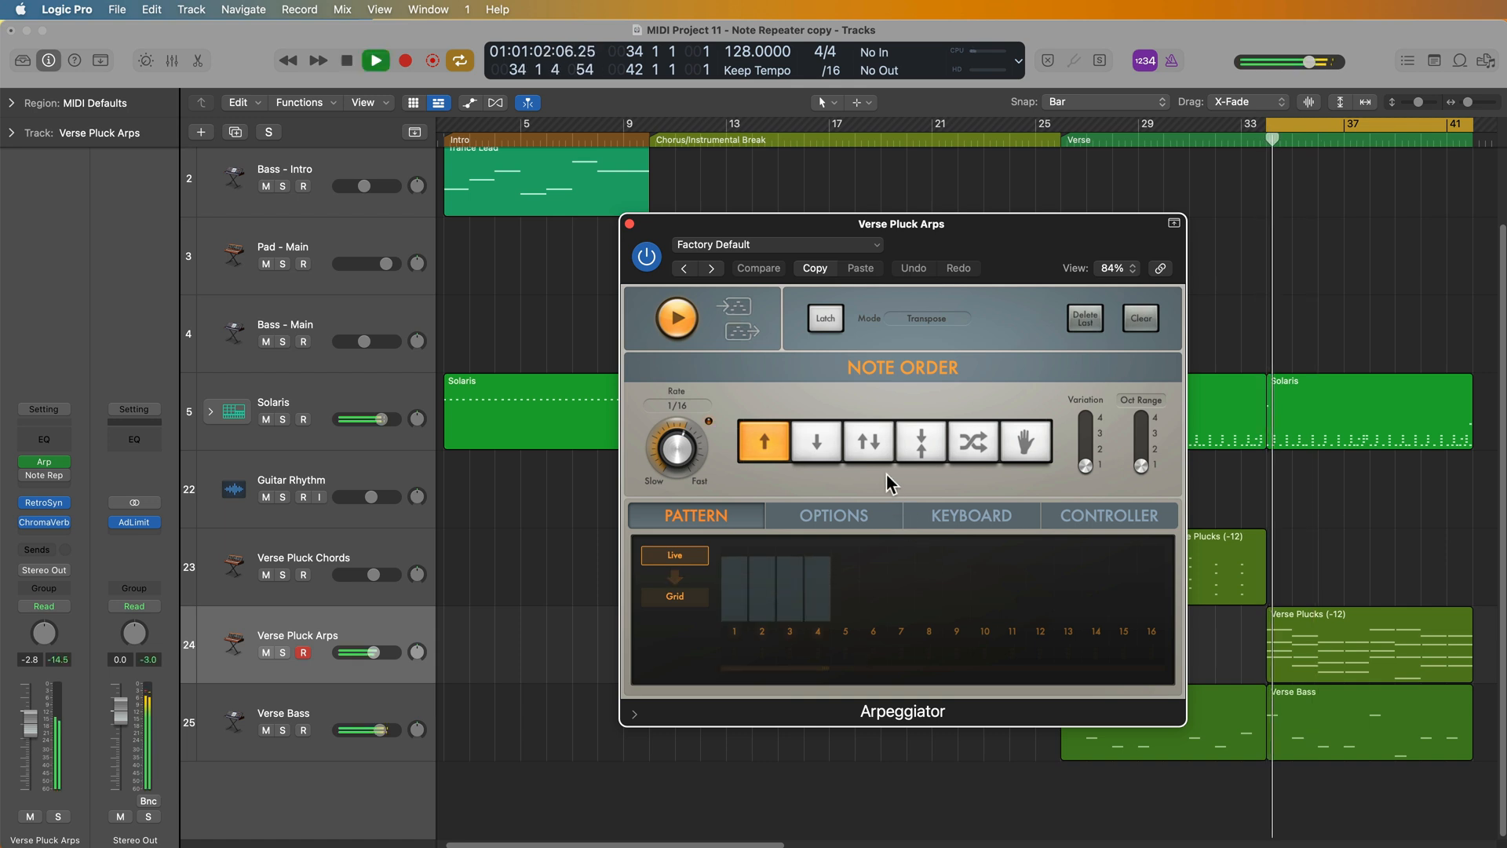
left_click(866, 440)
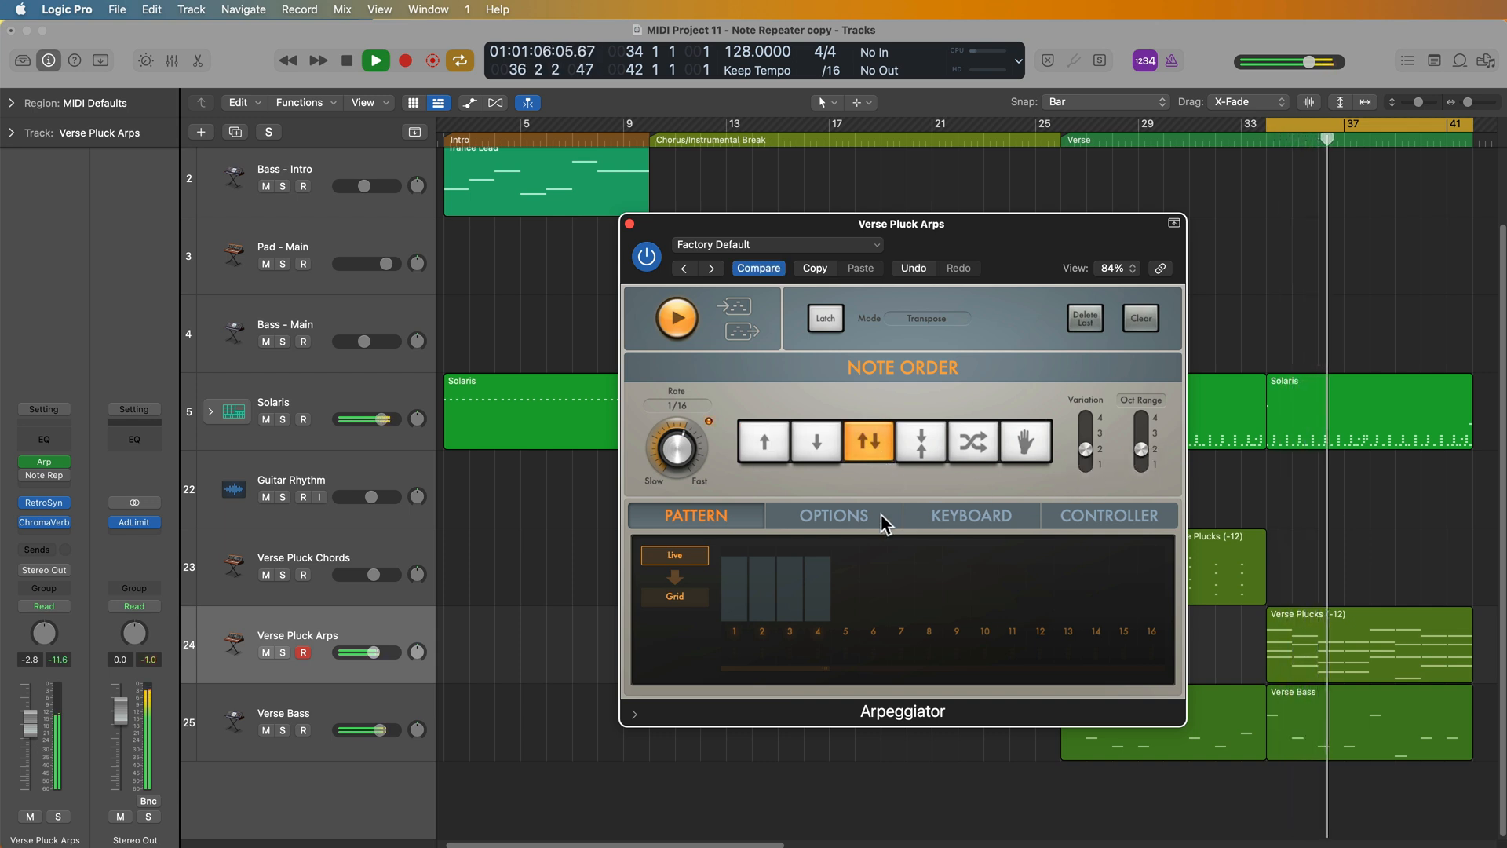
left_click(832, 514)
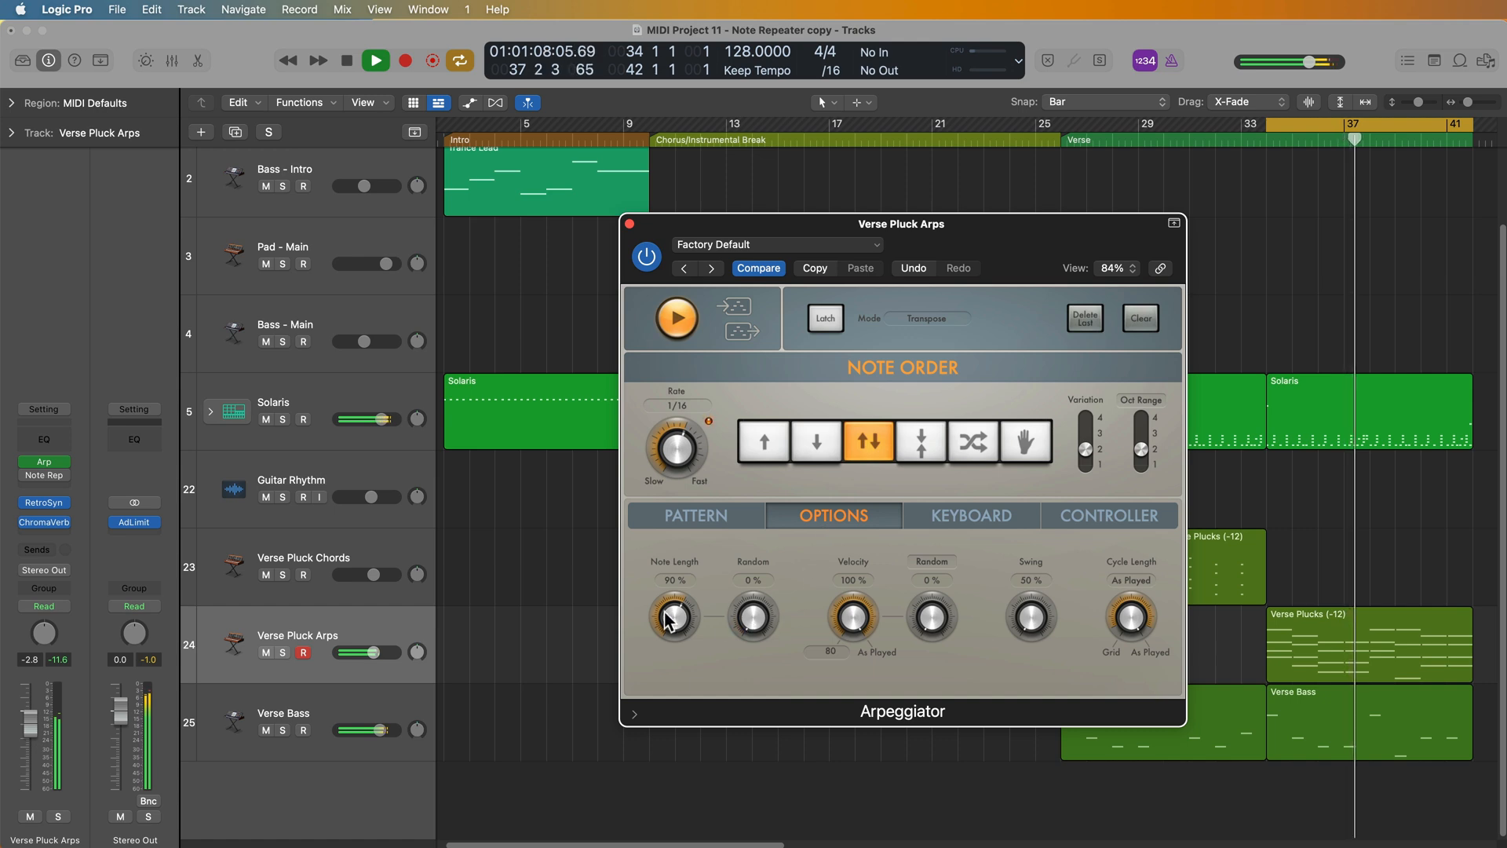
left_click_drag(672, 617, 671, 658)
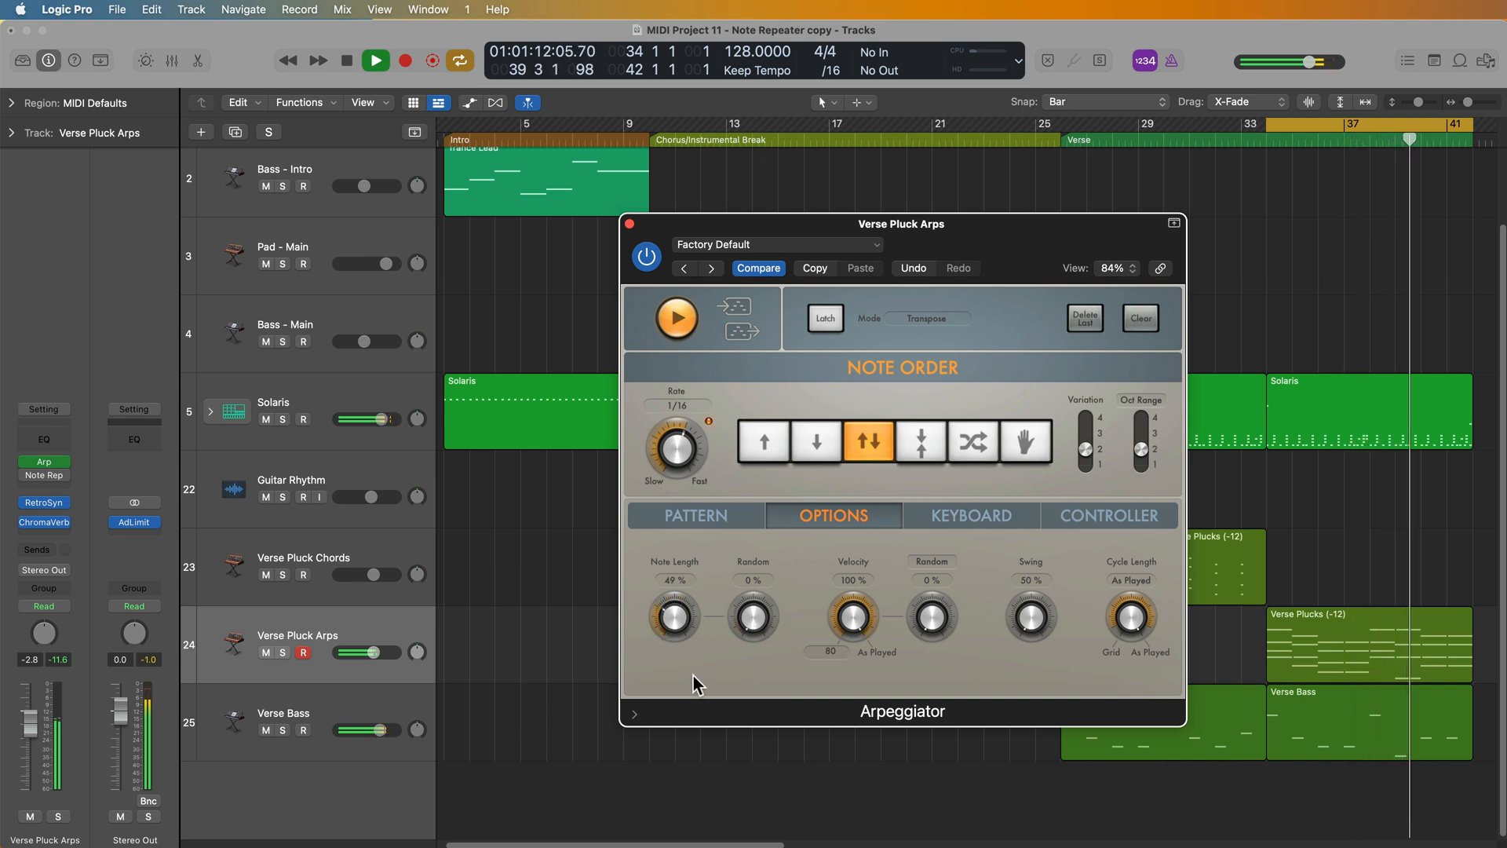
left_click(631, 224)
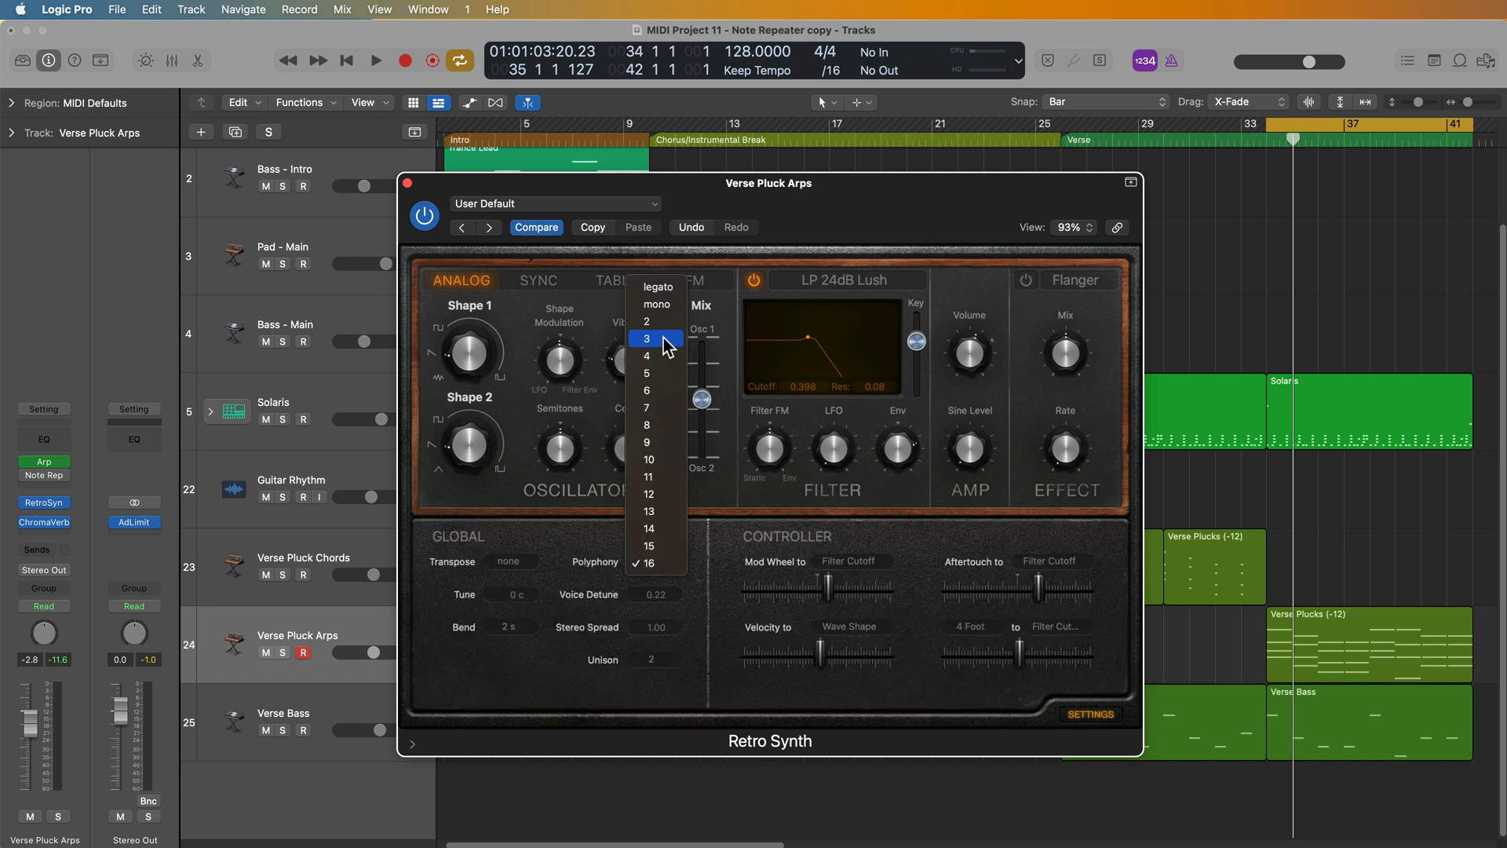
mouse_move(677, 288)
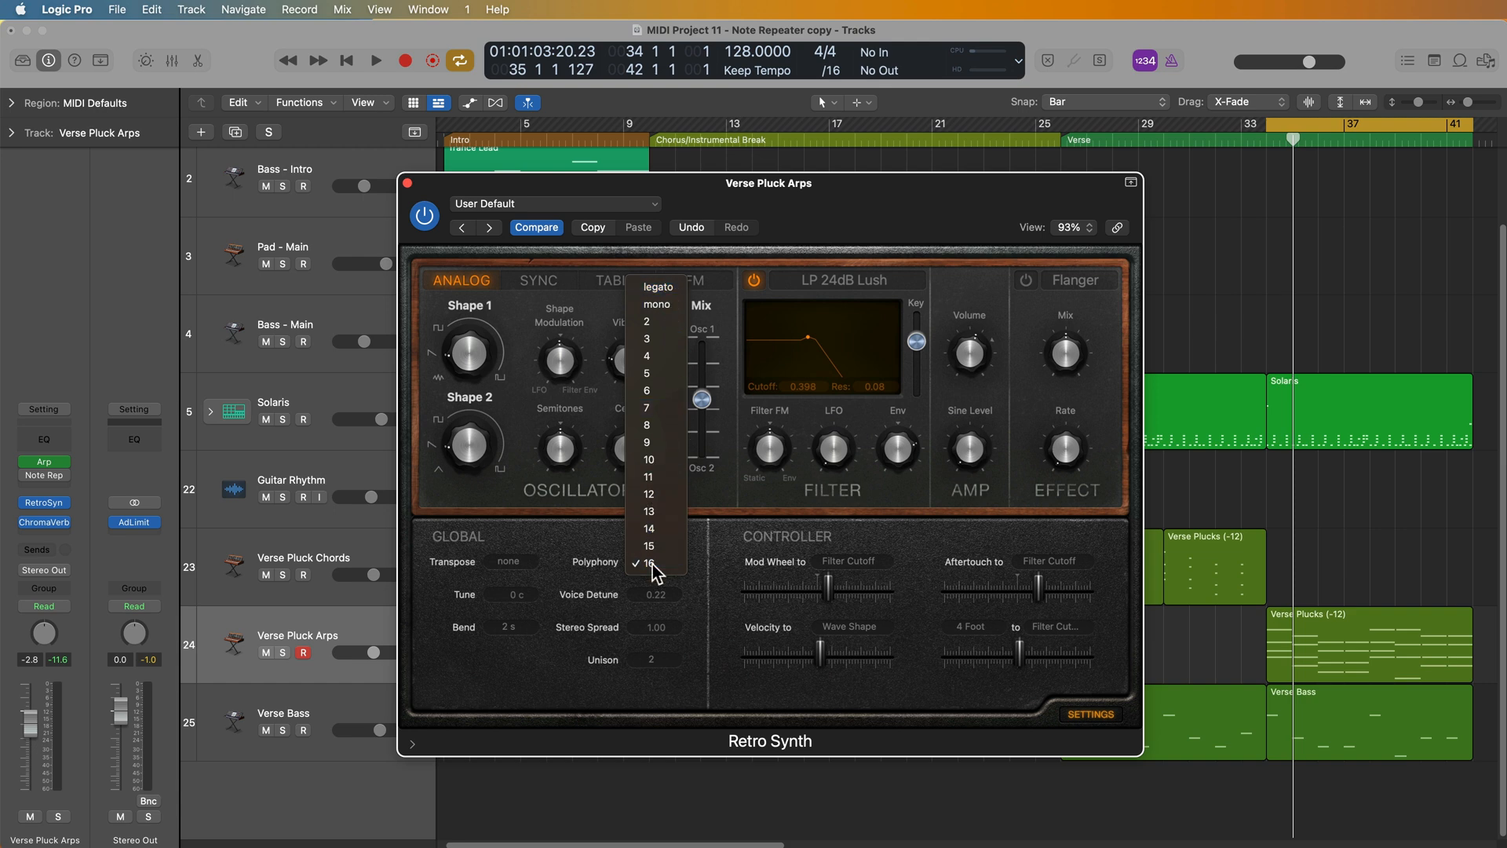
Keep Retro Synth at 16-voice polyphony and close its window, revealing the Note Repeater
left_click(649, 562)
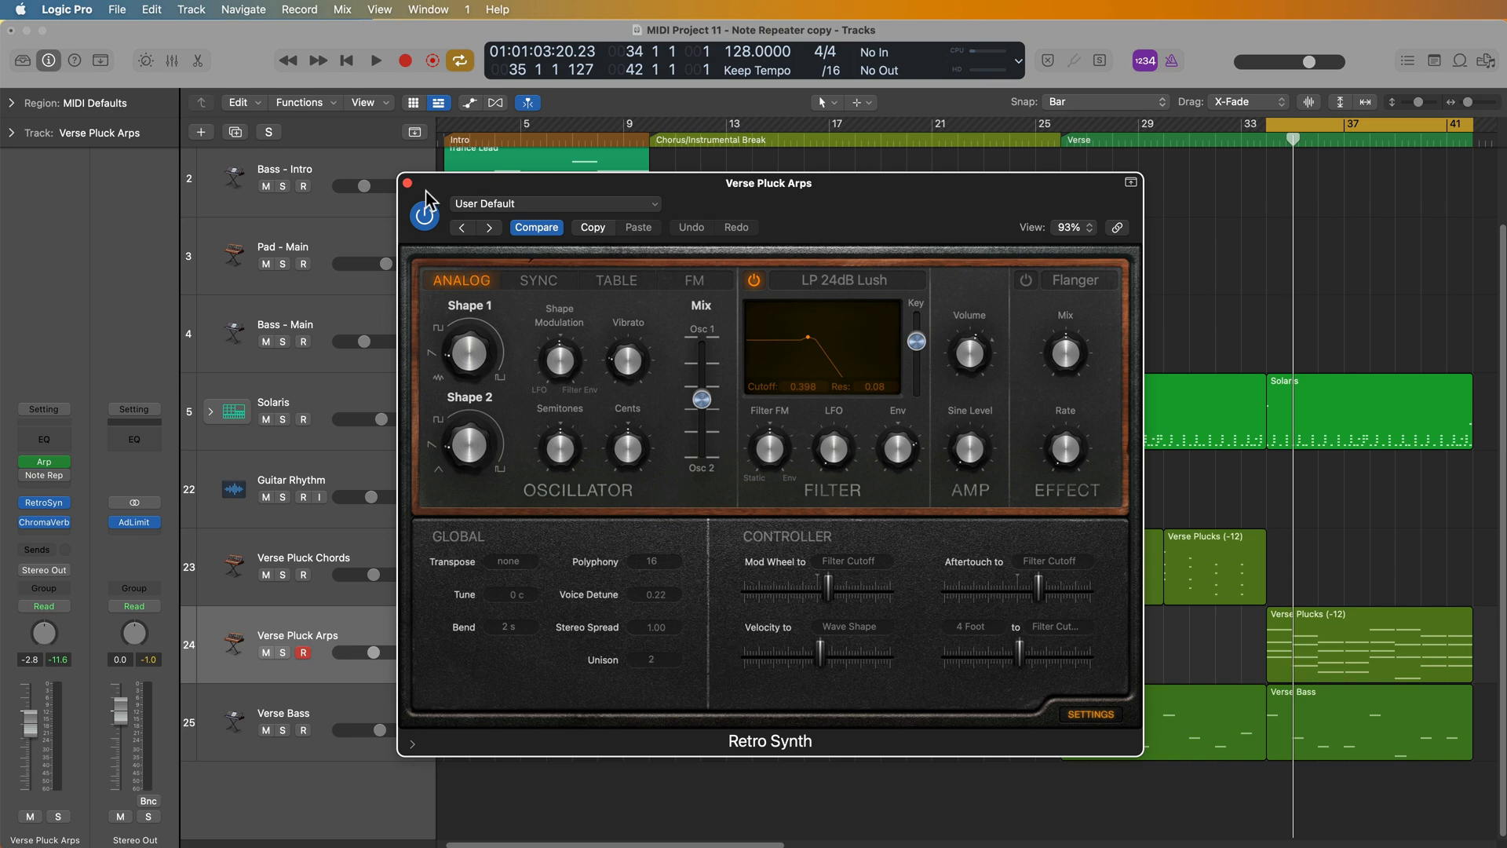
left_click(407, 183)
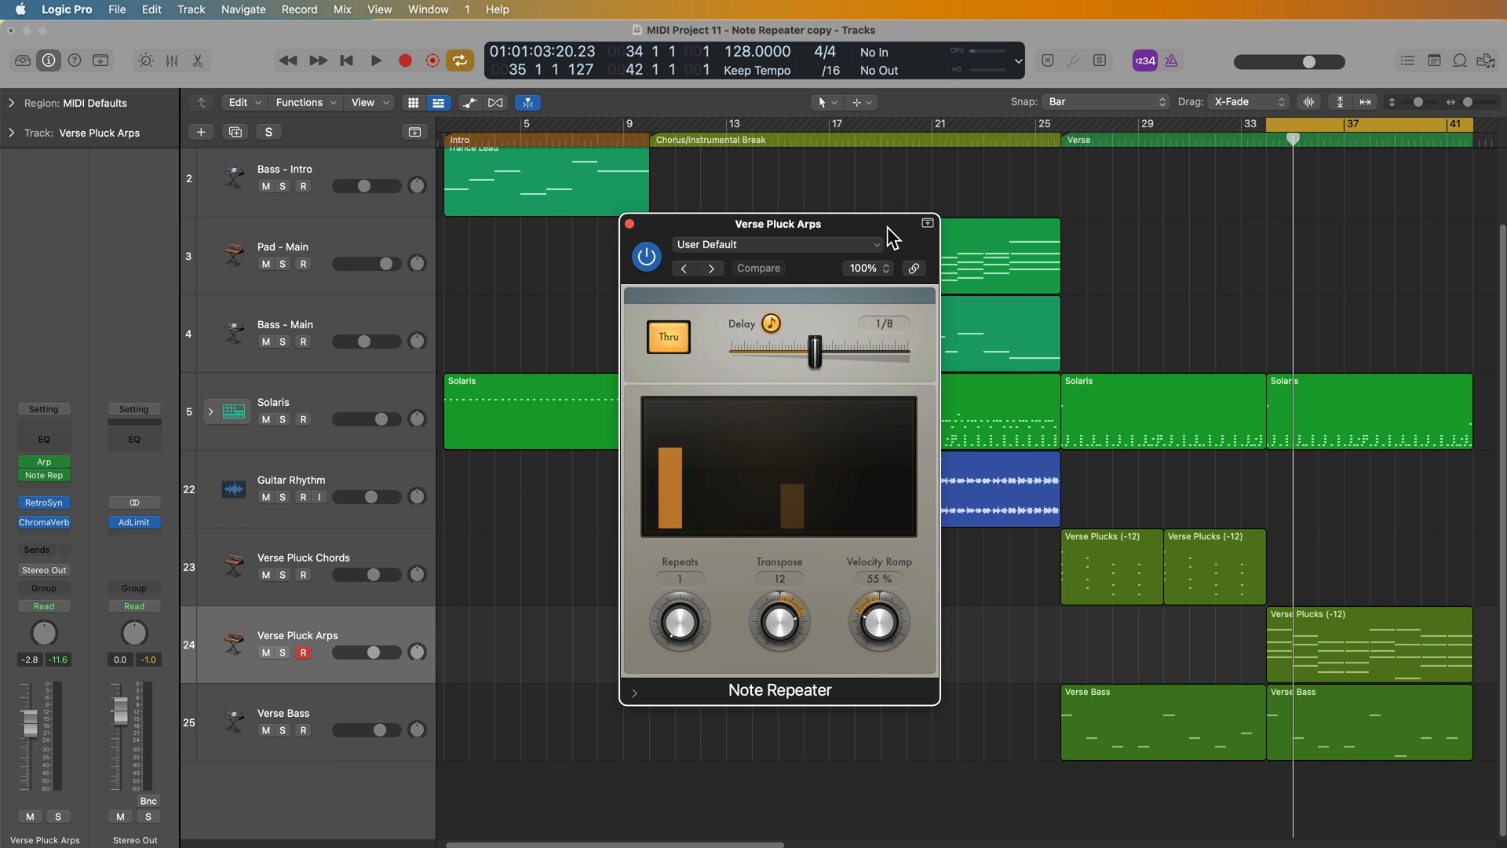
mouse_move(756, 619)
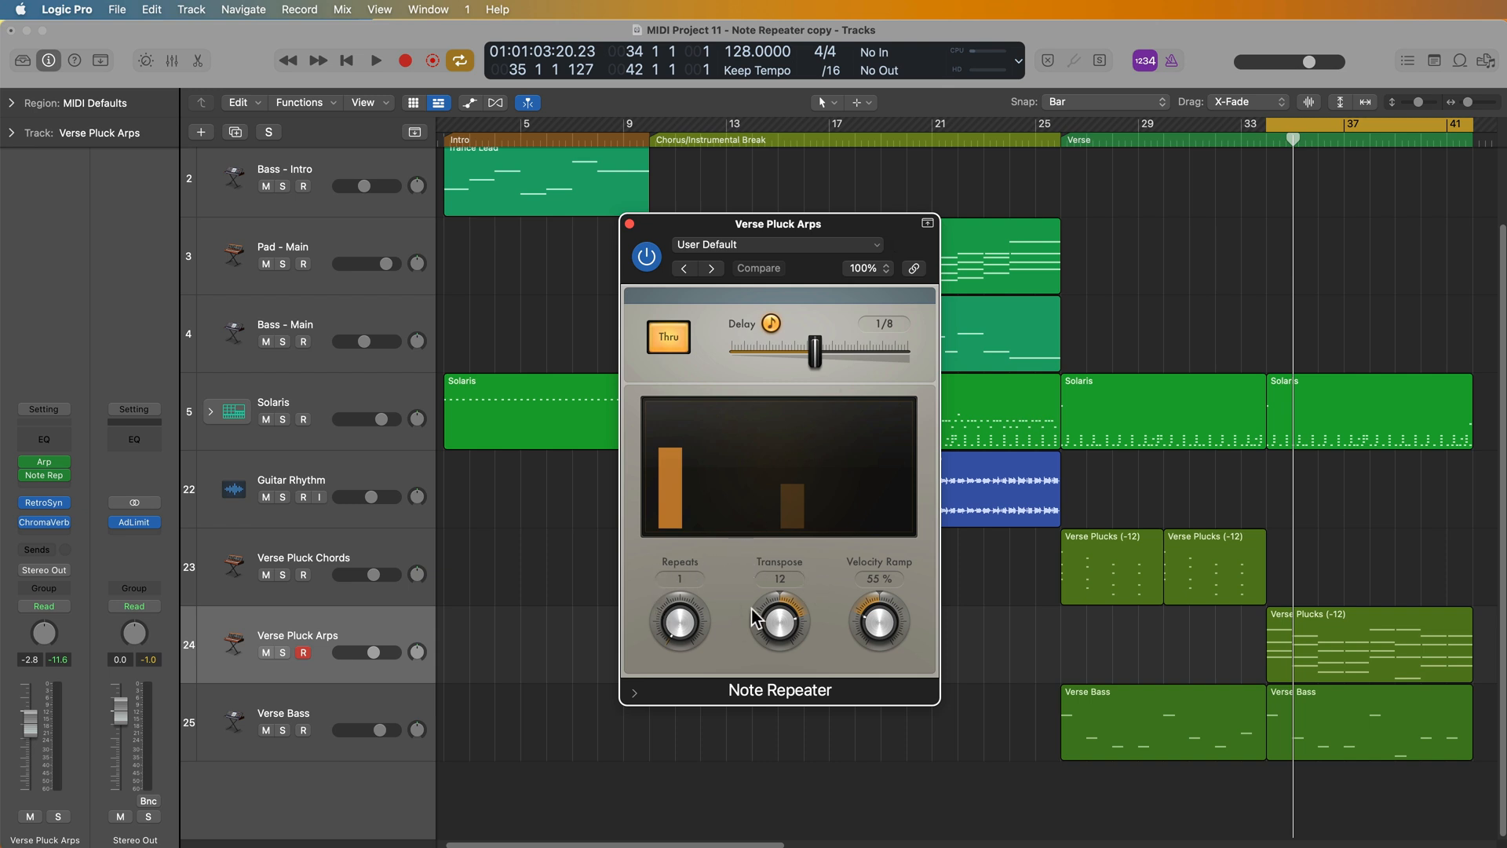
Set the Note Repeater Velocity Ramp to 48%, solo Verse Pluck Arps, and play
left_click_drag(877, 620, 878, 639)
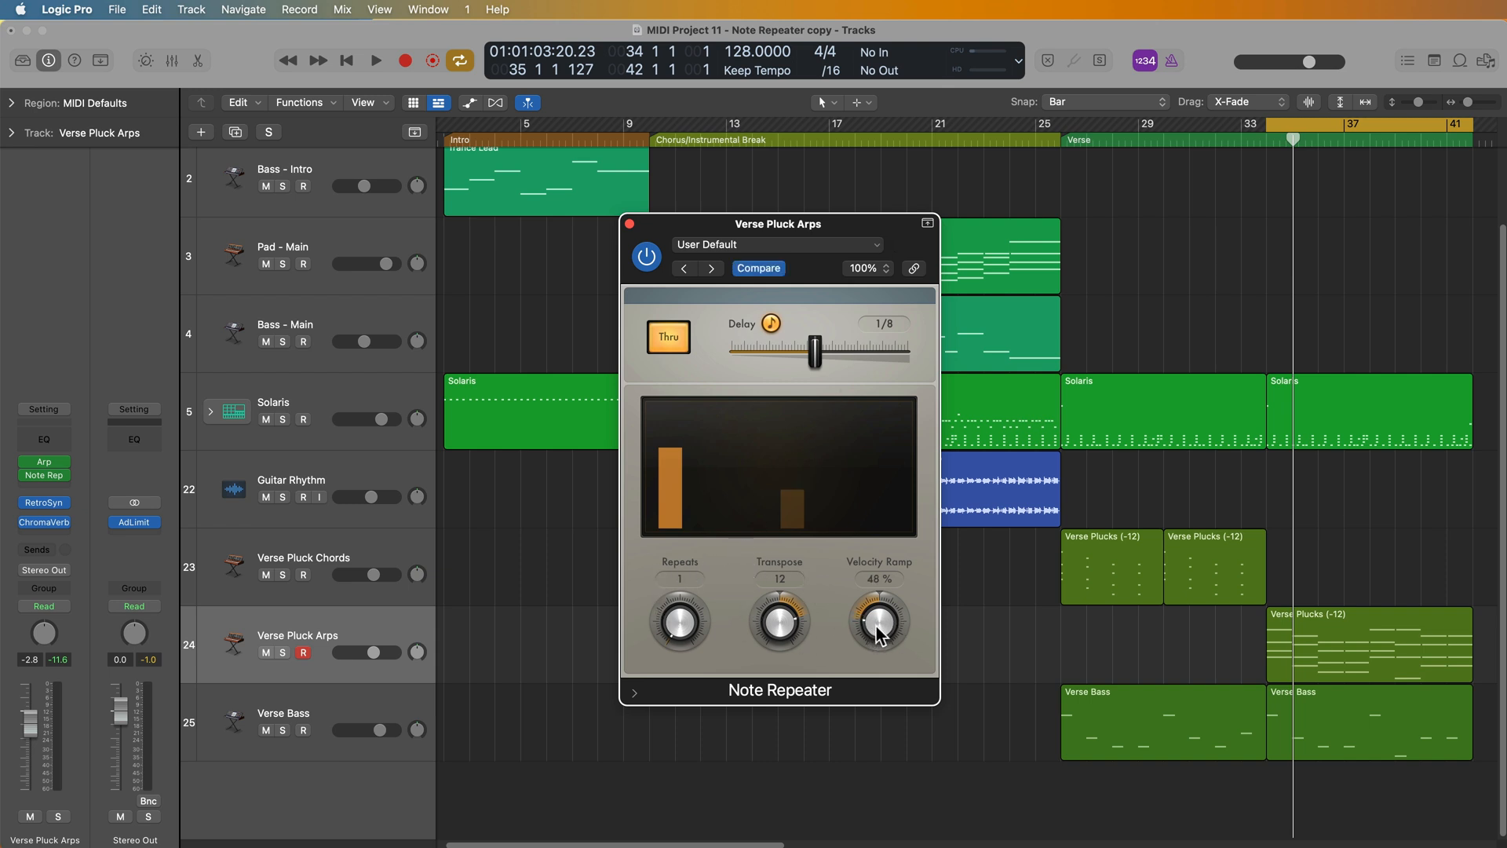
left_click(284, 654)
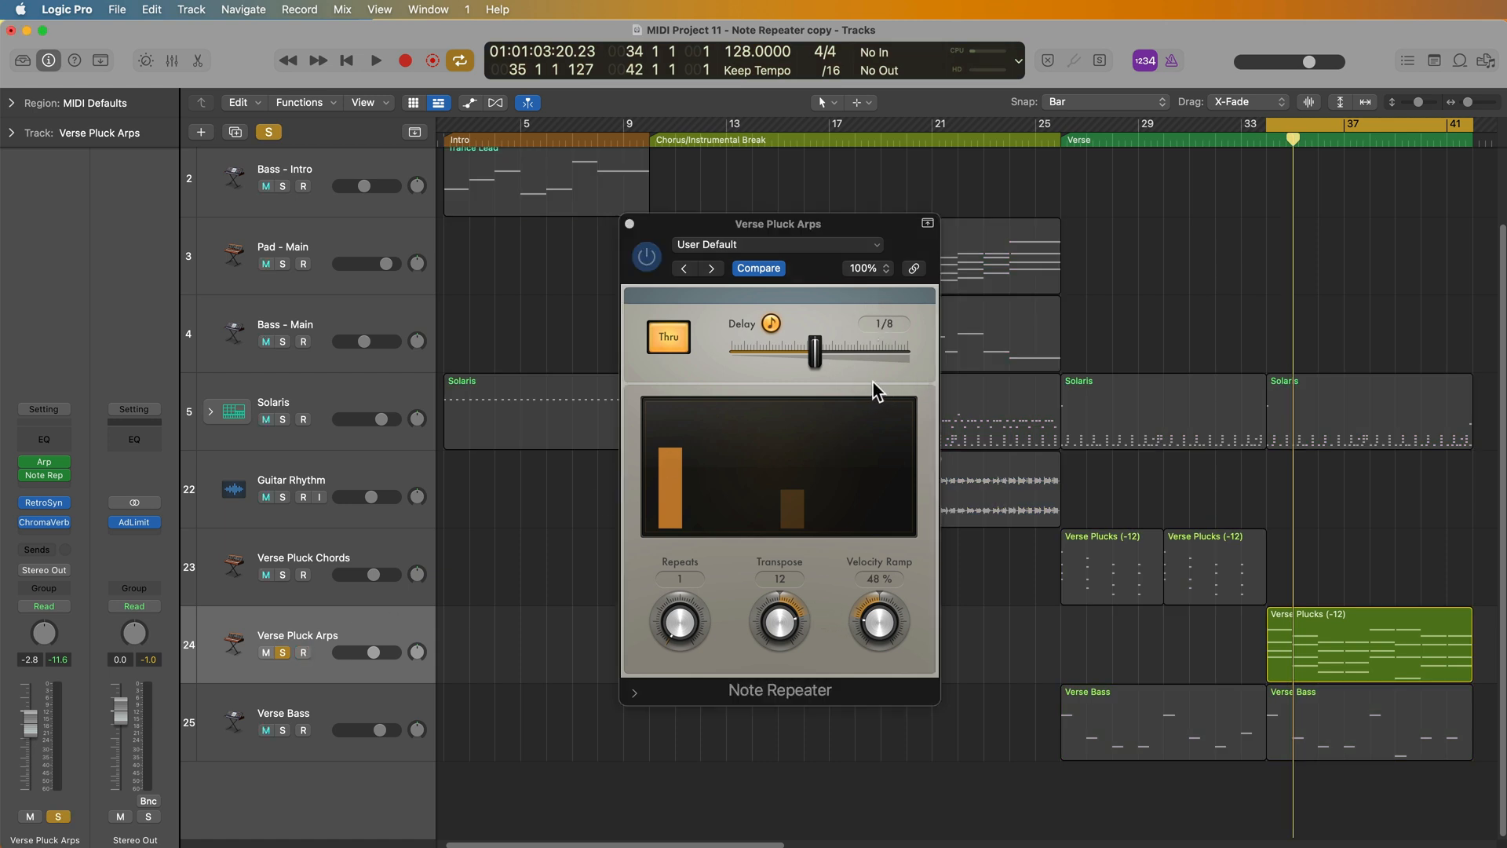
left_click(376, 60)
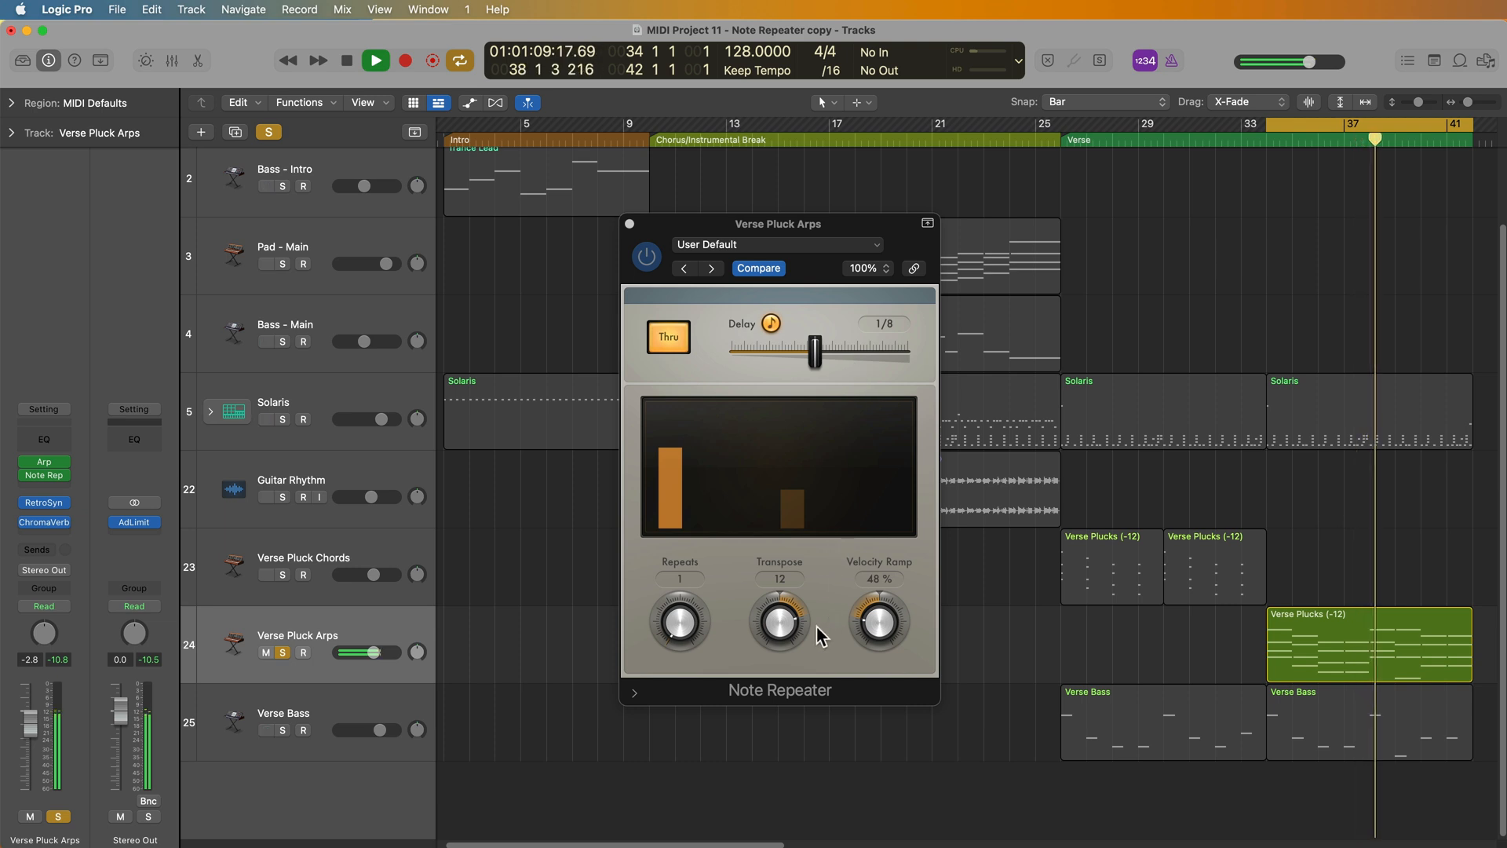
mouse_move(723, 642)
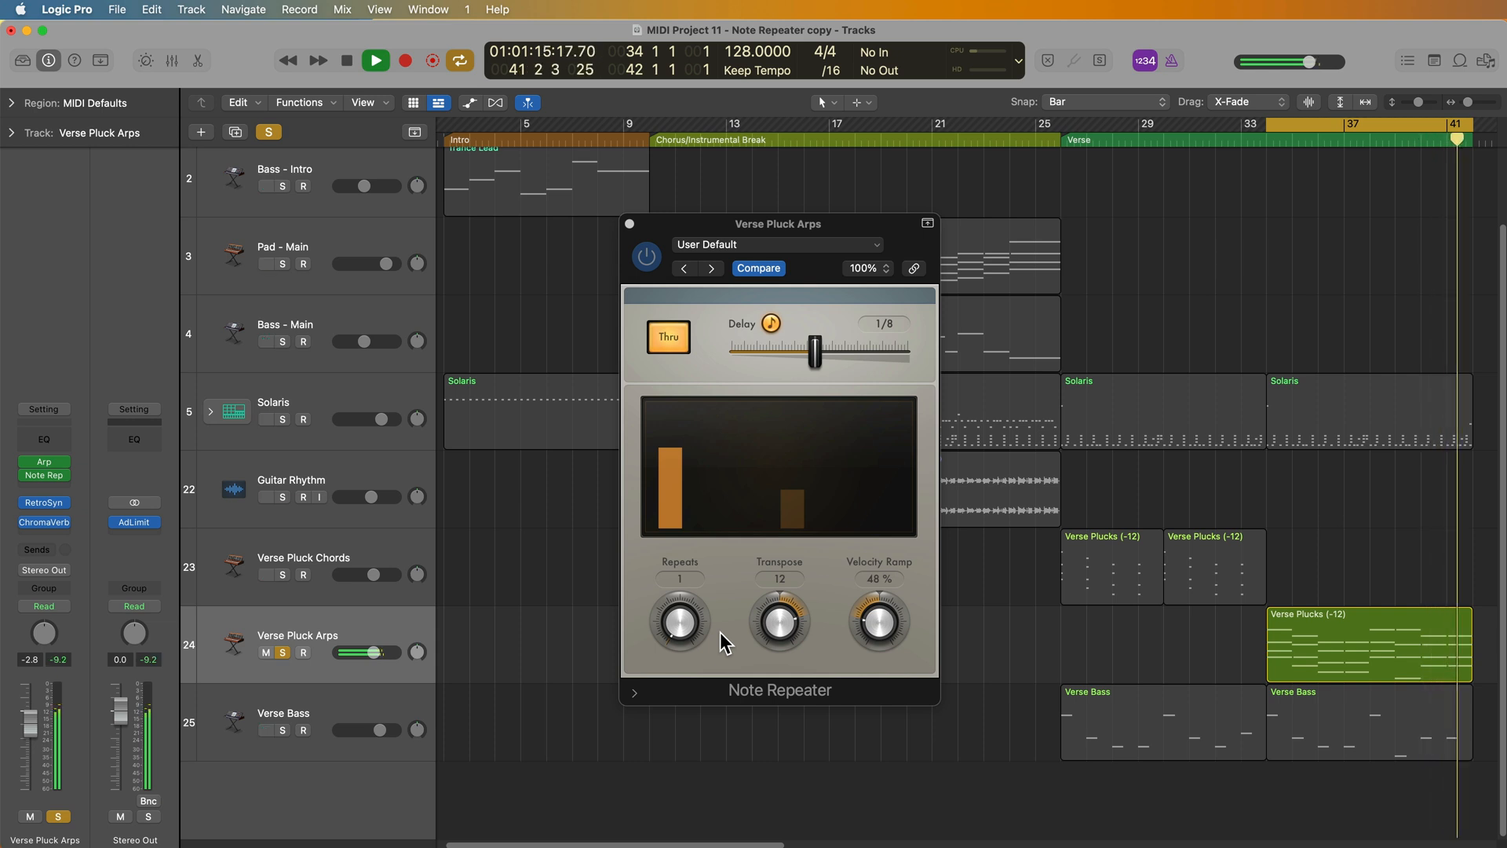
Stop, raise the Note Repeater Repeats from 1 to 2, and play again
left_click(376, 60)
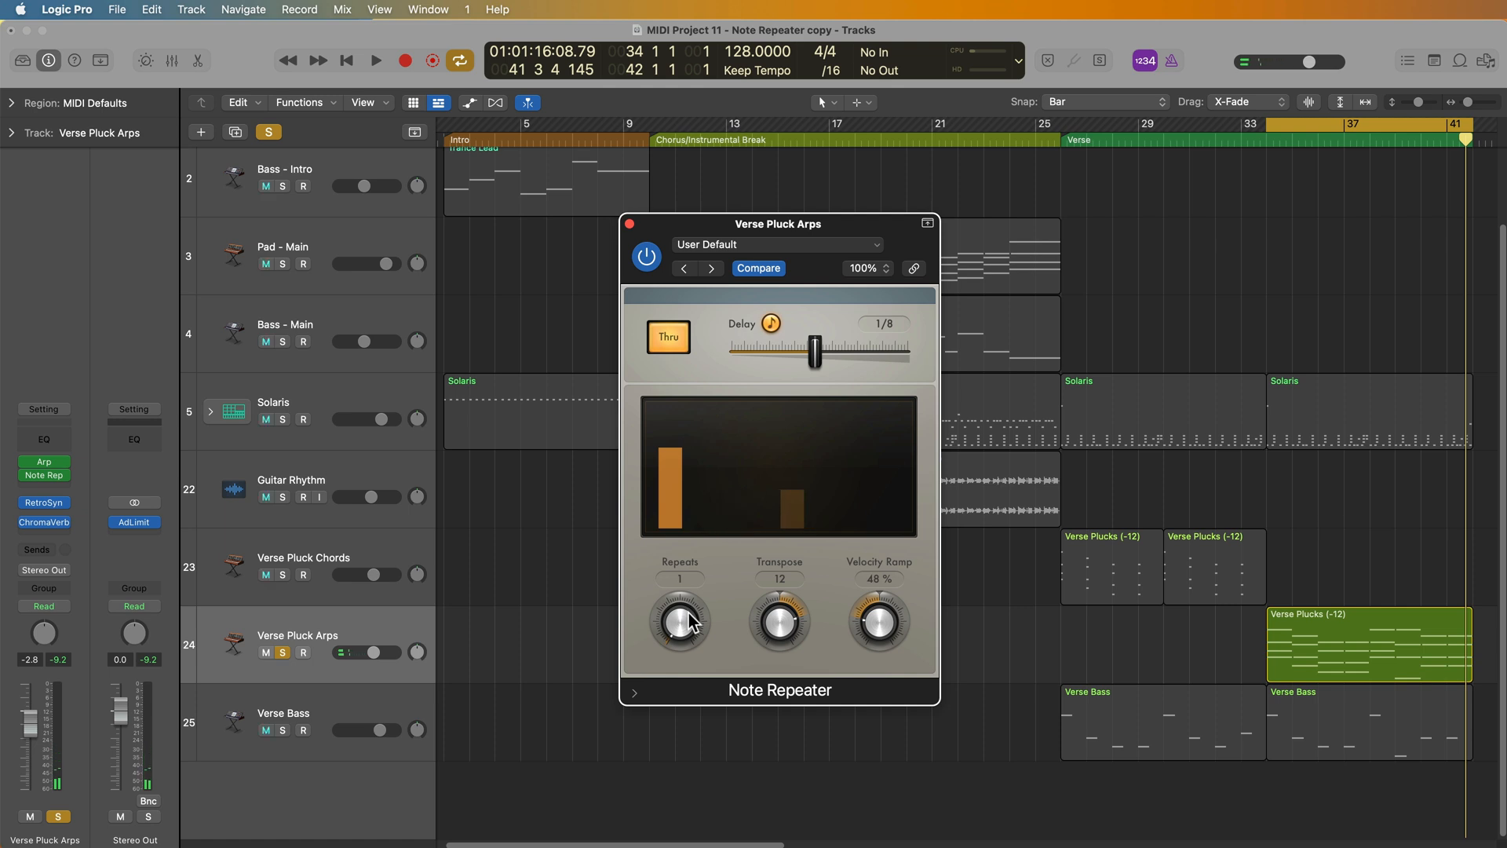
left_click_drag(679, 620, 679, 591)
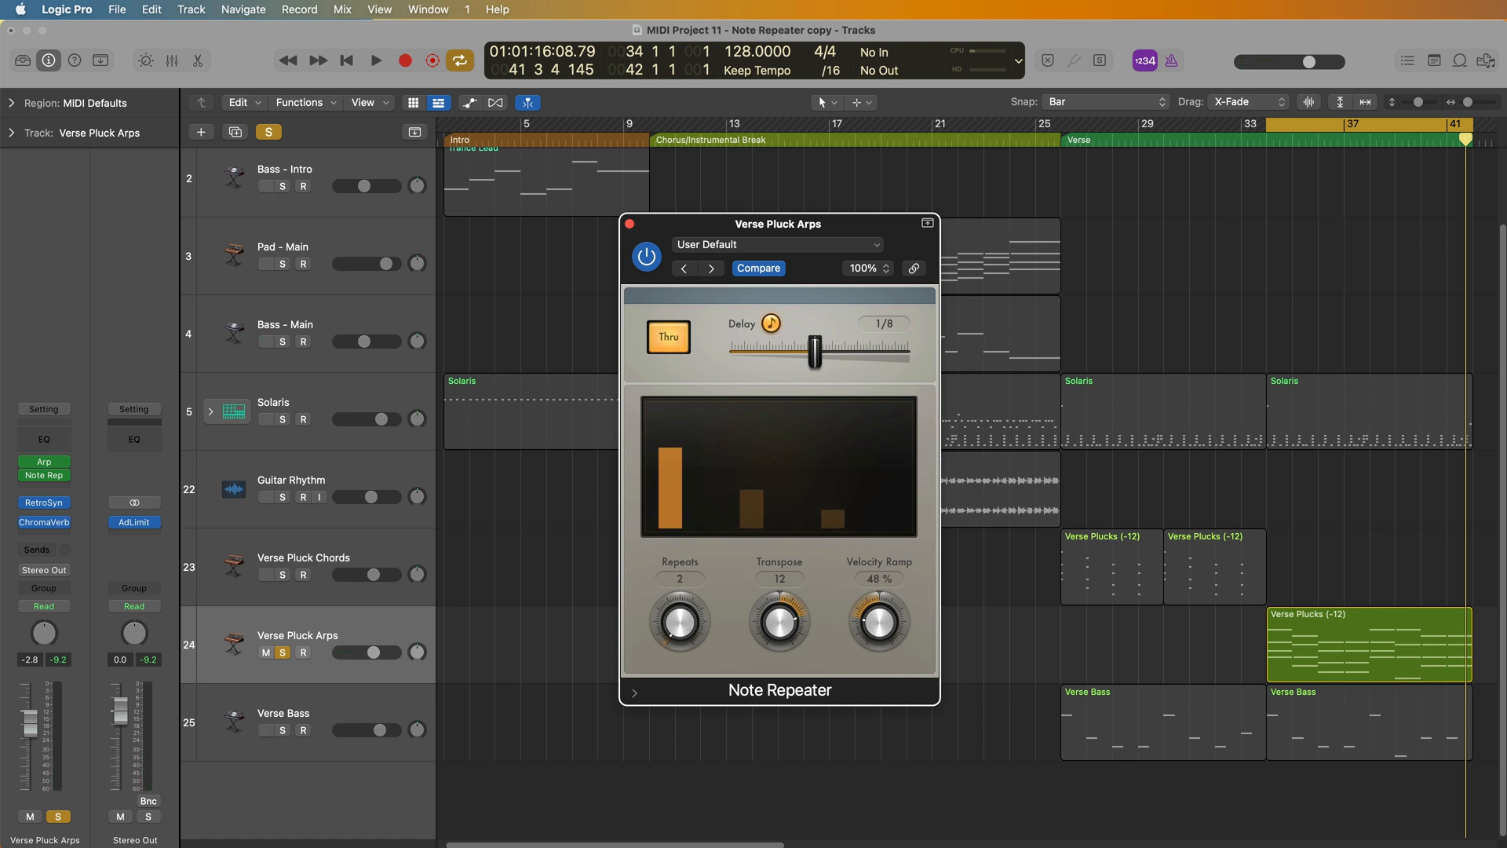
mouse_move(728, 643)
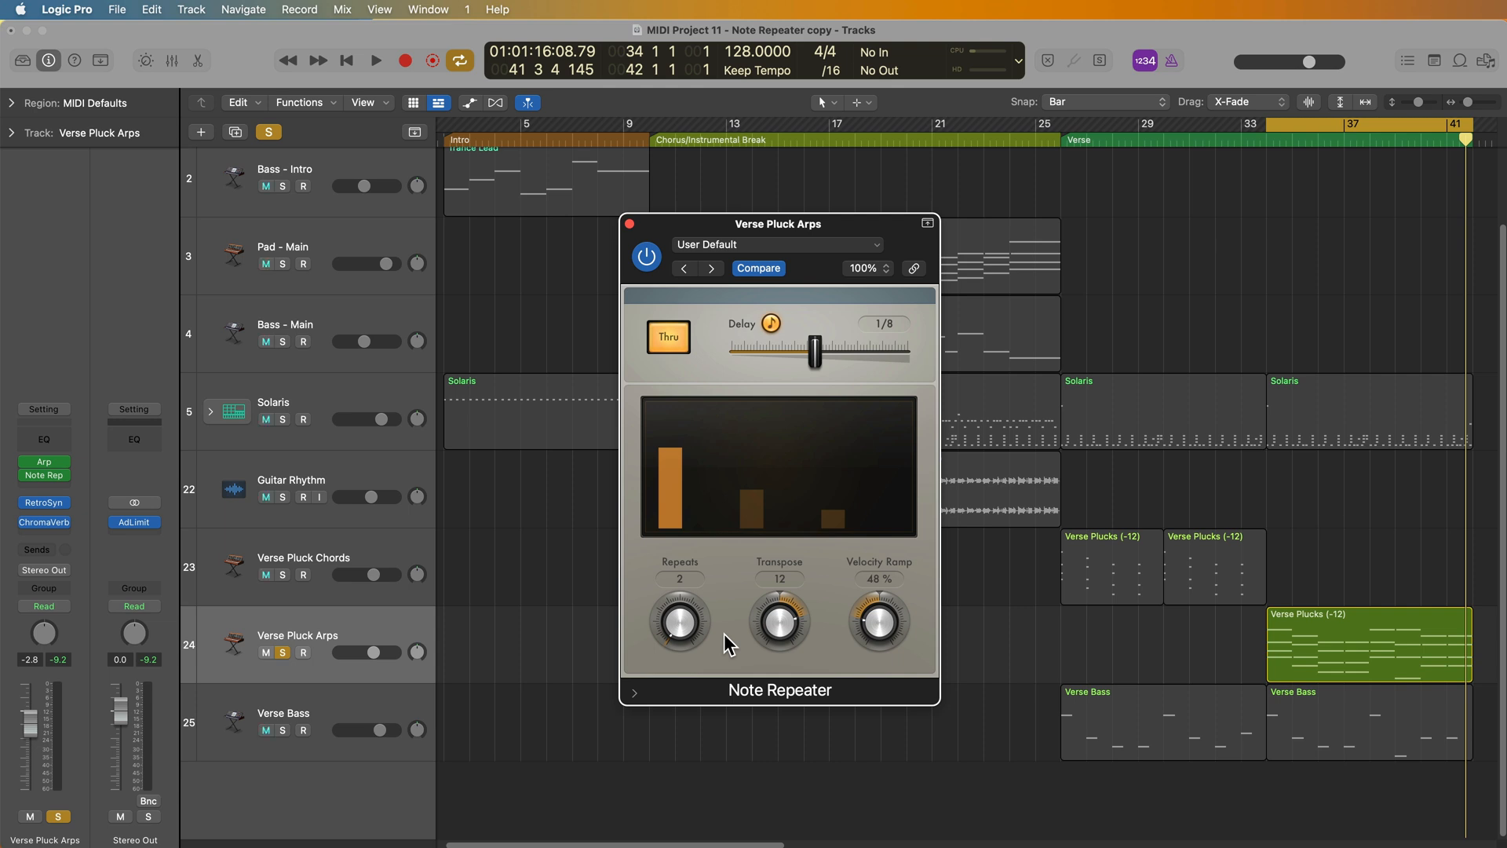
left_click(375, 59)
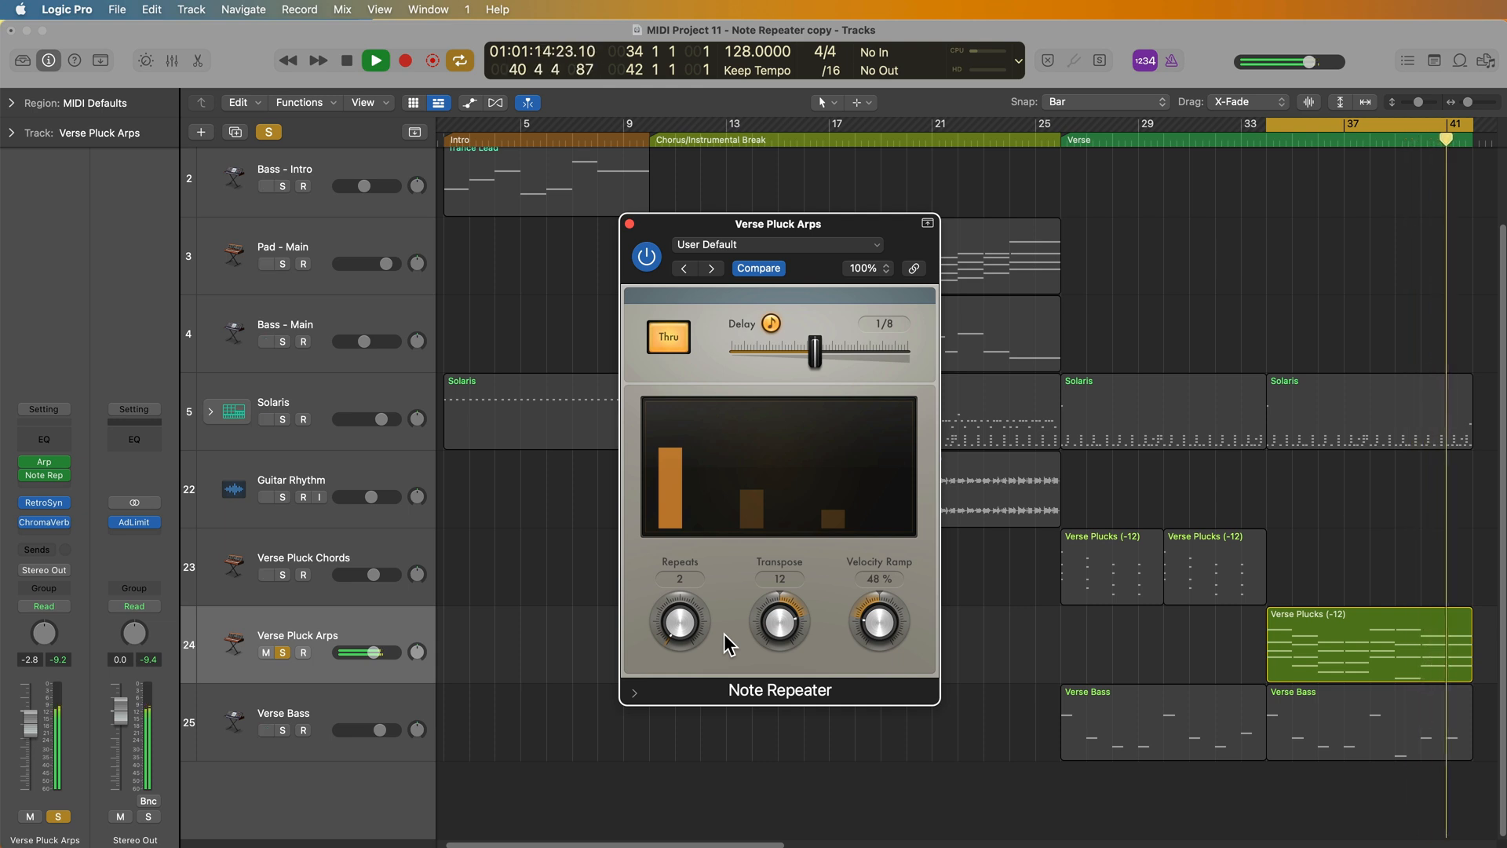
Audition the Note Repeater with a 1/8d delay, then try 1/16 and back
left_click(375, 59)
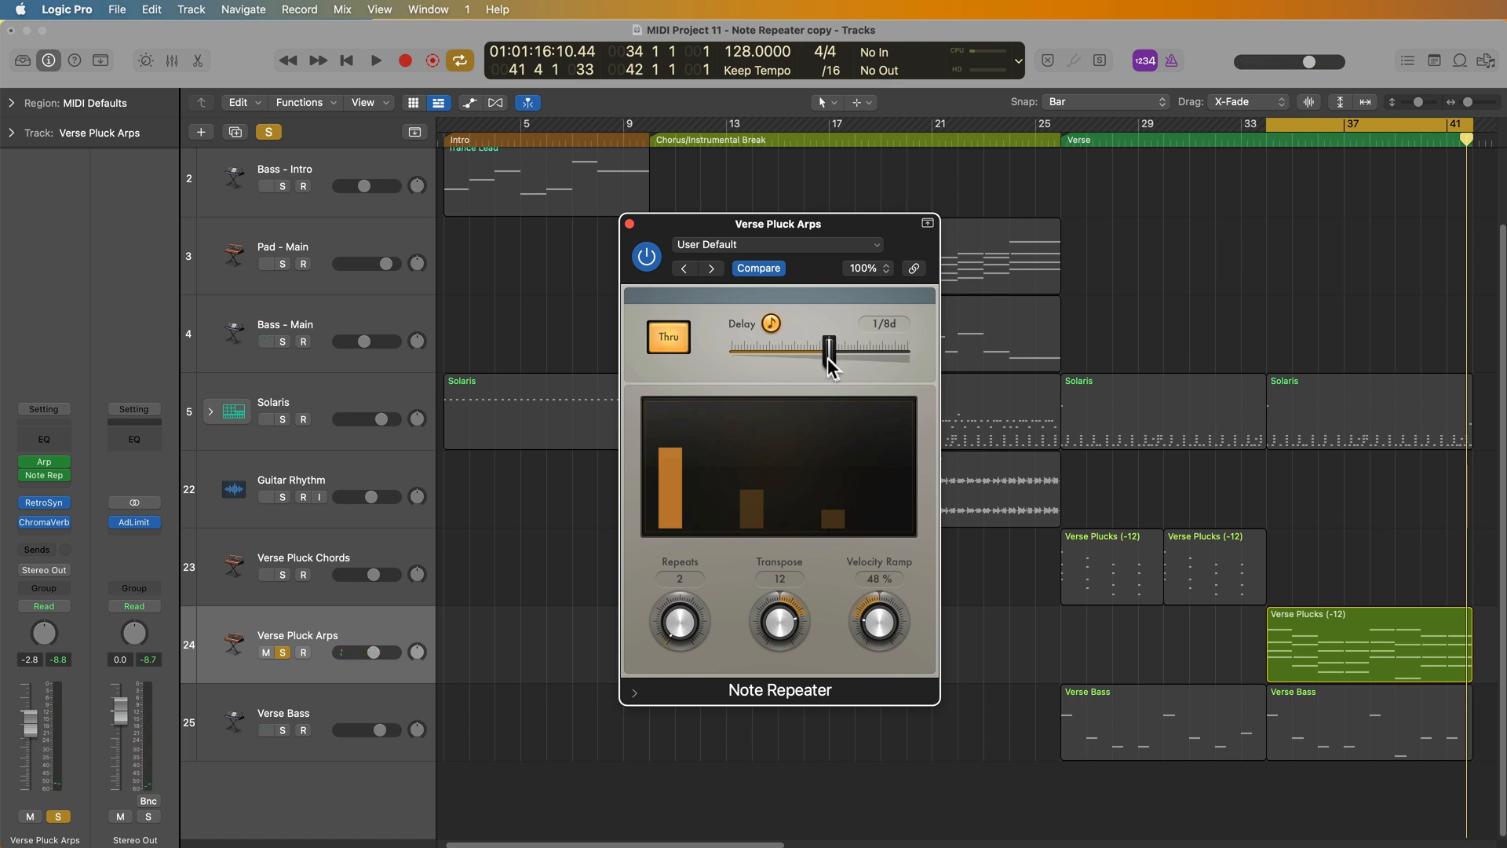
left_click(376, 60)
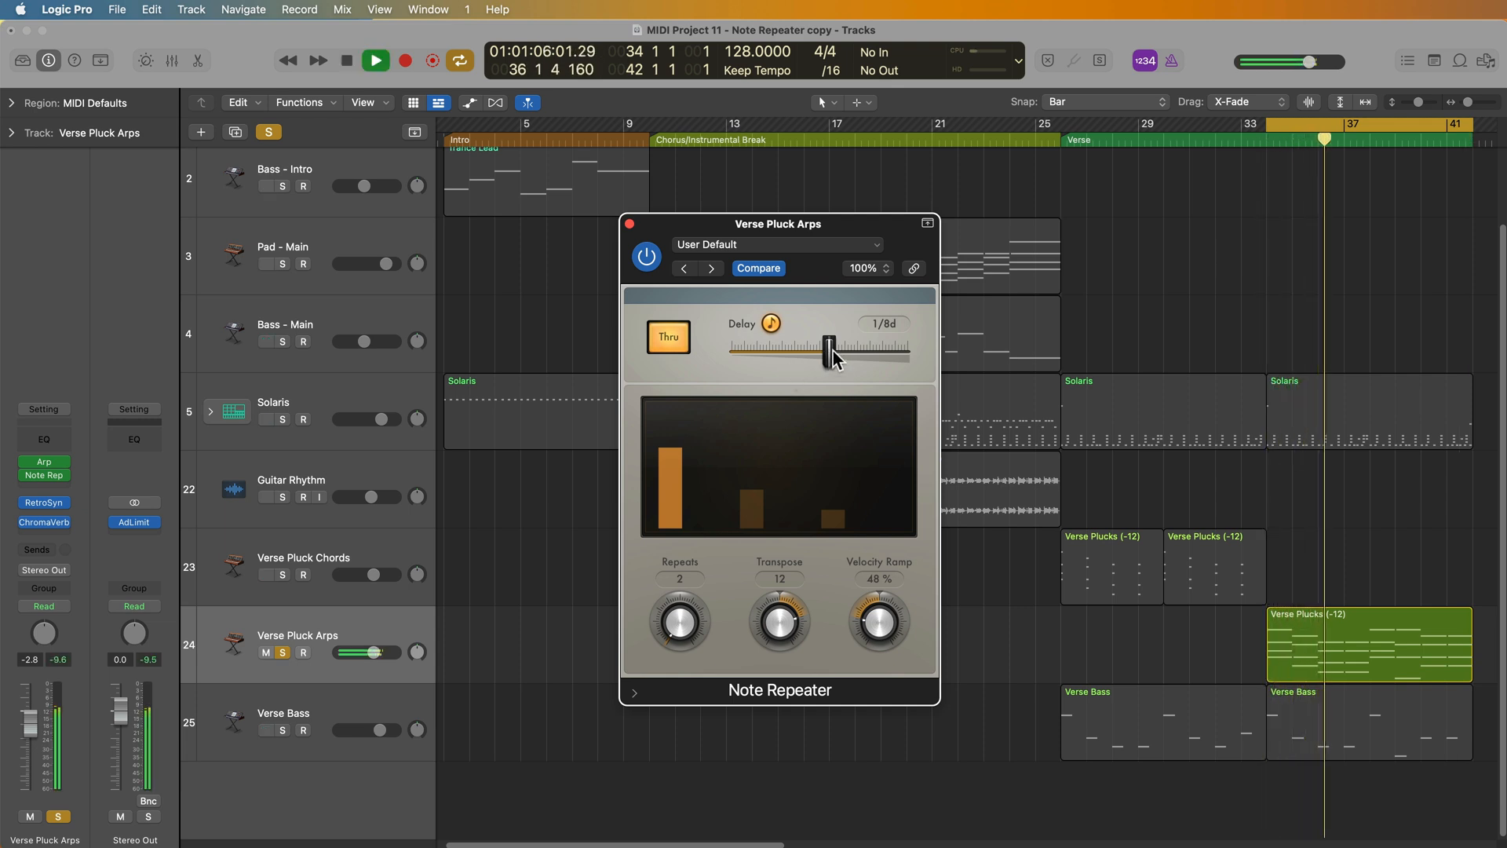
left_click_drag(829, 348, 813, 348)
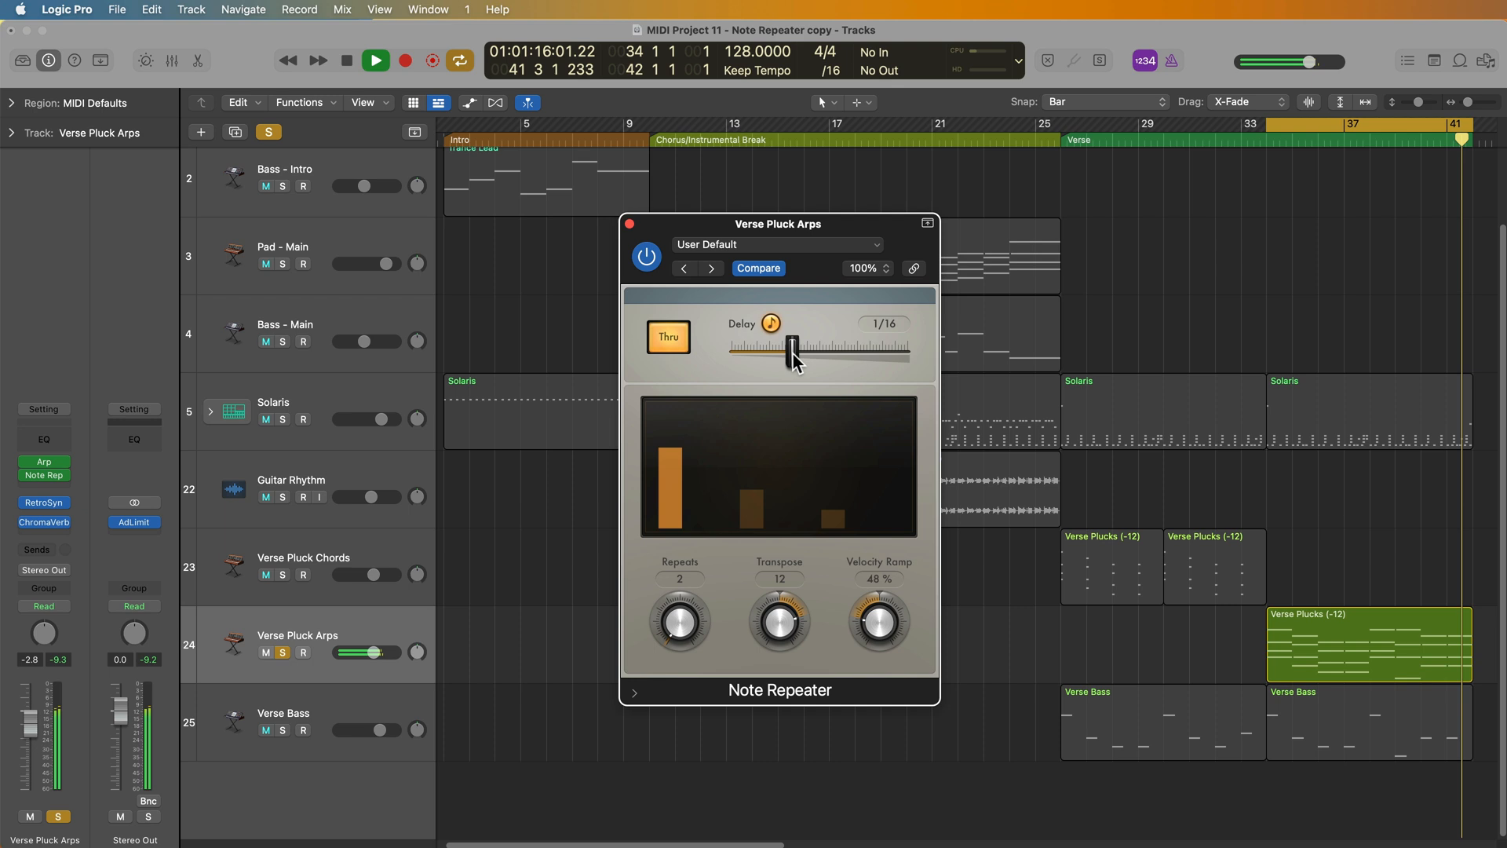
left_click_drag(791, 348, 816, 347)
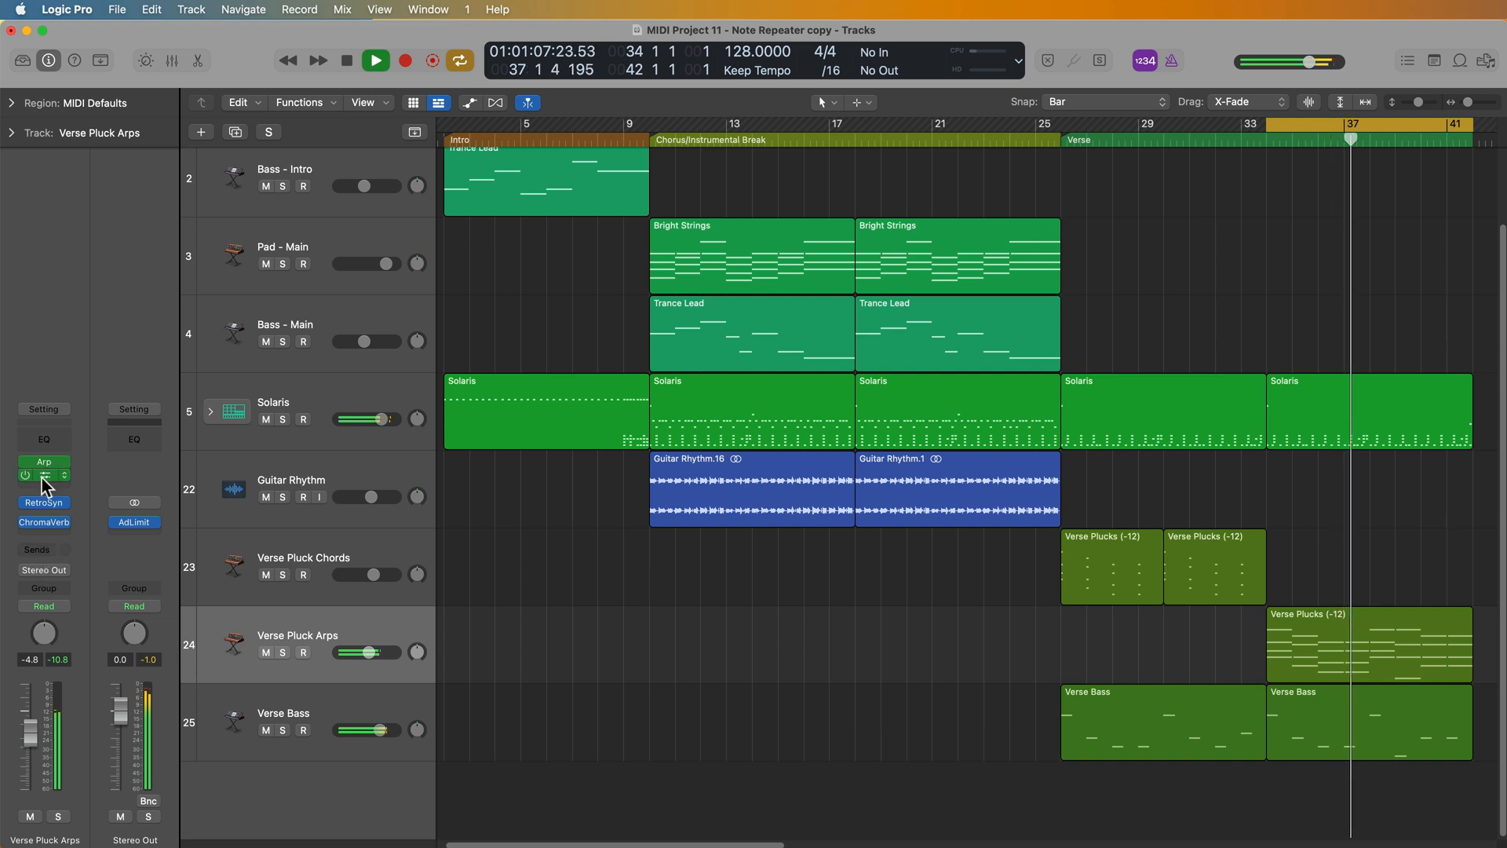
Open and reposition the Note Repeater and ChromaVerb windows to review their settings
left_click(43, 475)
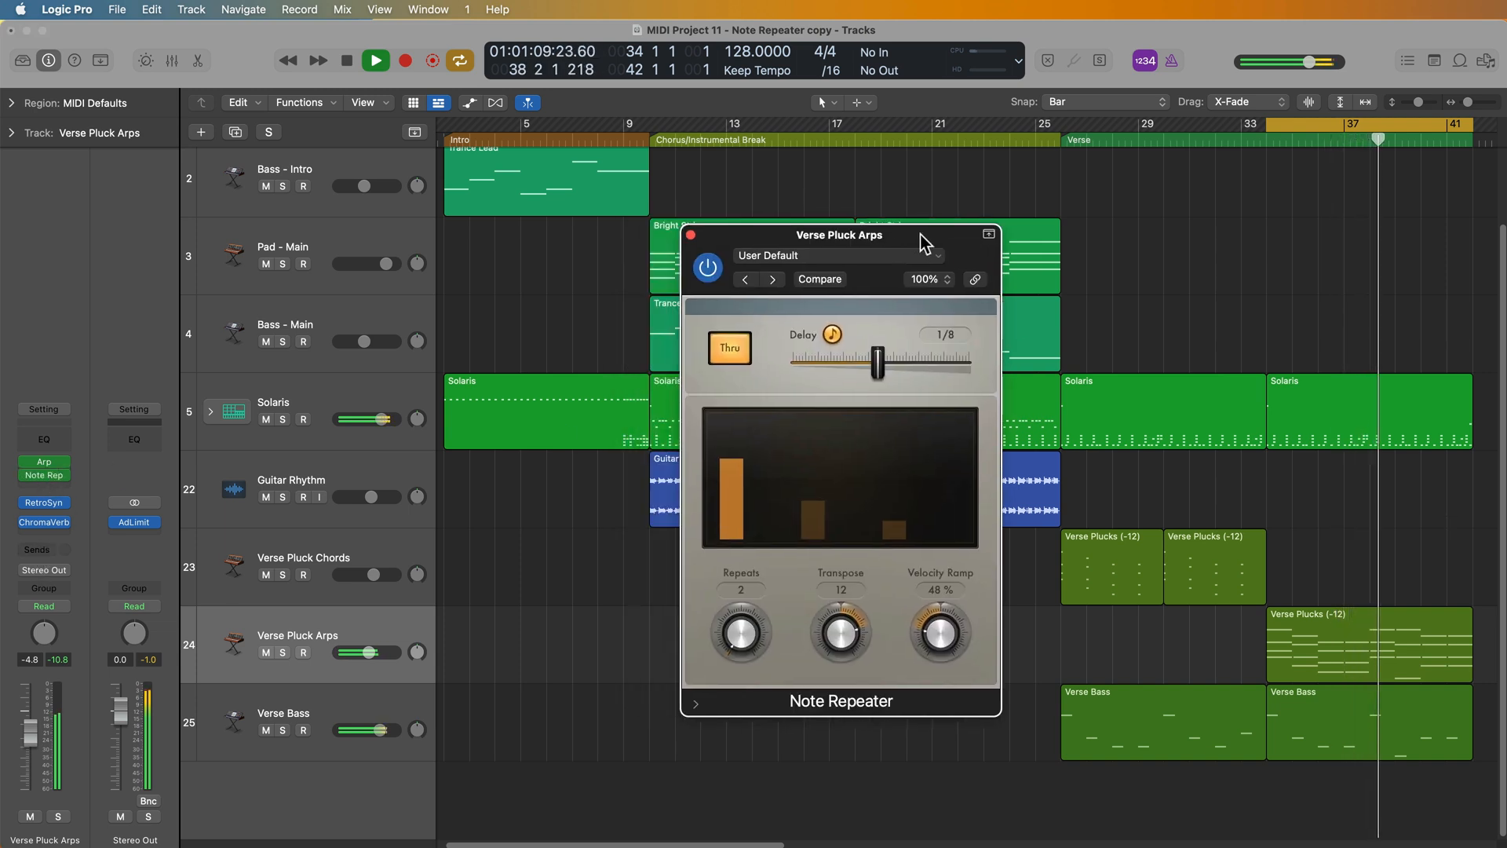
left_click_drag(838, 235, 1266, 184)
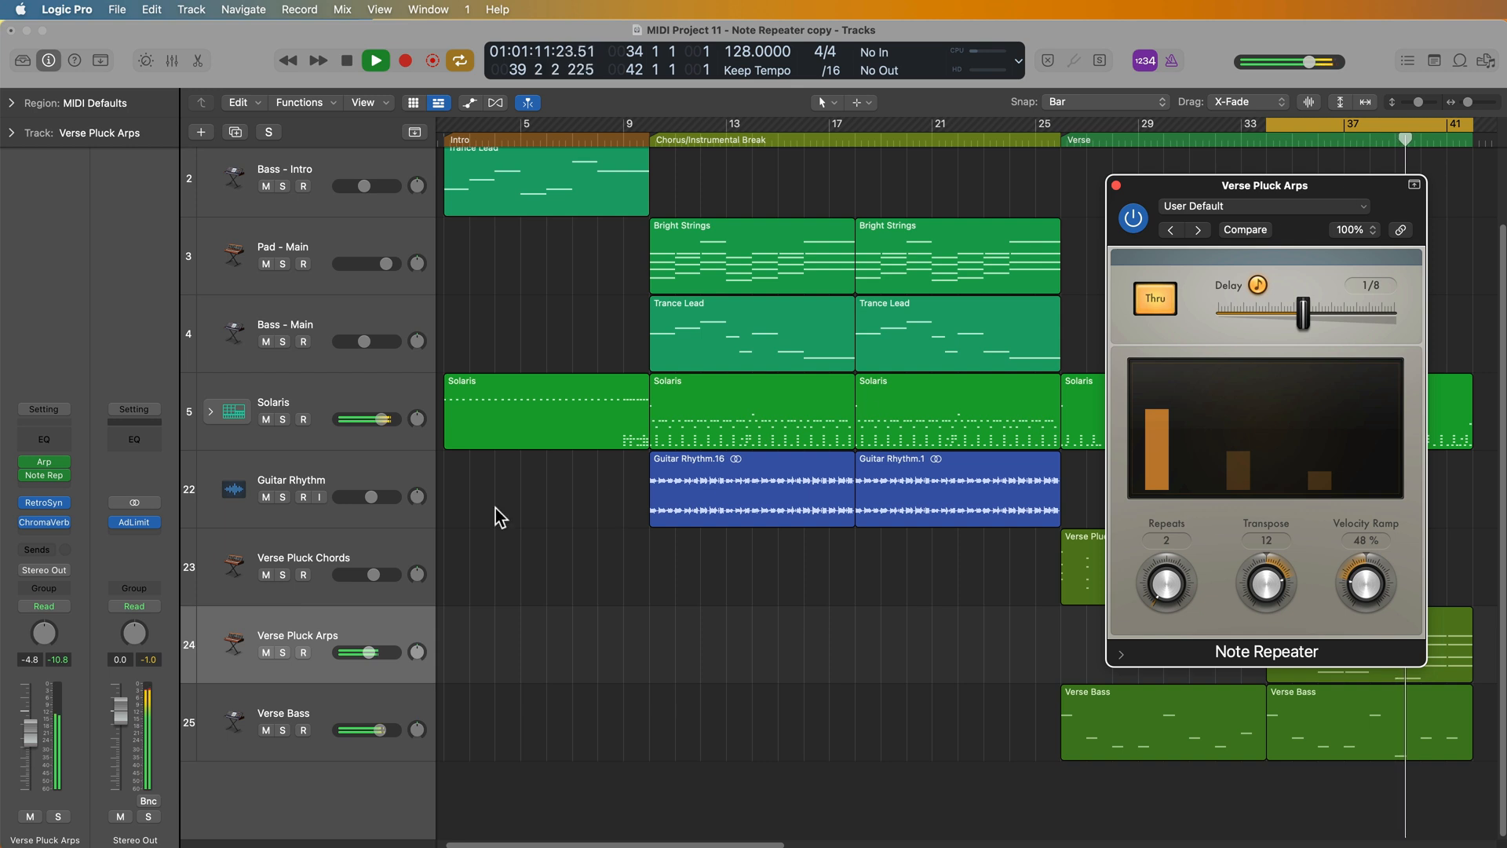
left_click(43, 522)
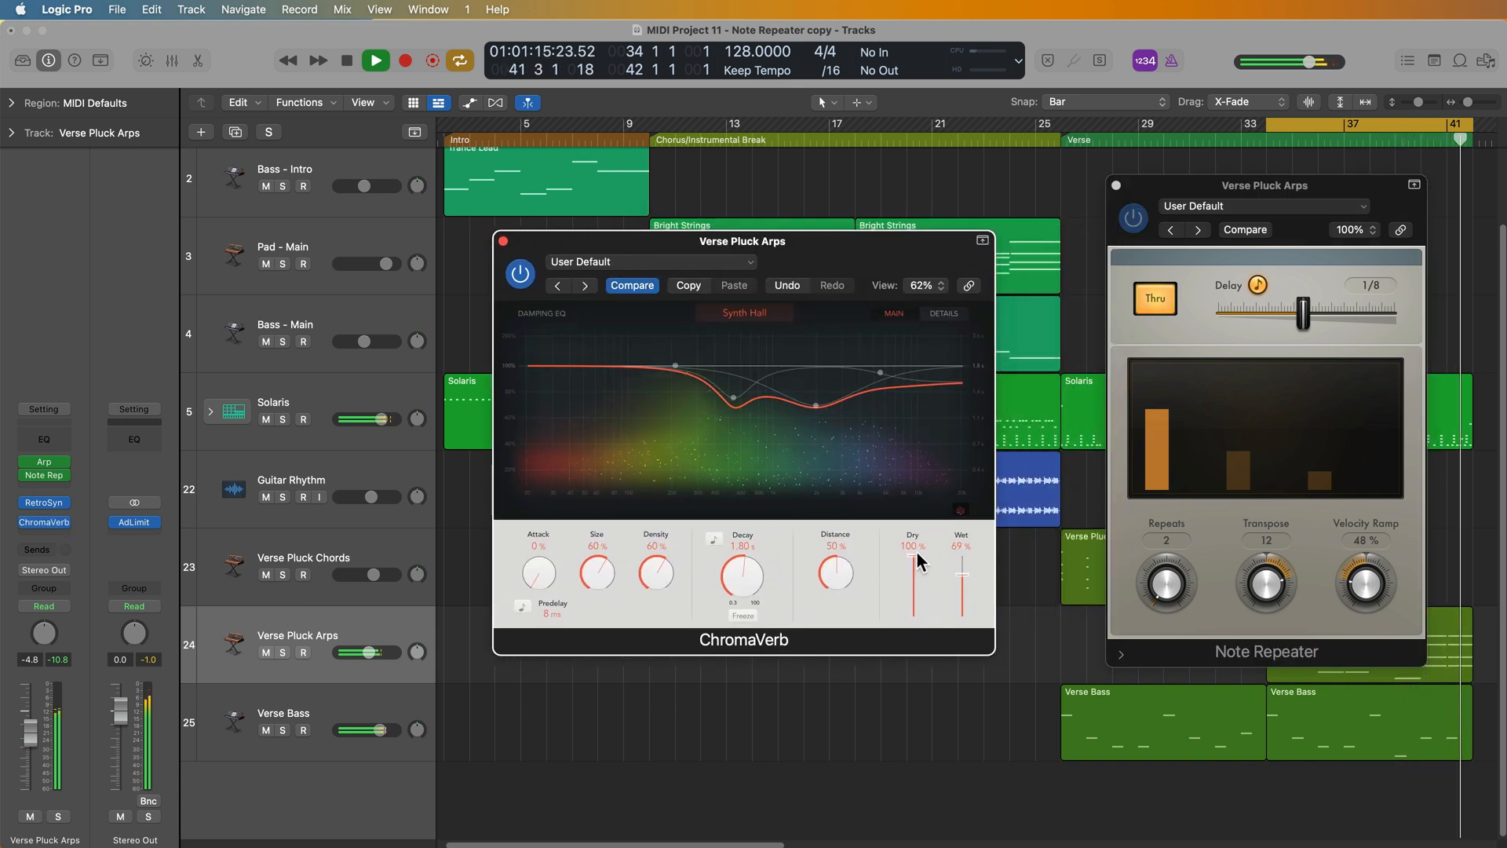
left_click_drag(916, 557, 915, 573)
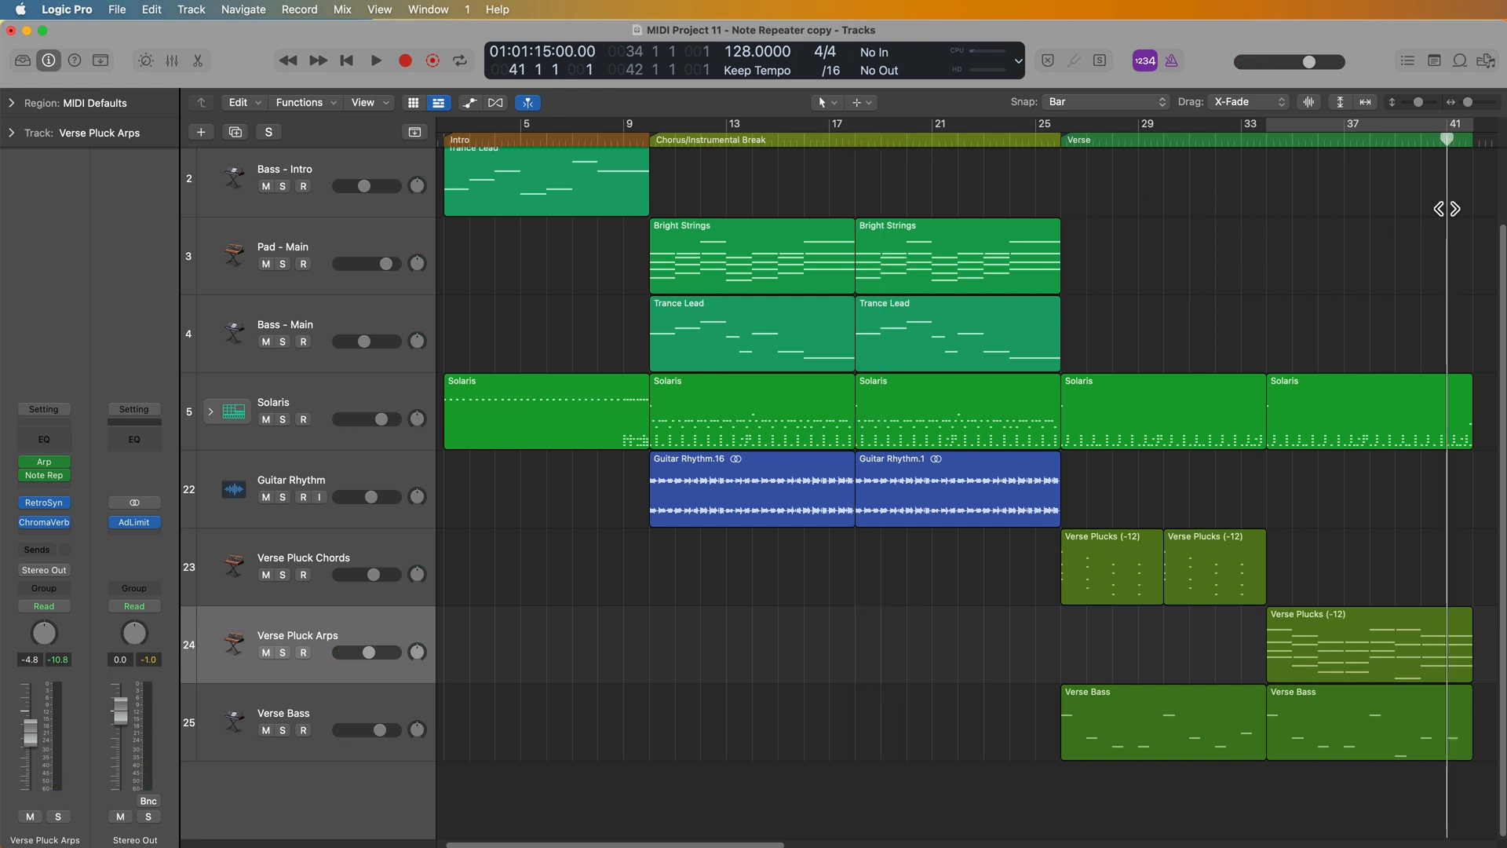
Play through the Verse with arps, chords and bass, then stop playback
left_click(375, 60)
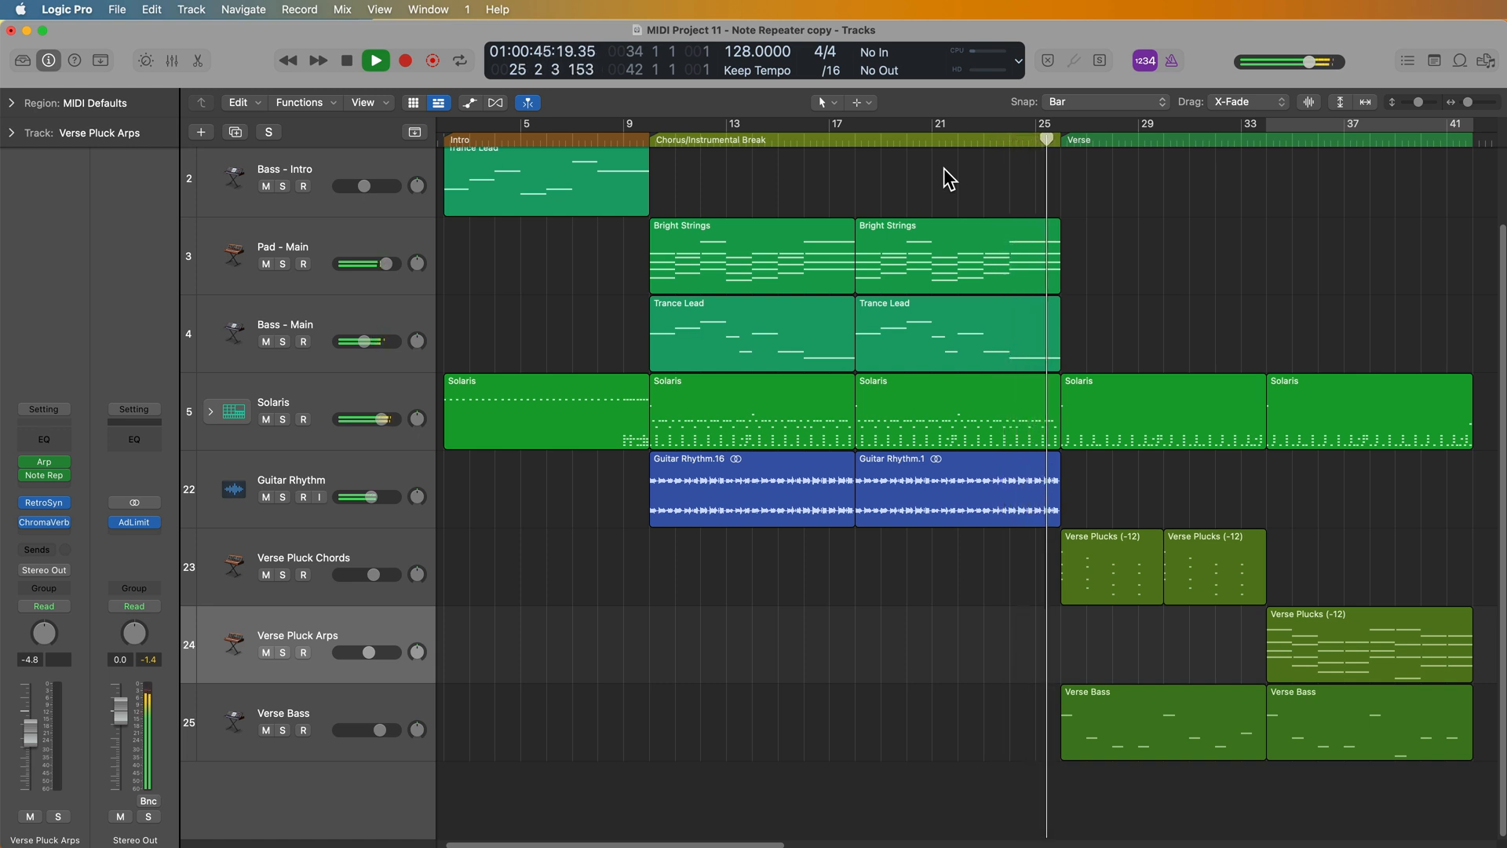
left_click(375, 59)
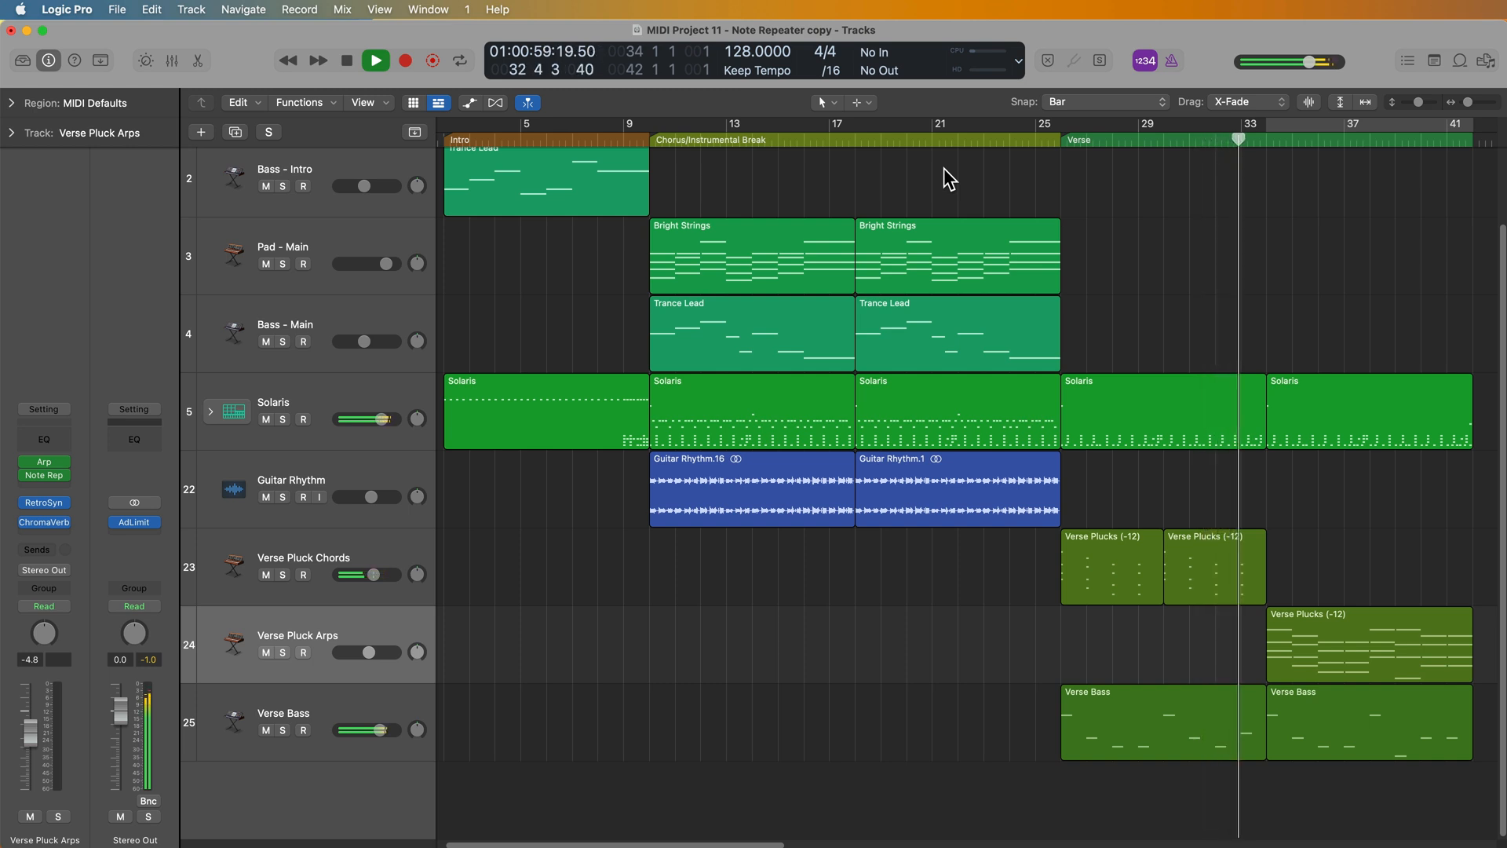
left_click(375, 59)
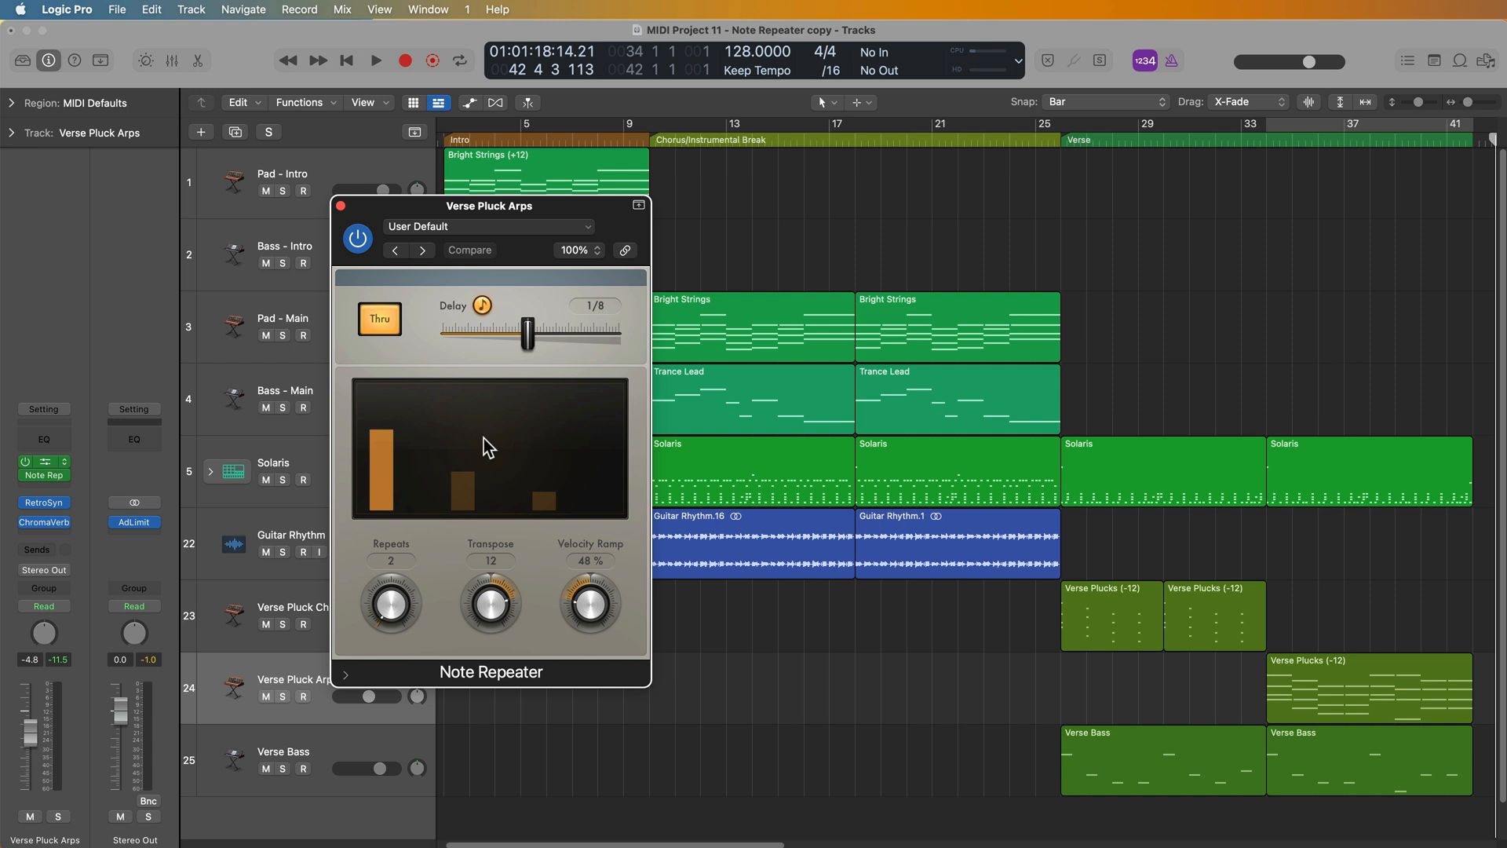
Open the Verse Pluck Arps Arpeggiator plug-in window beside the open Note Repeater
left_click(43, 461)
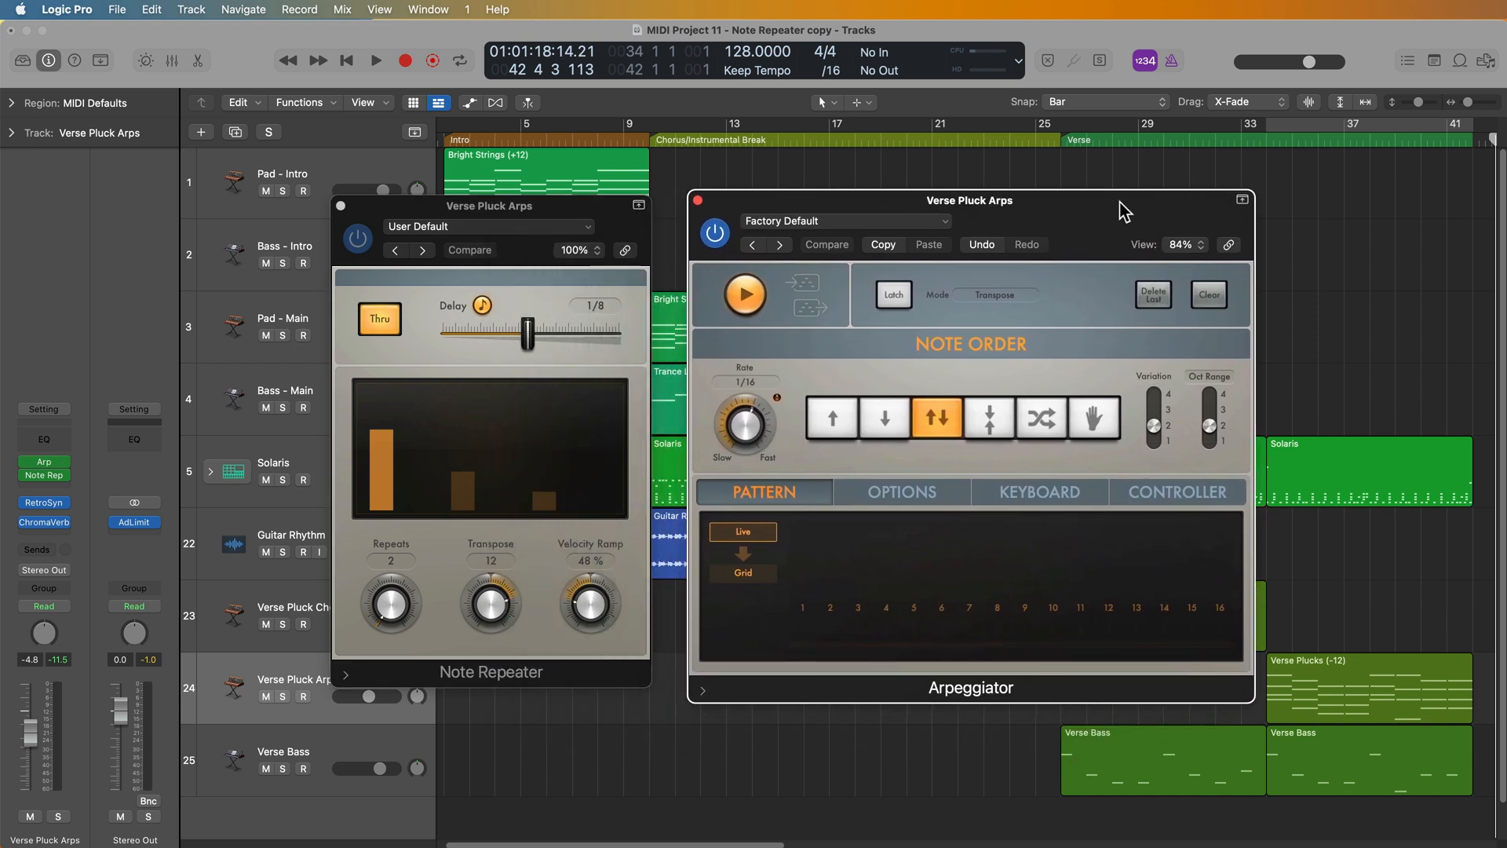